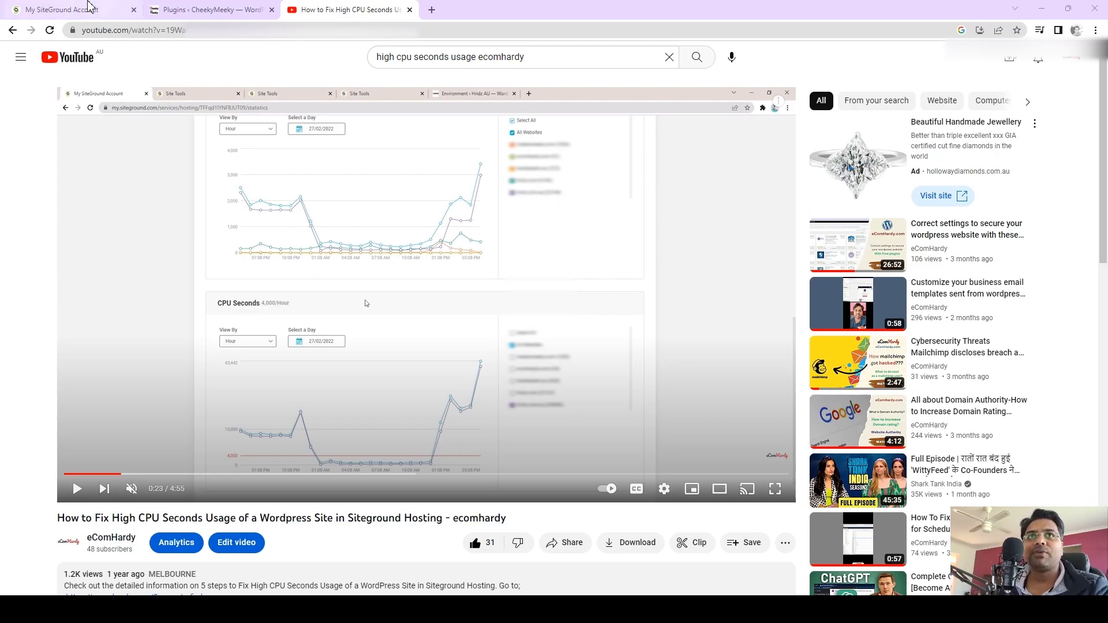
# Show cheekymeeky.com and ignitionexpert.com separately on the CPU Seconds chart to find the site over the 2,000/hour limit
pyautogui.click(52, 11)
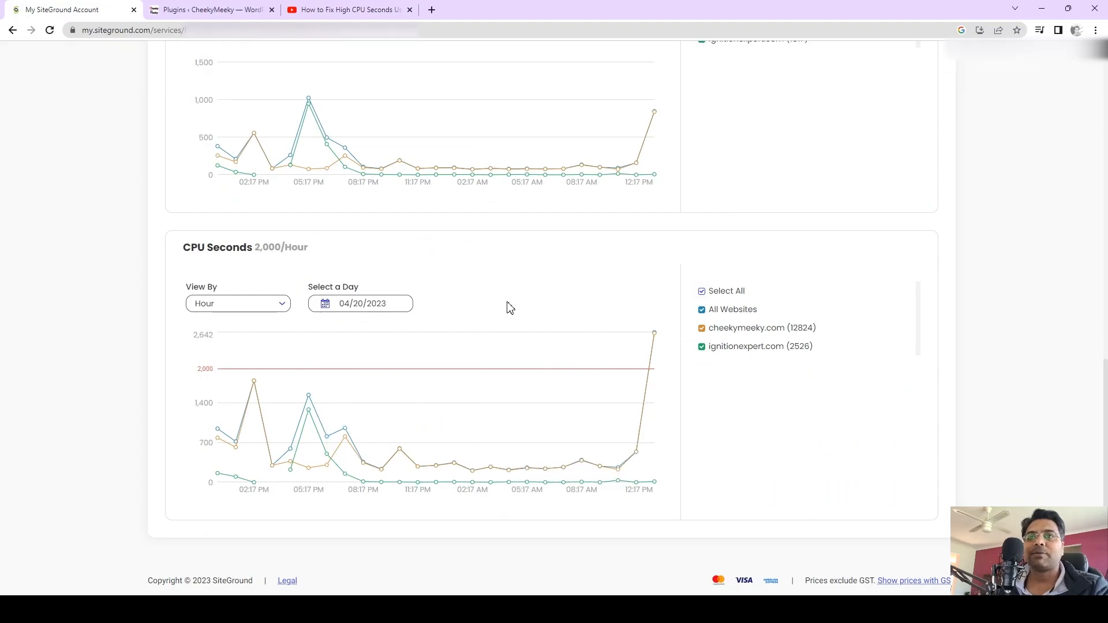
pyautogui.moveTo(232, 256)
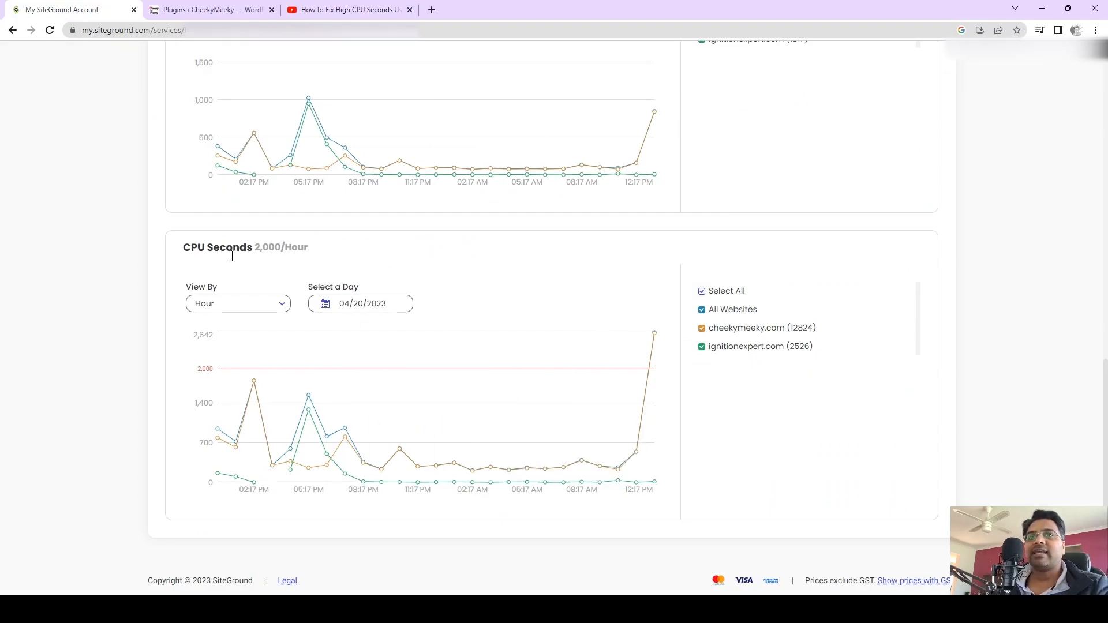
pyautogui.moveTo(417, 464)
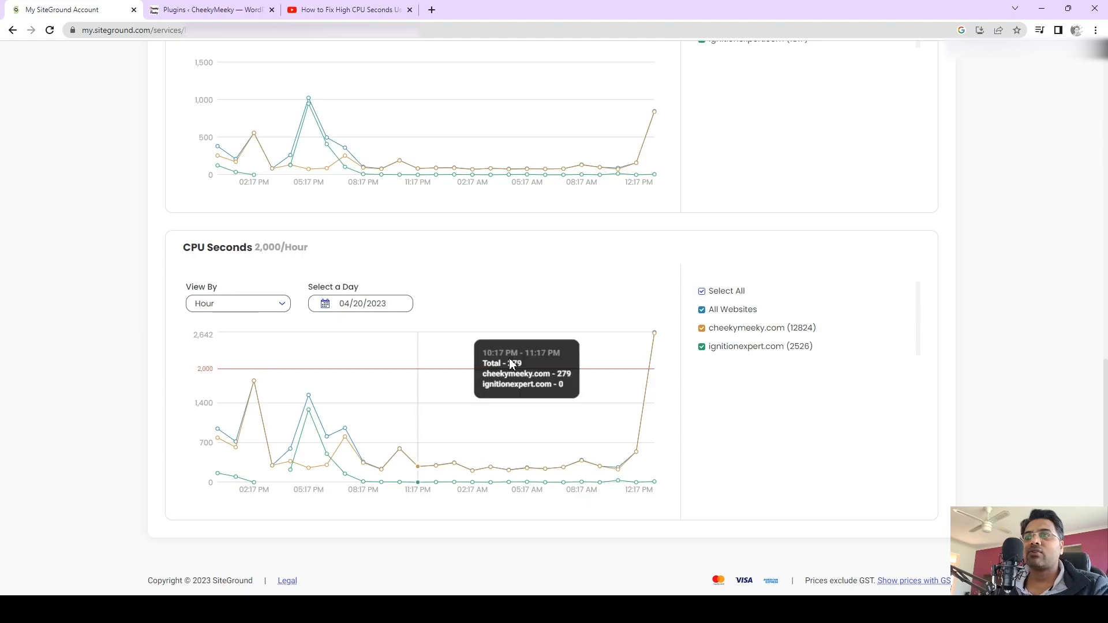
pyautogui.moveTo(653, 371)
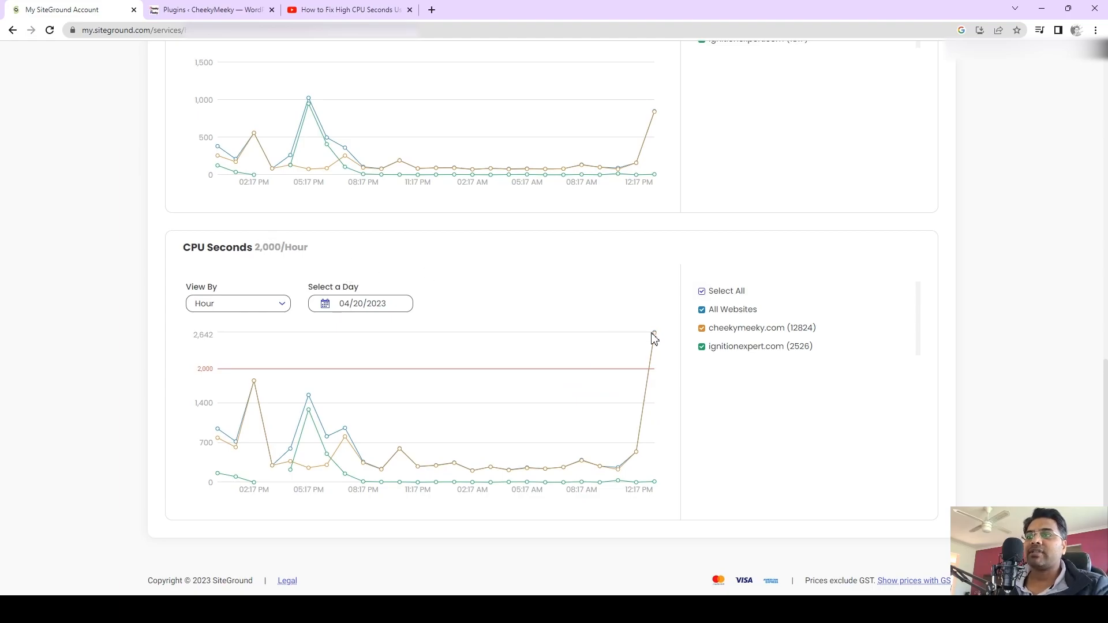
pyautogui.moveTo(653, 335)
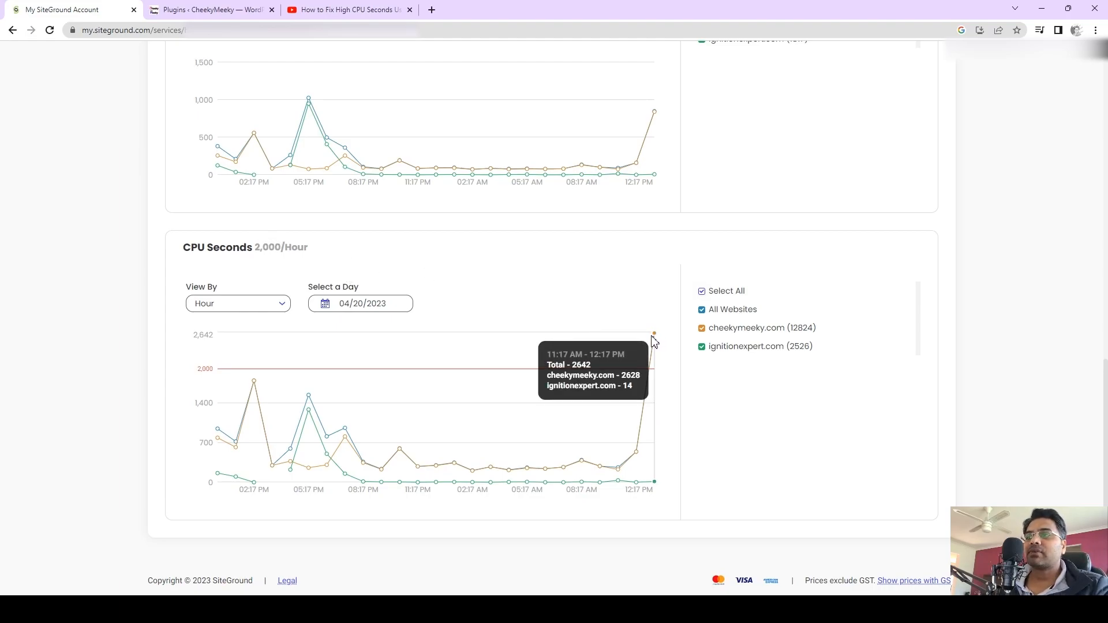
pyautogui.moveTo(591, 381)
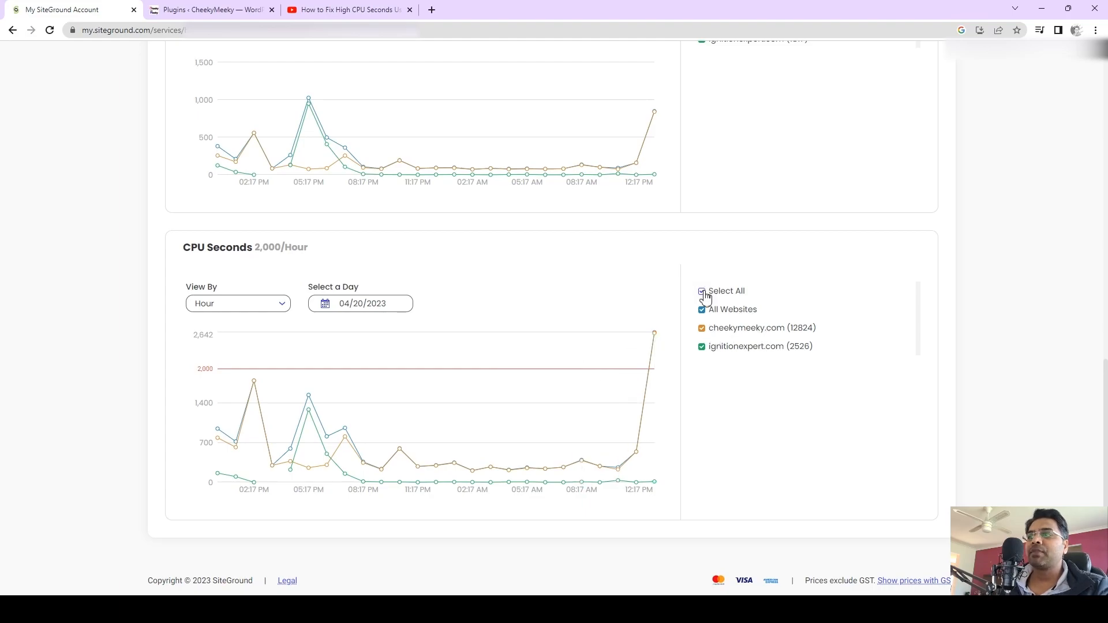
pyautogui.click(702, 291)
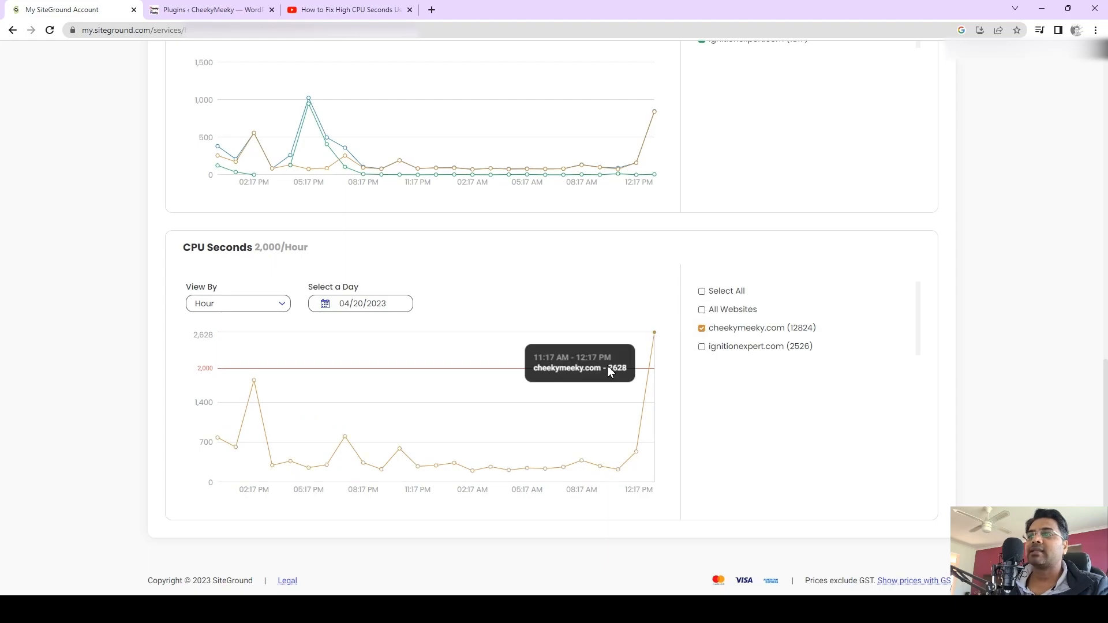
pyautogui.click(702, 346)
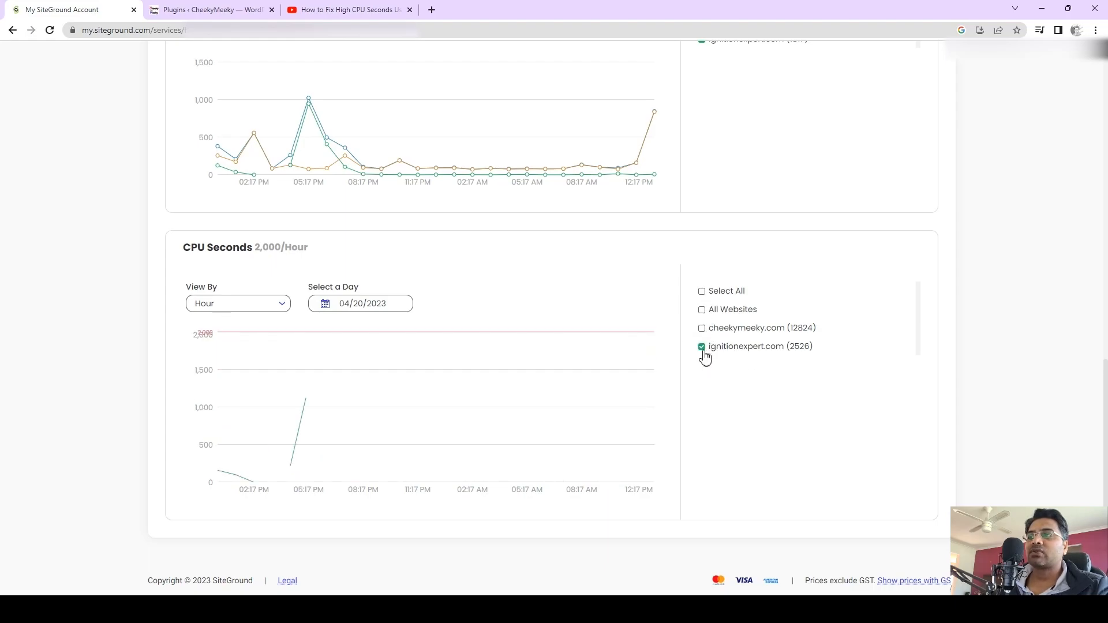
pyautogui.click(702, 347)
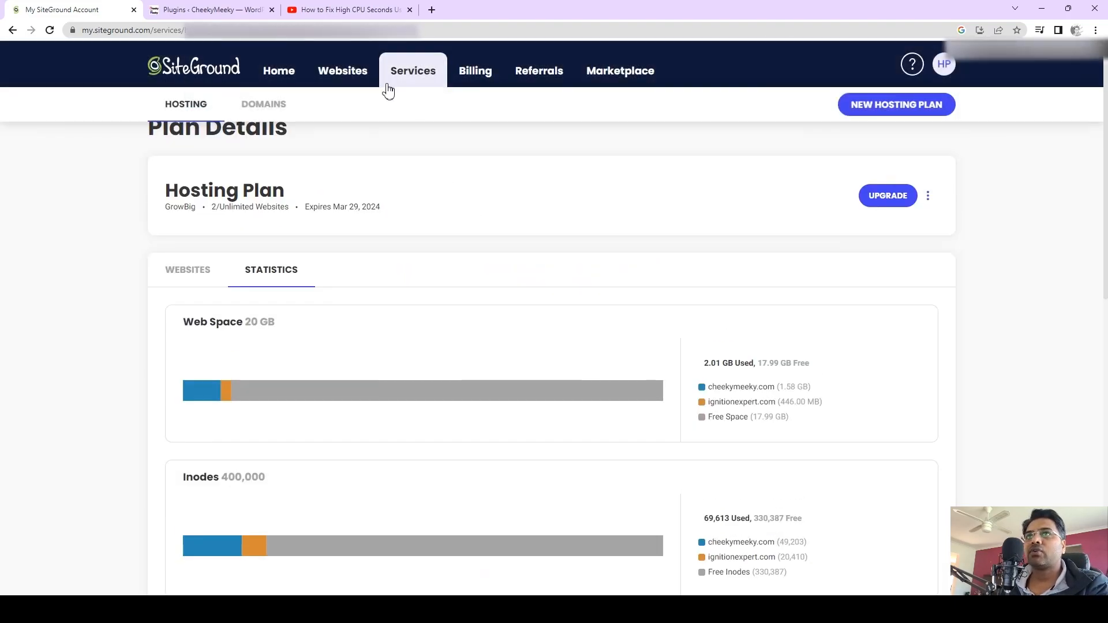
# Review the hosting plan's usage statistics under Services, then return to the Websites list for cheekymeeky.com
pyautogui.click(346, 70)
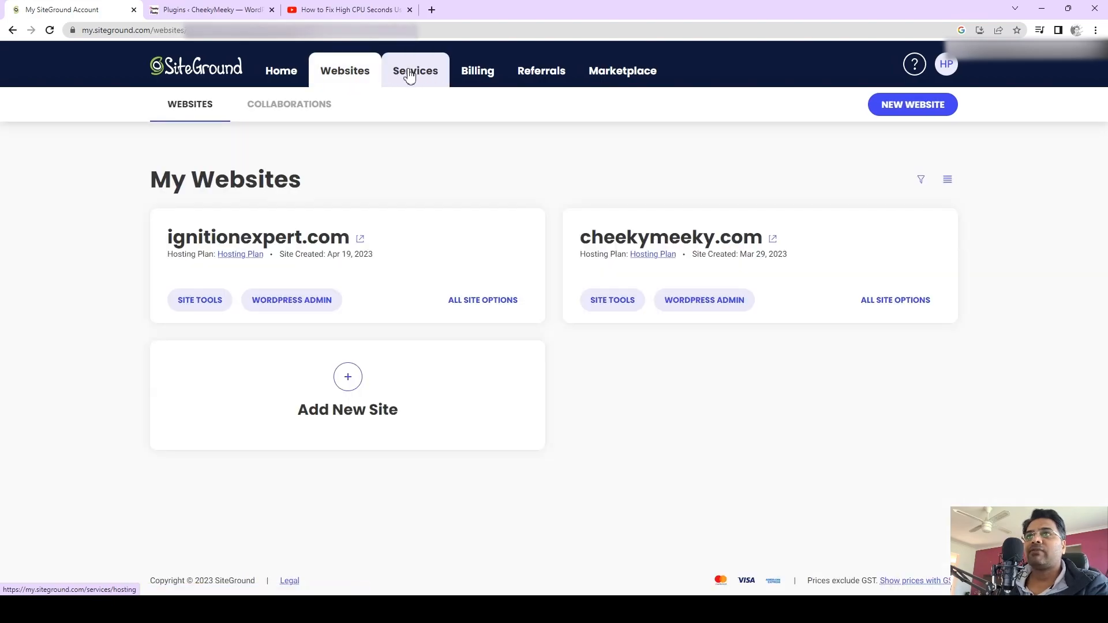
pyautogui.click(416, 71)
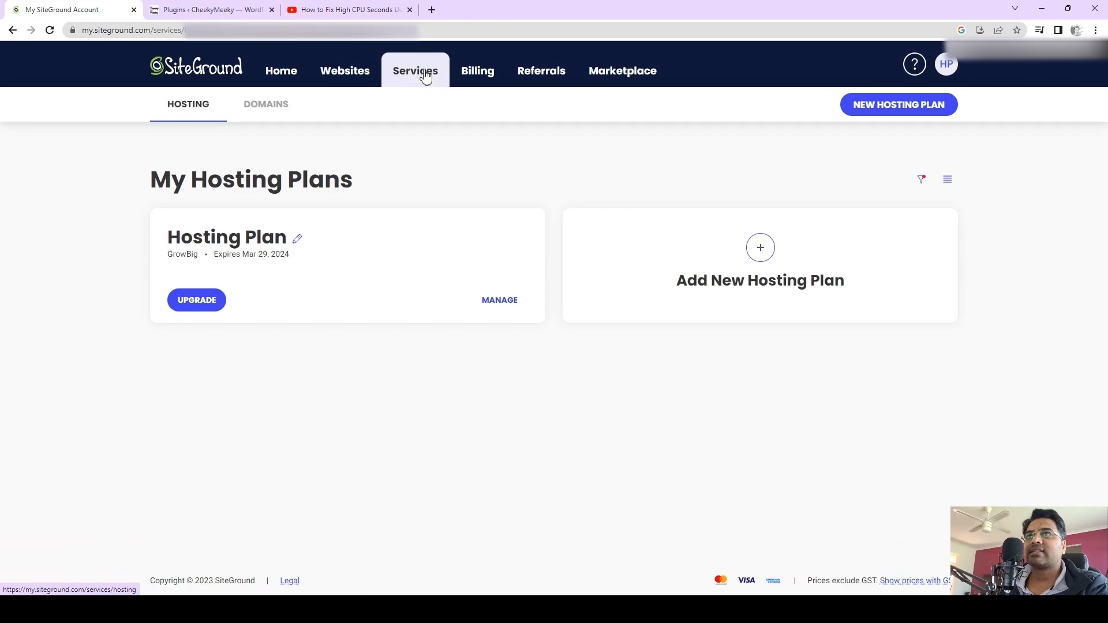
pyautogui.moveTo(314, 95)
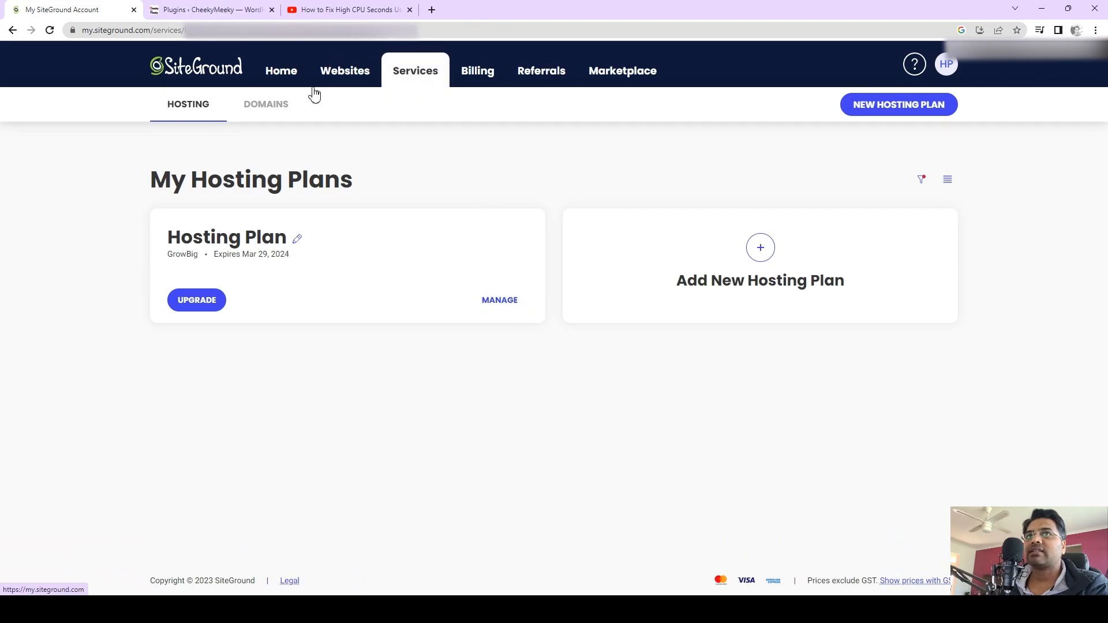
pyautogui.click(499, 301)
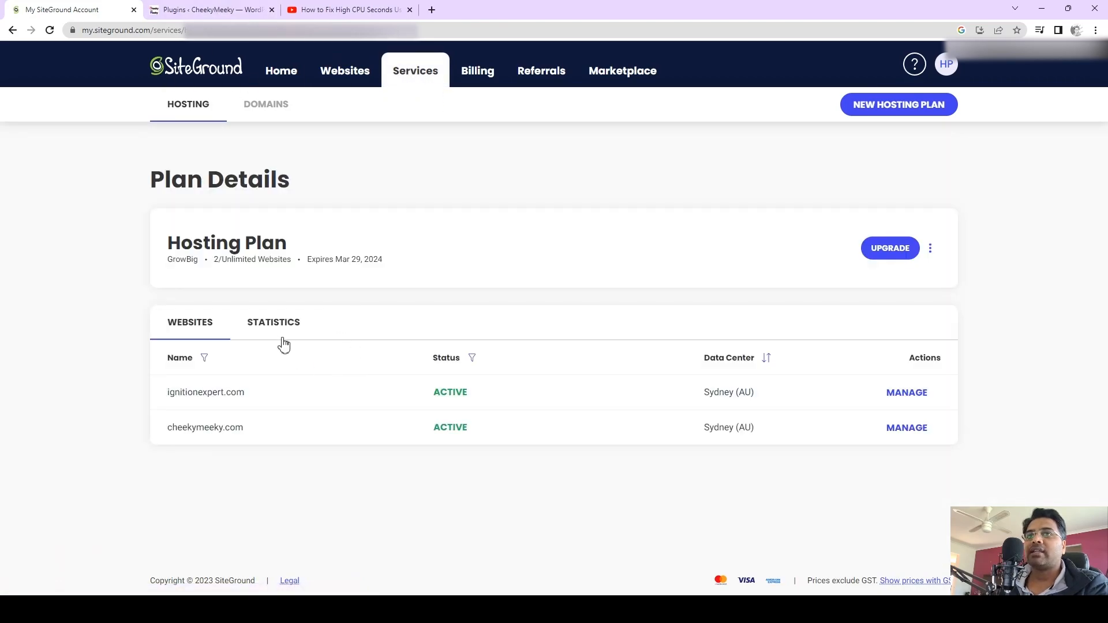
pyautogui.click(272, 322)
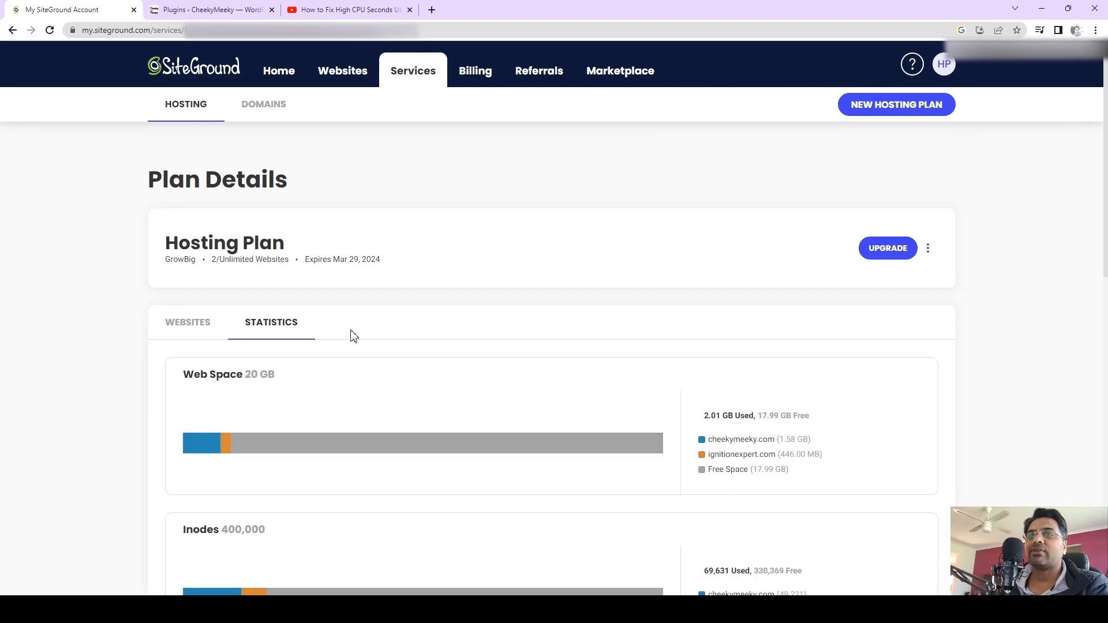
pyautogui.scroll(-3)
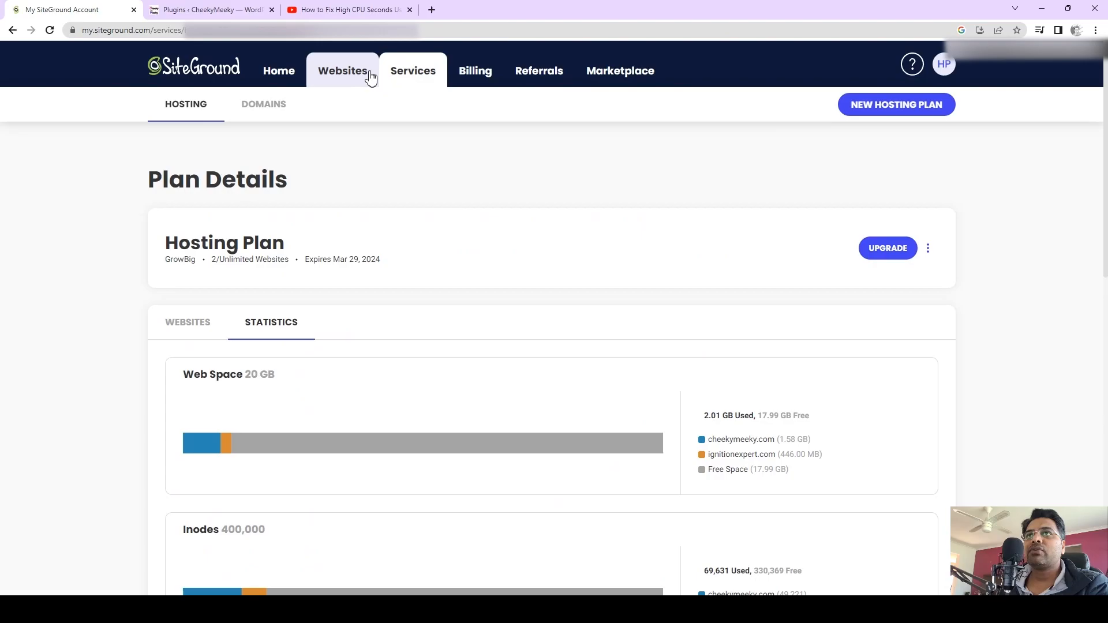
pyautogui.click(343, 70)
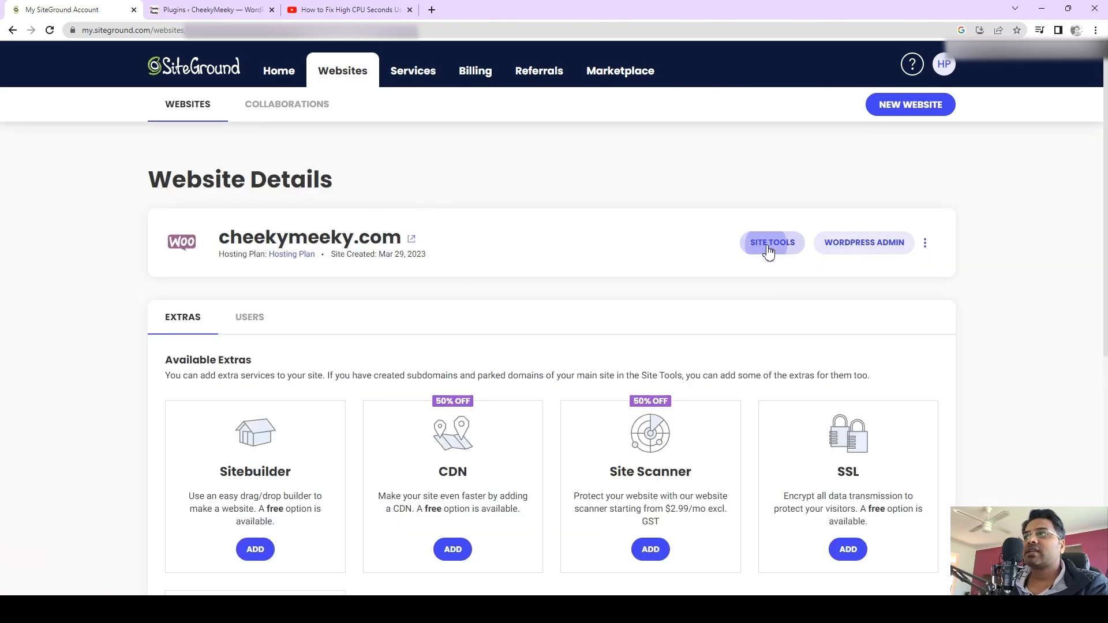
# Enter cheekymeeky.com's Site Tools and review HTTPS Enforce and the SSL Manager's Let's Encrypt certificates
pyautogui.click(772, 243)
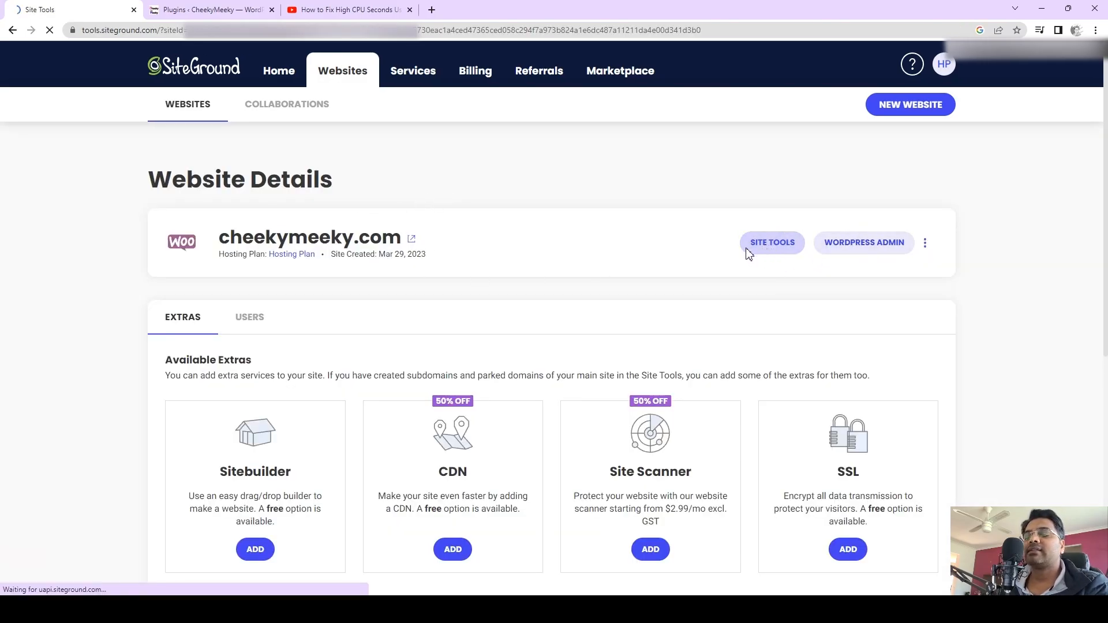
pyautogui.click(771, 242)
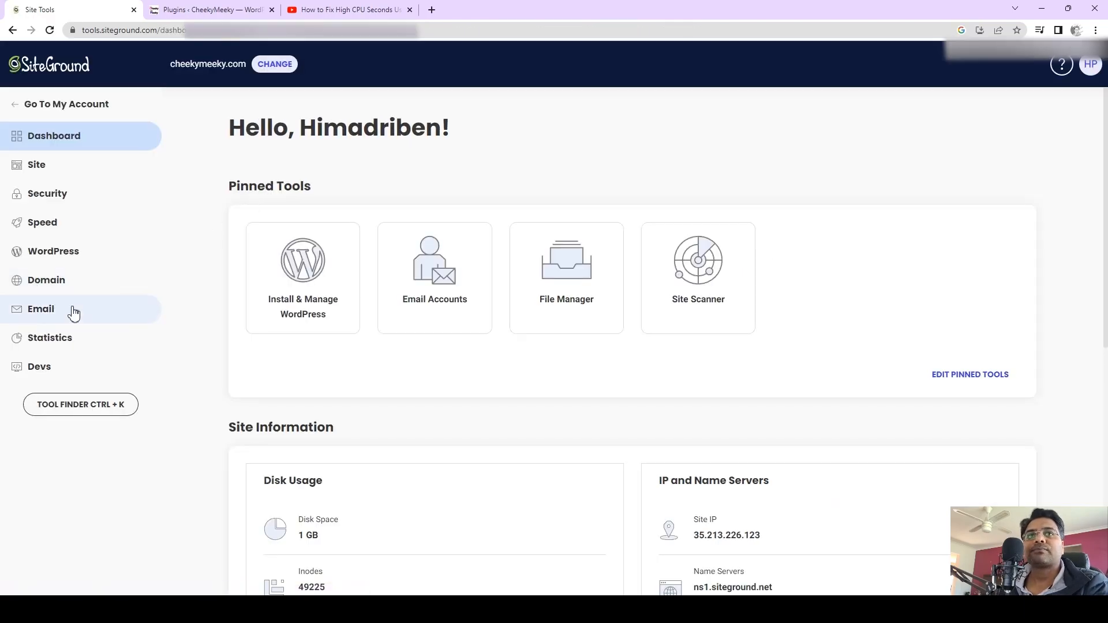
pyautogui.moveTo(68, 220)
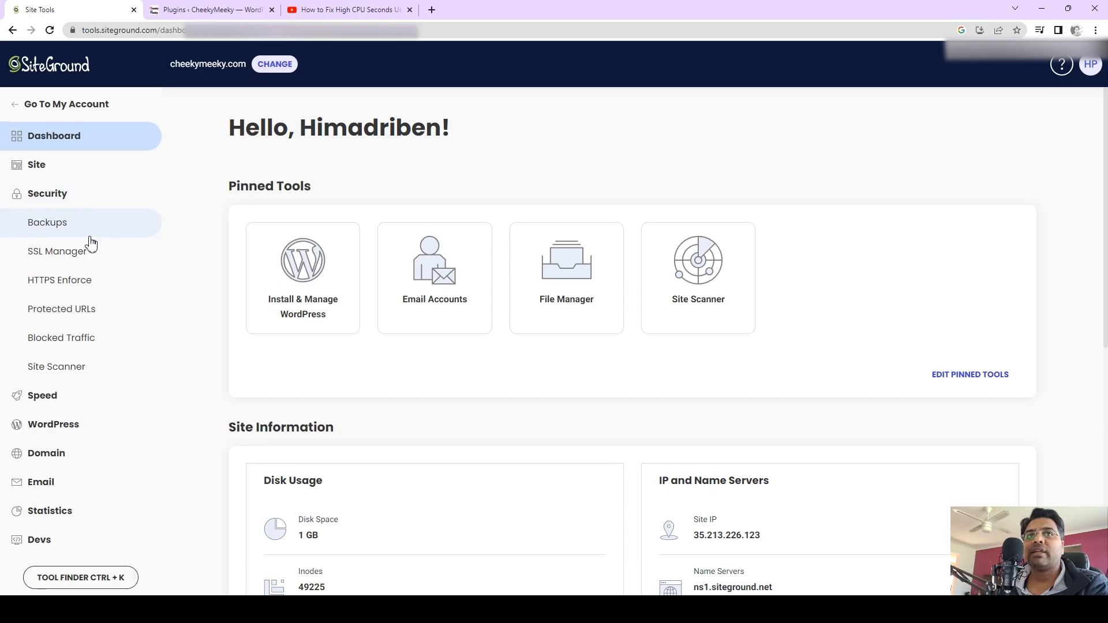
pyautogui.click(60, 279)
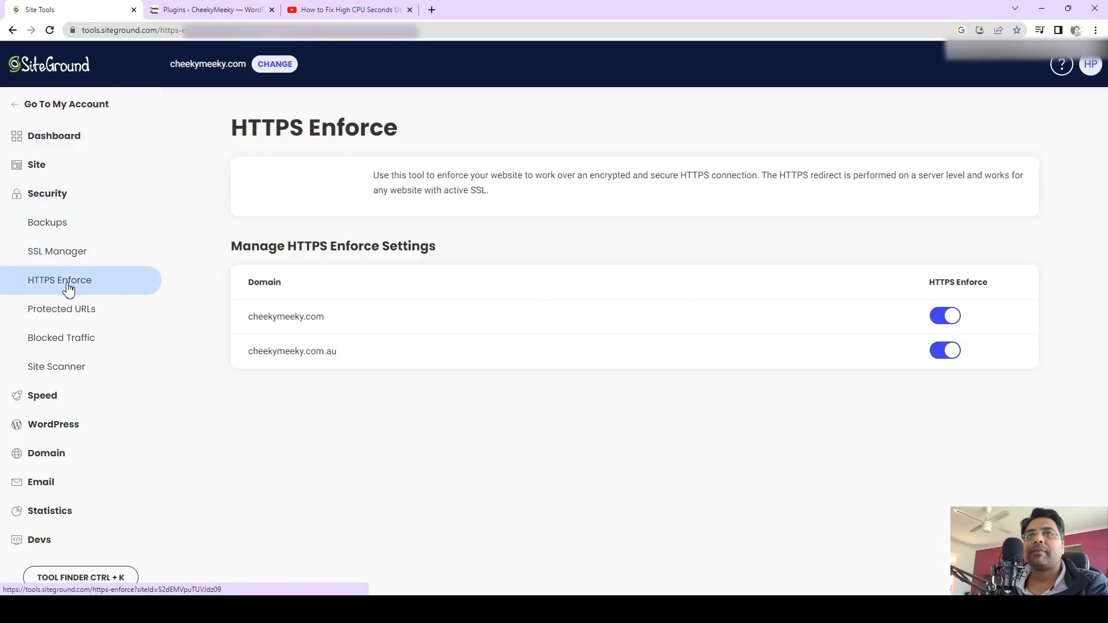
pyautogui.click(57, 251)
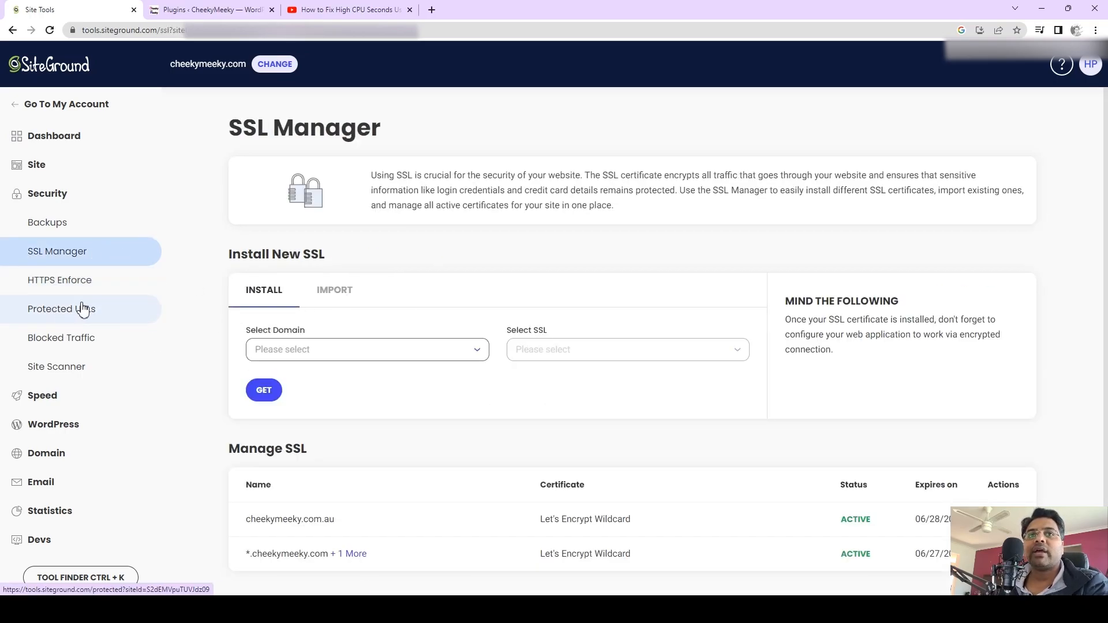
pyautogui.moveTo(42, 345)
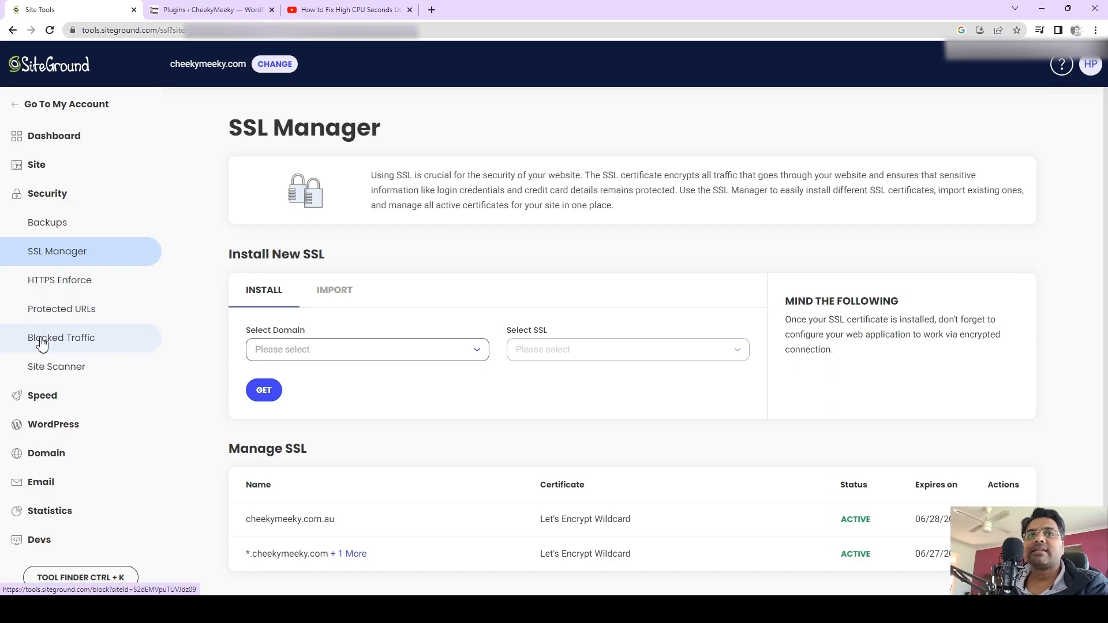
# Add Albania to the blocked countries under Blocked Traffic for cheekymeeky.com
pyautogui.click(61, 337)
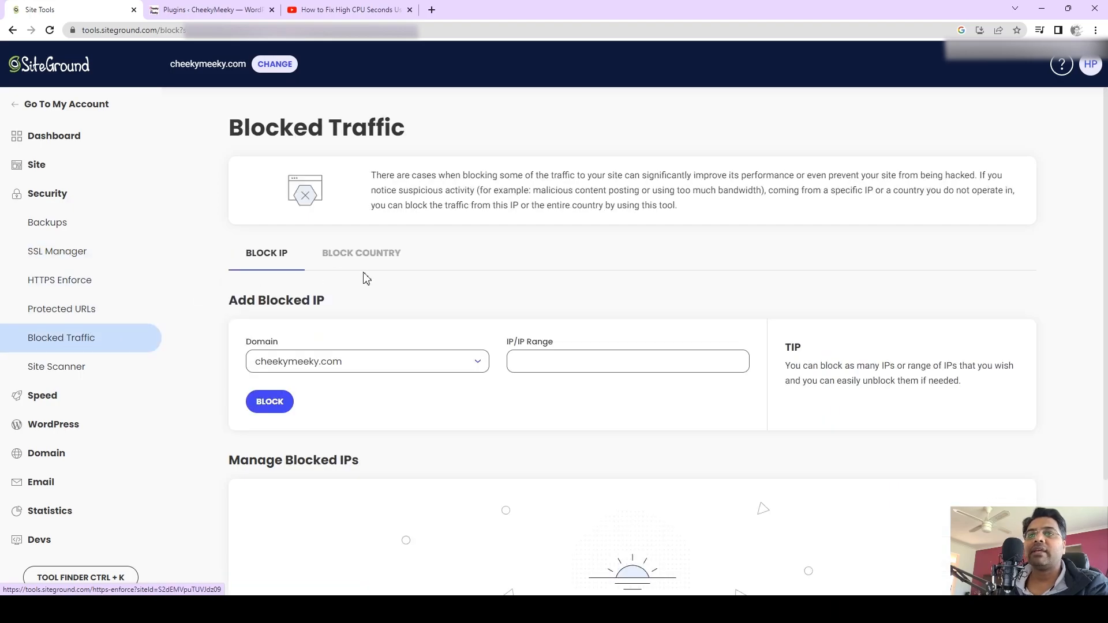
pyautogui.click(361, 253)
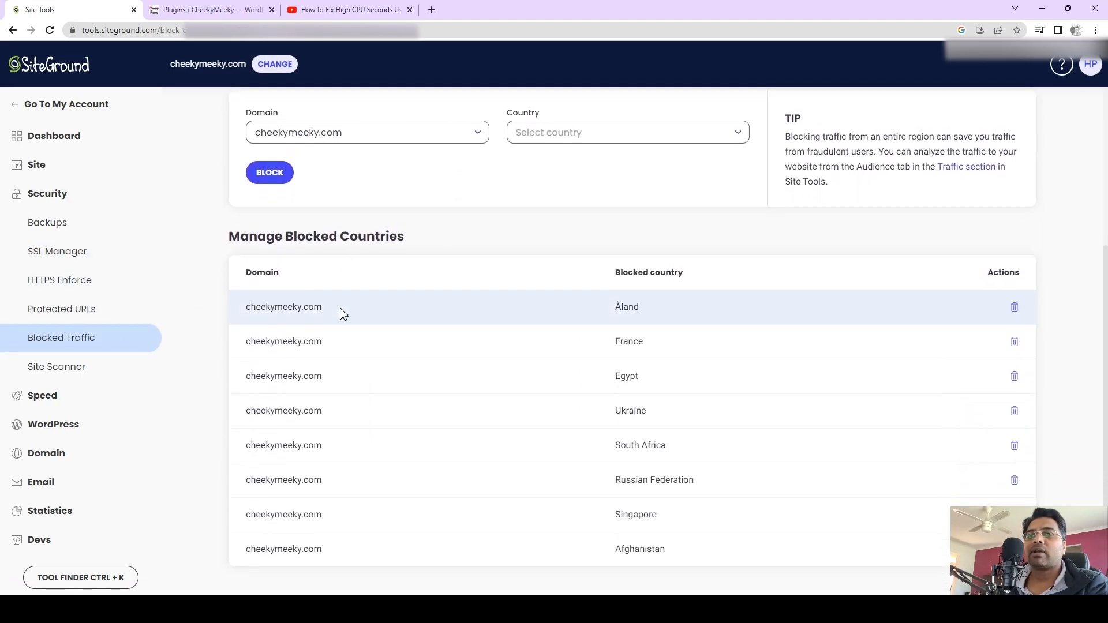
pyautogui.moveTo(438, 421)
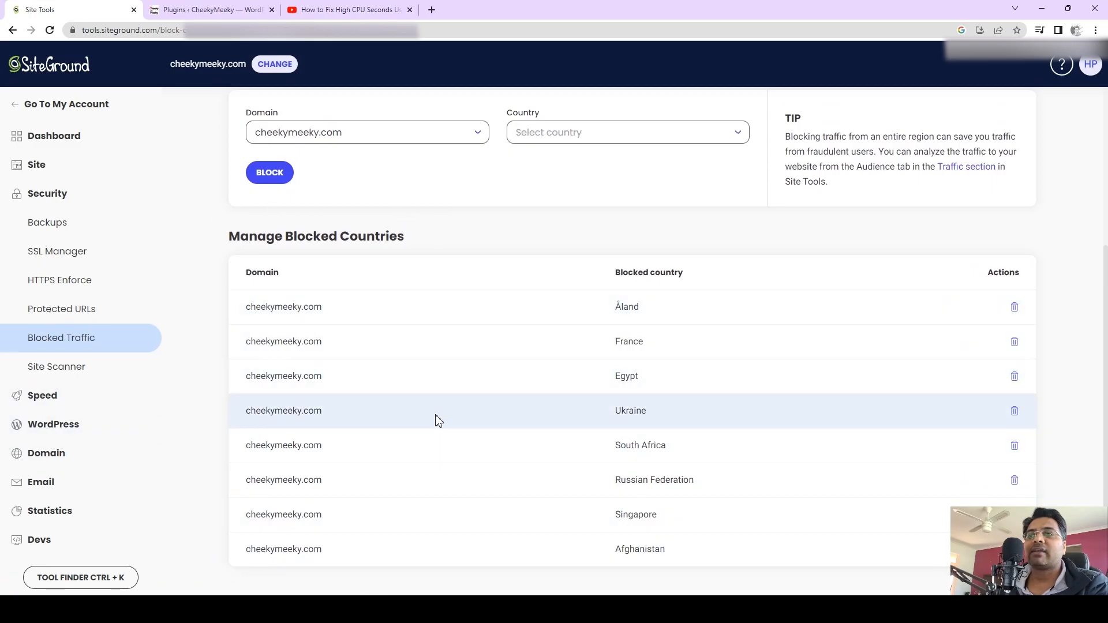
pyautogui.moveTo(267, 271)
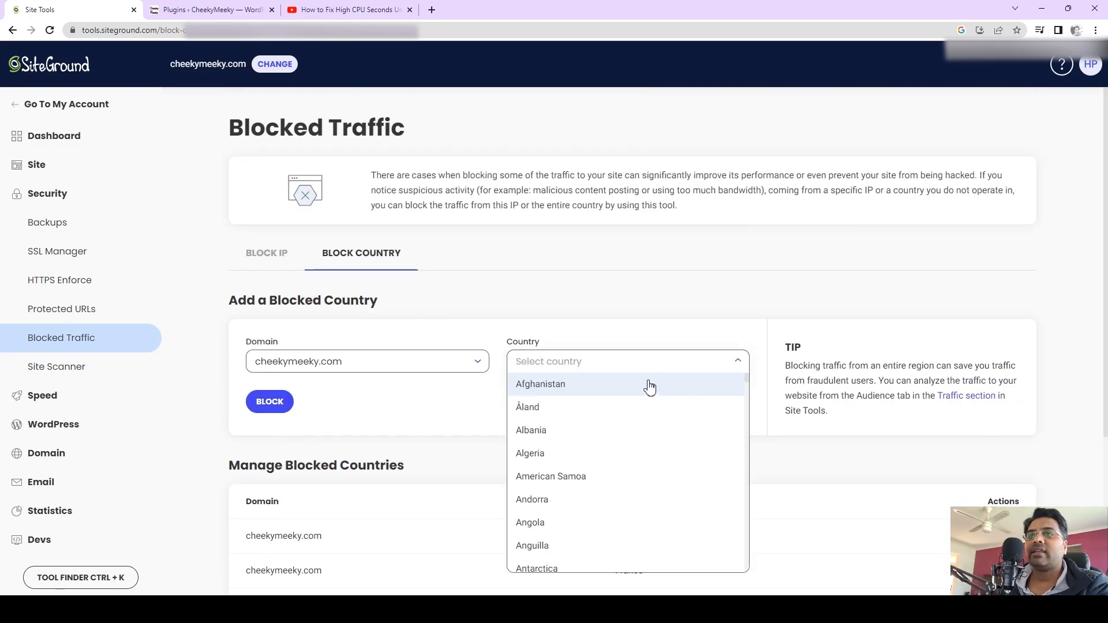
pyautogui.moveTo(569, 503)
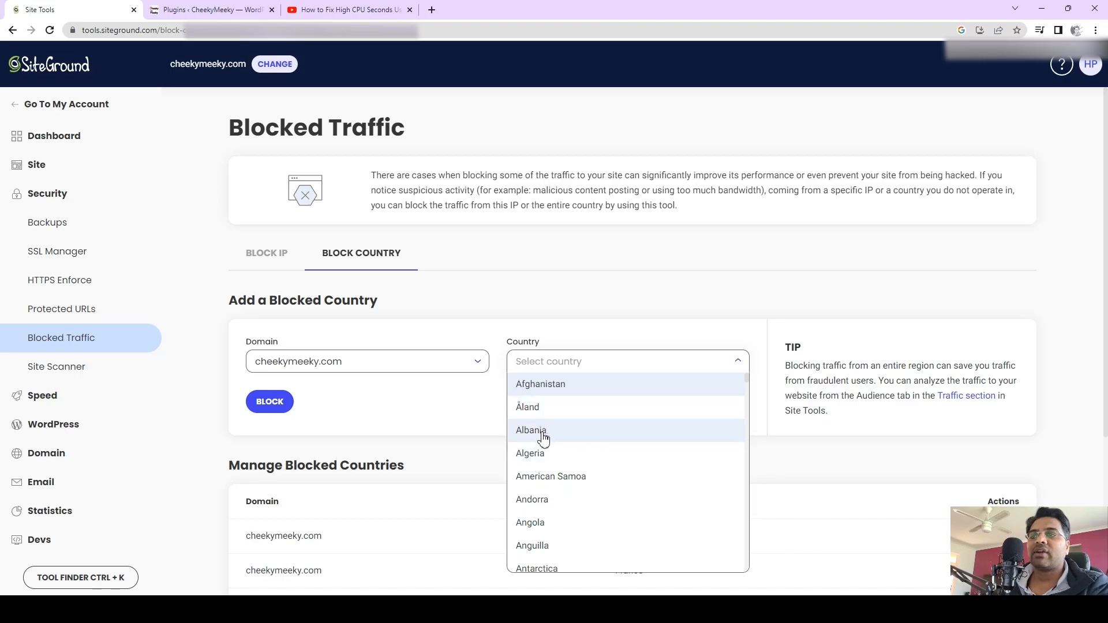
pyautogui.click(531, 429)
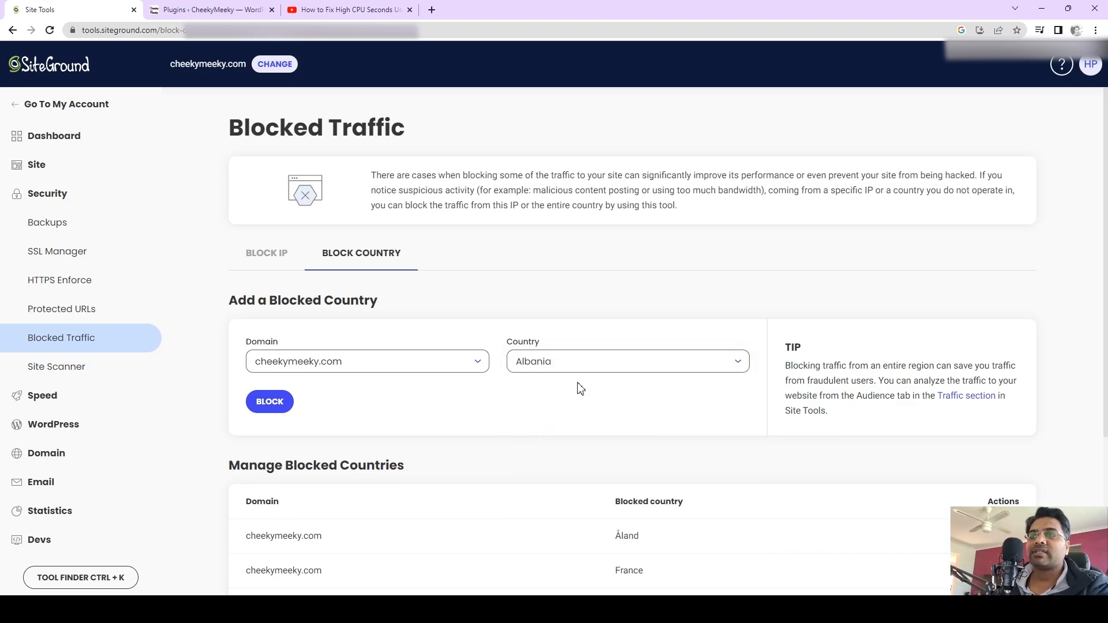
pyautogui.click(269, 402)
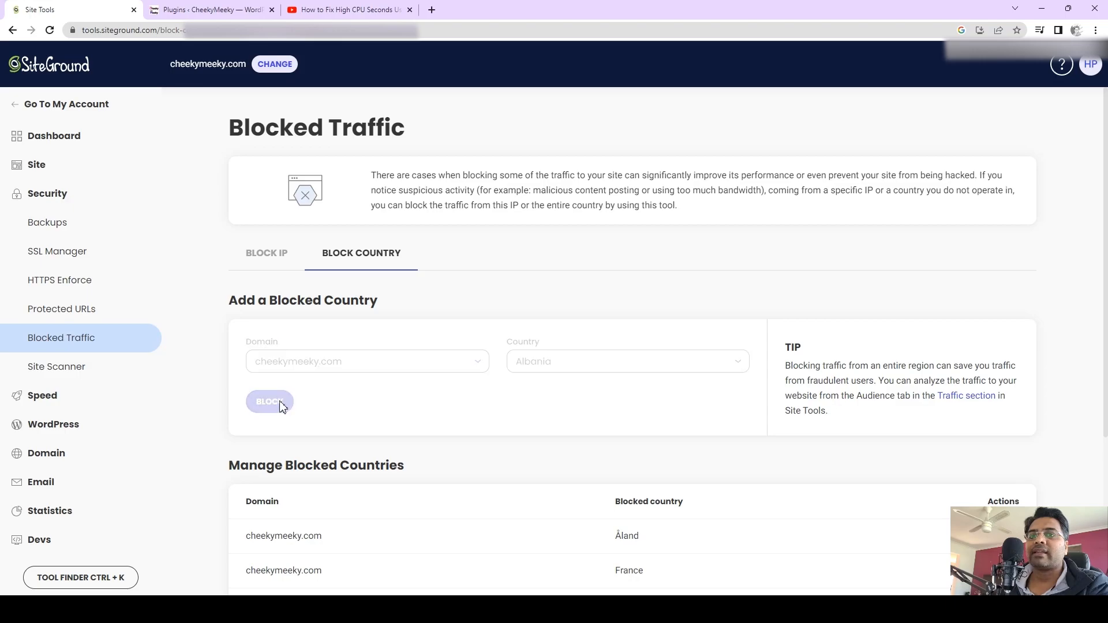
pyautogui.click(270, 402)
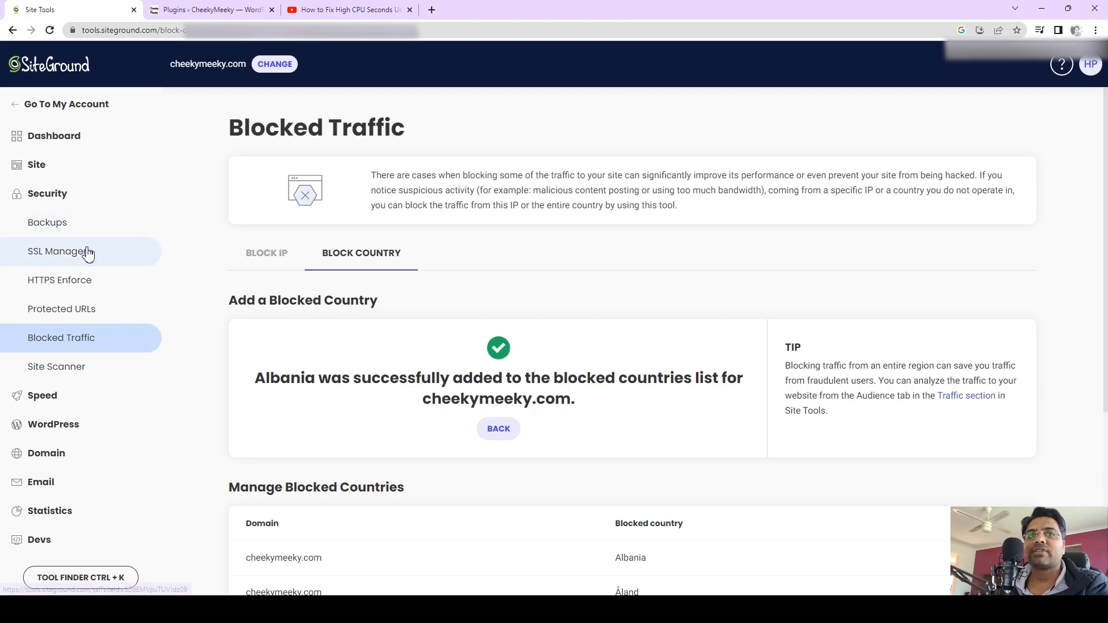
pyautogui.moveTo(94, 251)
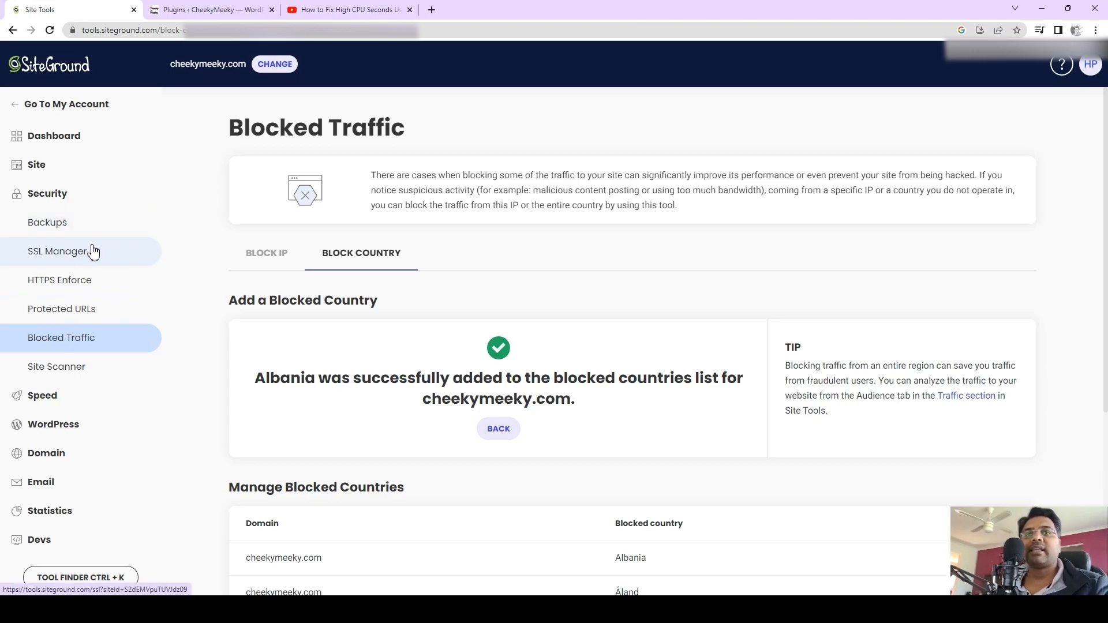
pyautogui.click(41, 395)
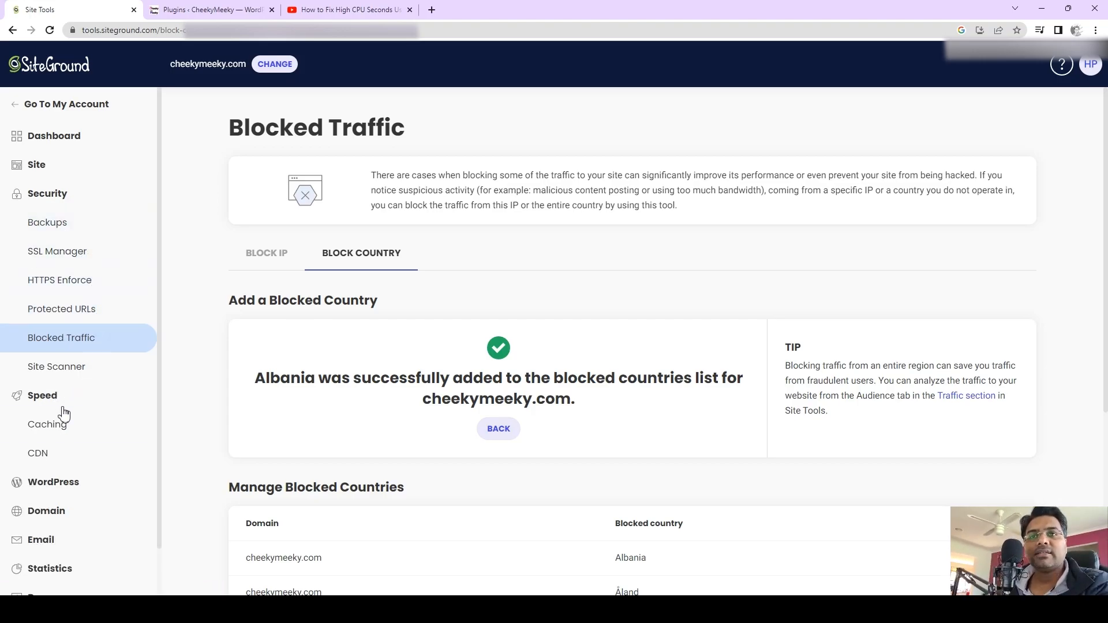
# In SuperCacher's Memcached settings, briefly re-enable then leave Memcached off for all sites
pyautogui.click(47, 425)
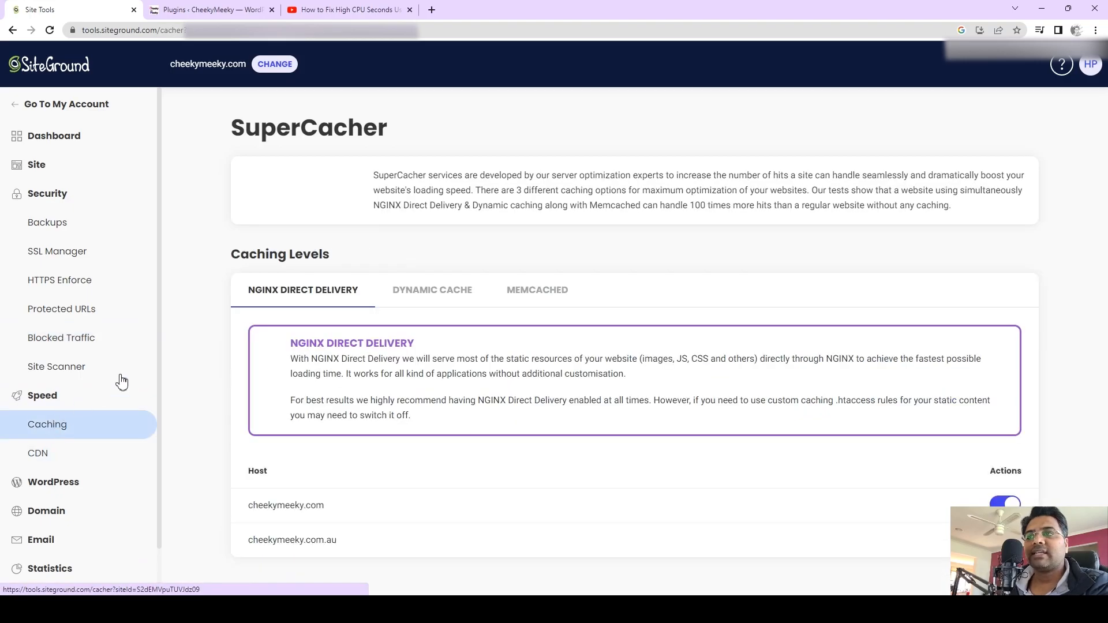
pyautogui.click(537, 290)
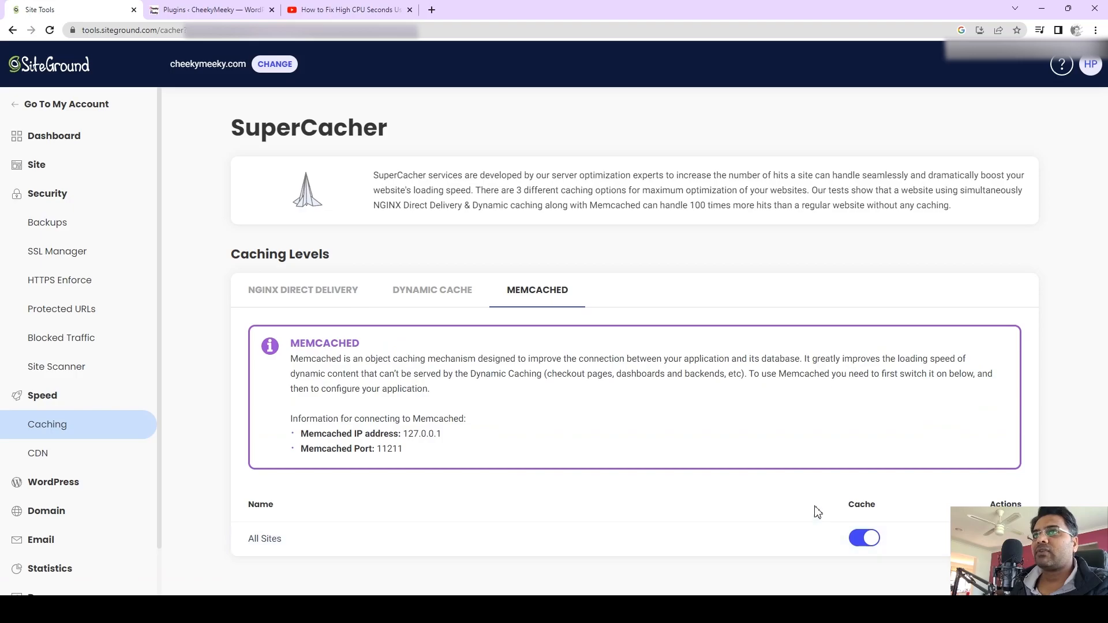
pyautogui.click(213, 10)
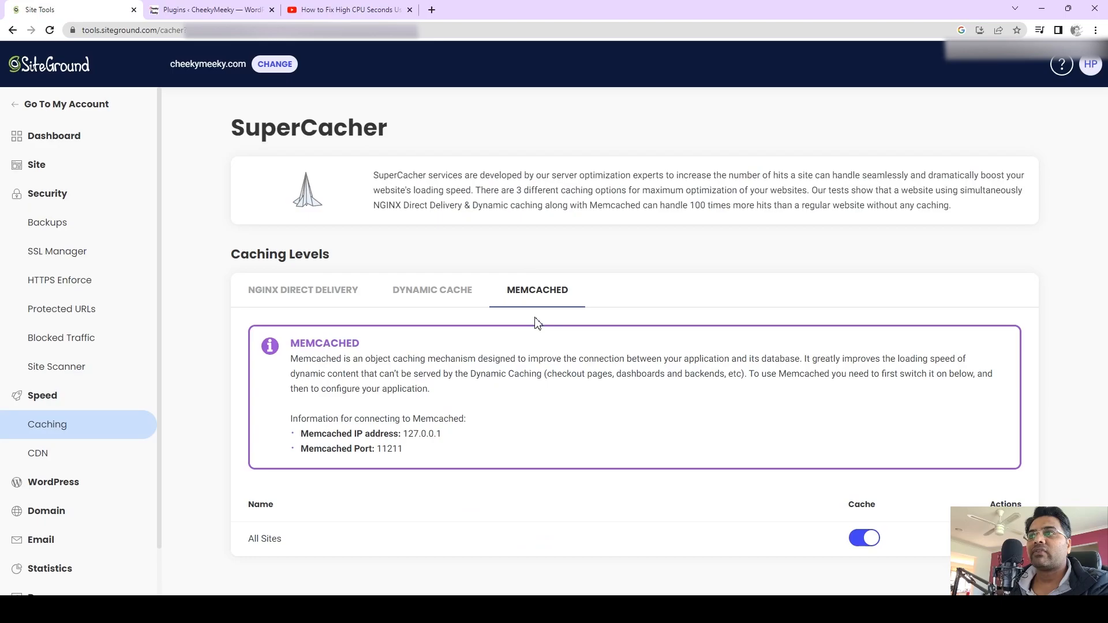
pyautogui.moveTo(144, 74)
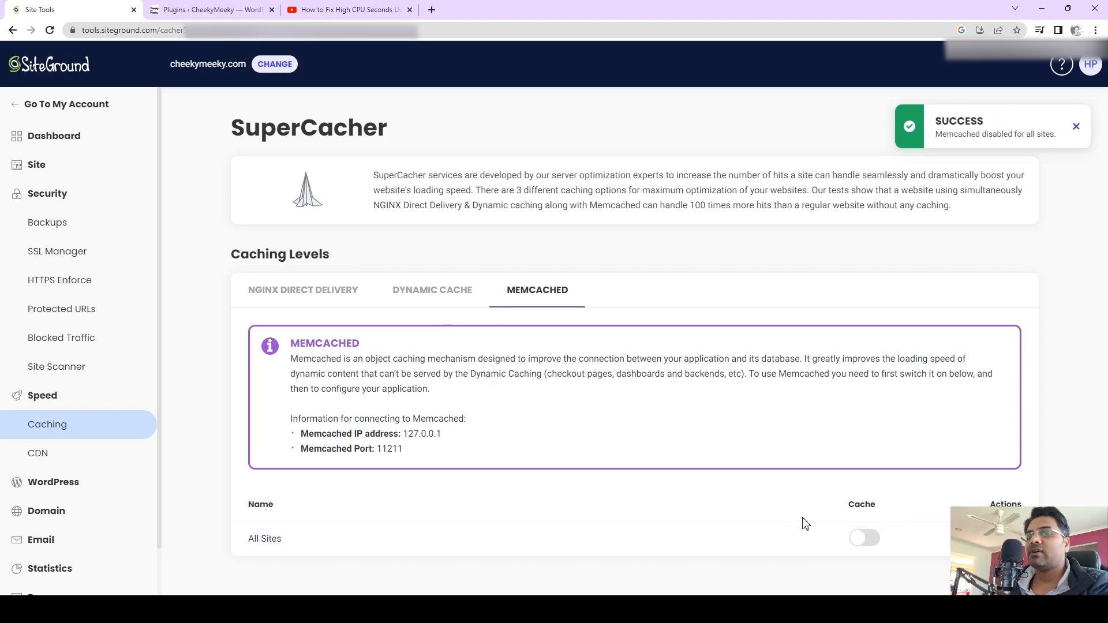
pyautogui.click(864, 538)
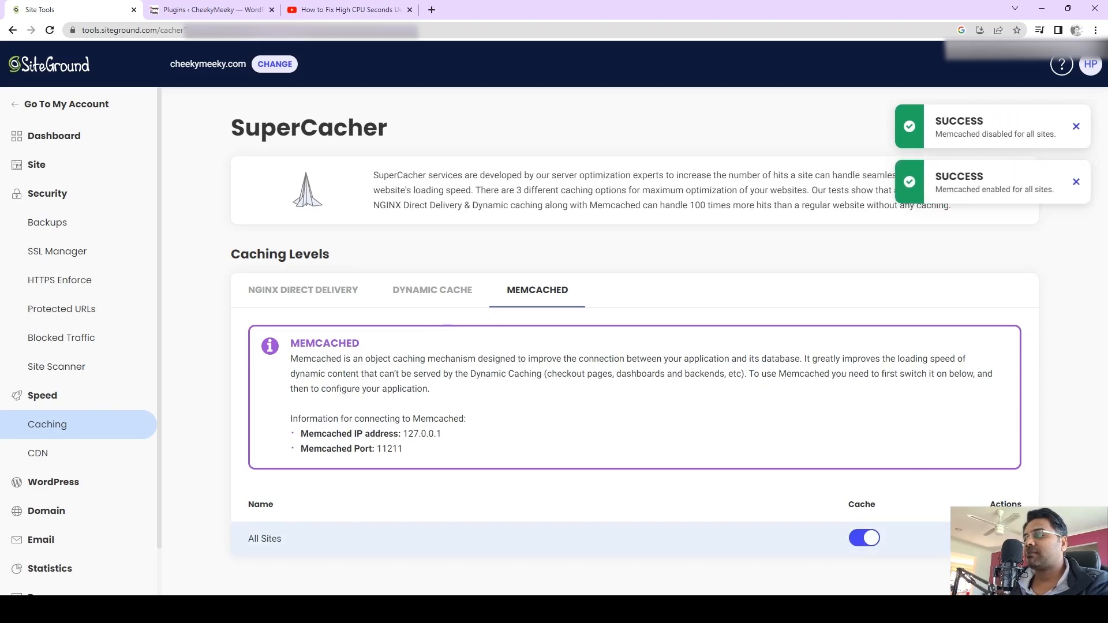
pyautogui.click(864, 538)
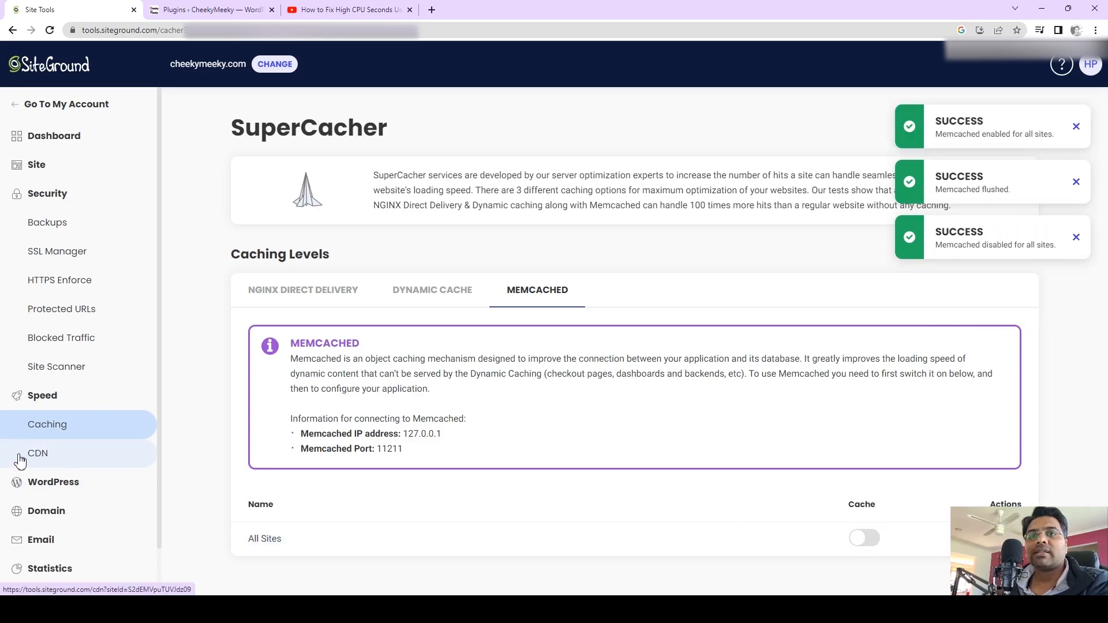
# Confirm the CDN is active on the Basic plan, then view the Error Log's acme-challenge errors
pyautogui.click(39, 453)
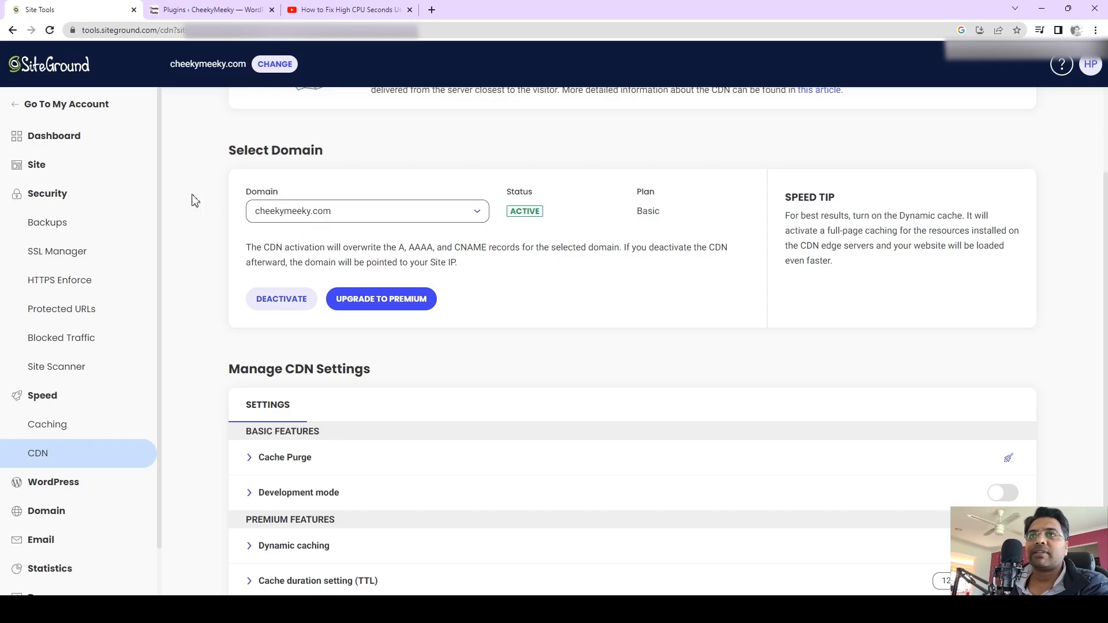
pyautogui.moveTo(284, 307)
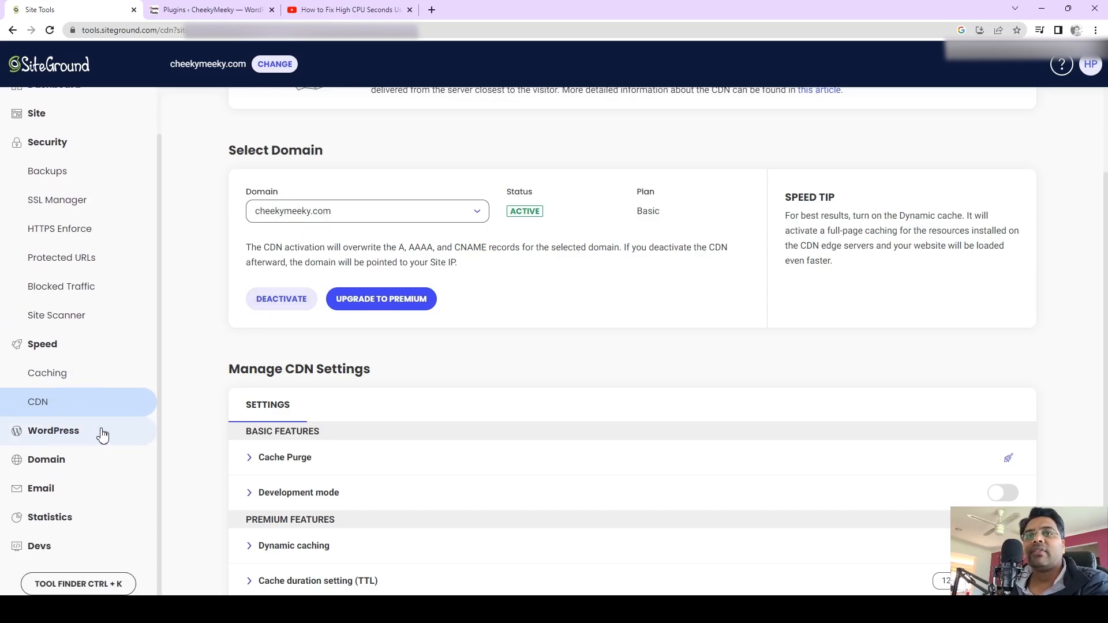
pyautogui.moveTo(116, 478)
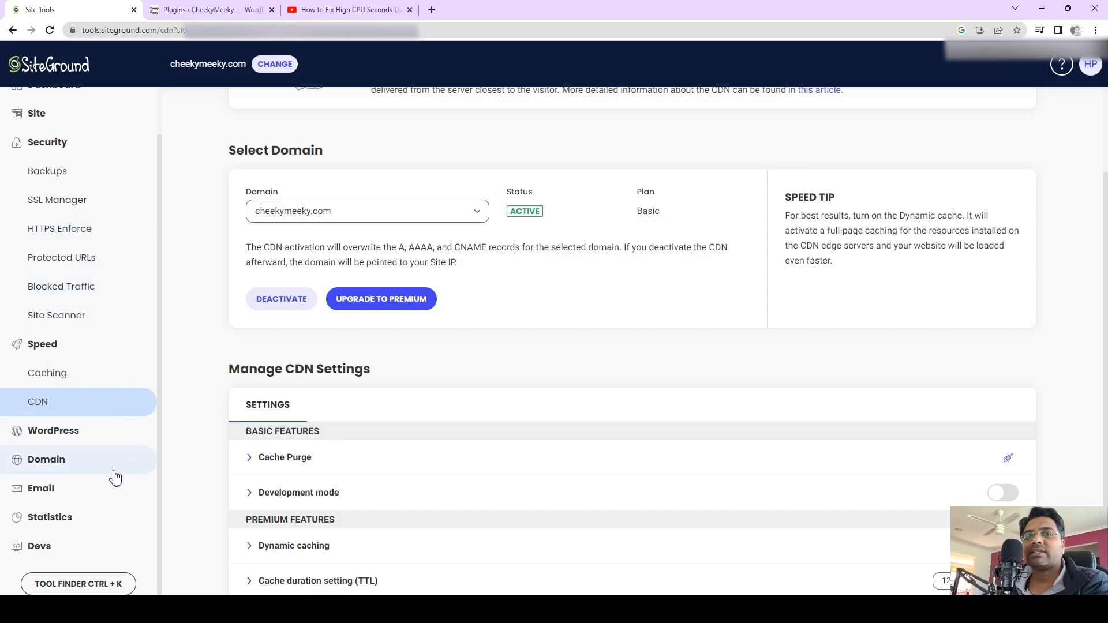
pyautogui.moveTo(63, 529)
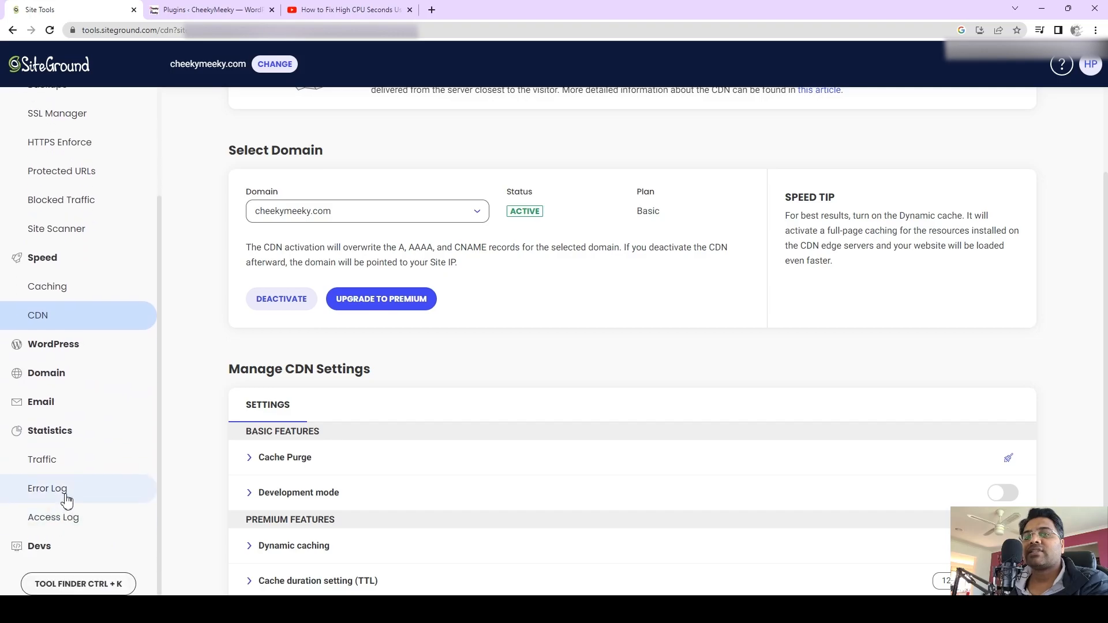
pyautogui.click(47, 488)
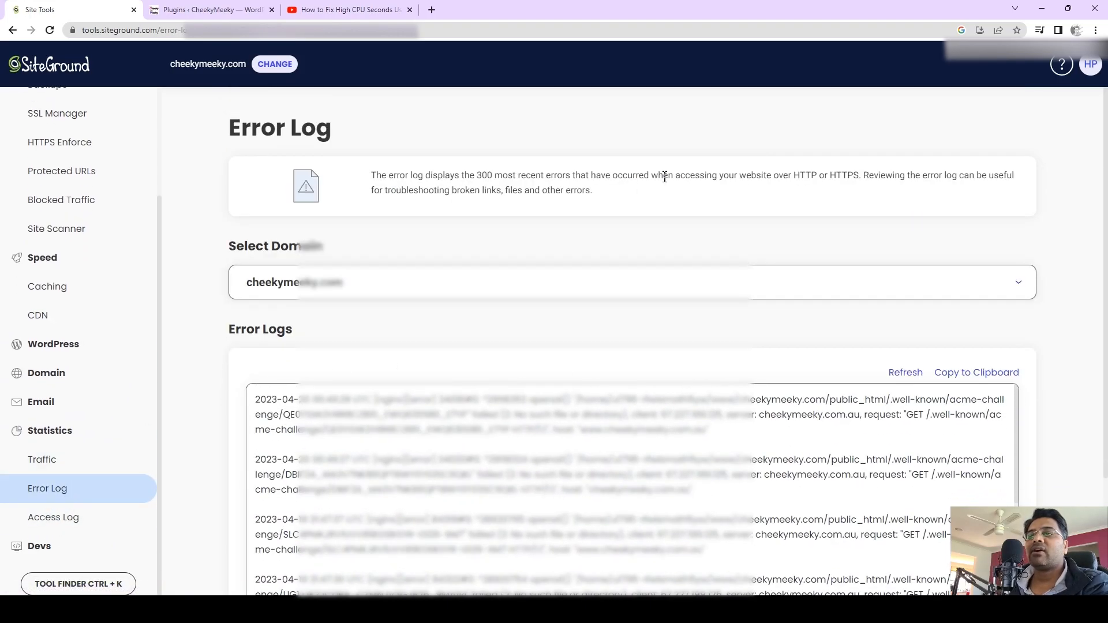
pyautogui.scroll(-3)
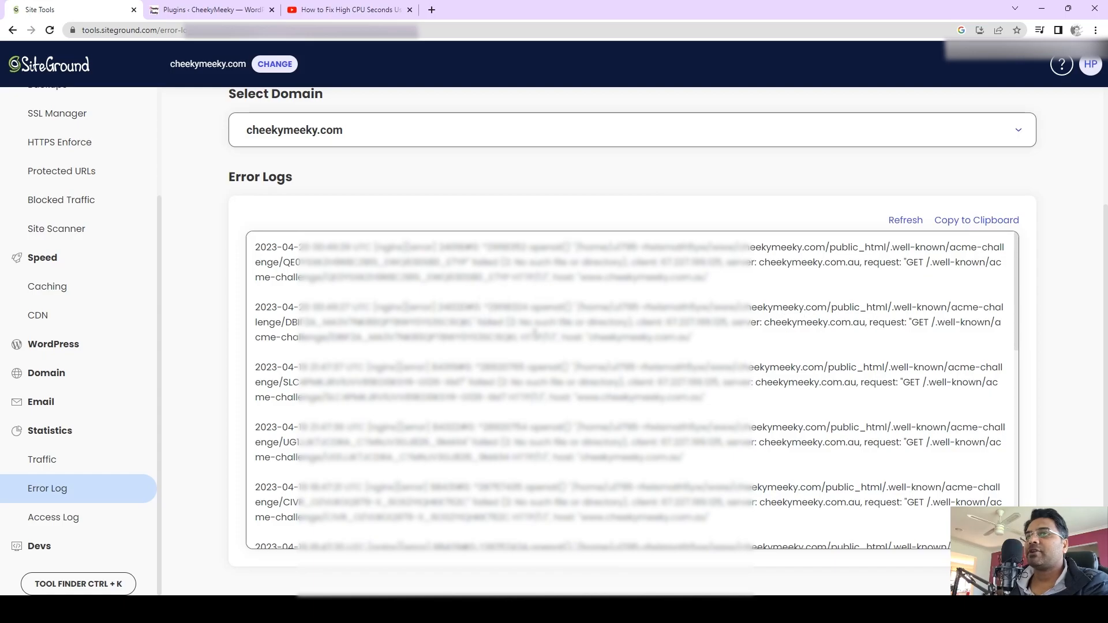
# Look through the Access Log's recent requests such as admin-ajax and WooCommerce API calls
pyautogui.click(53, 518)
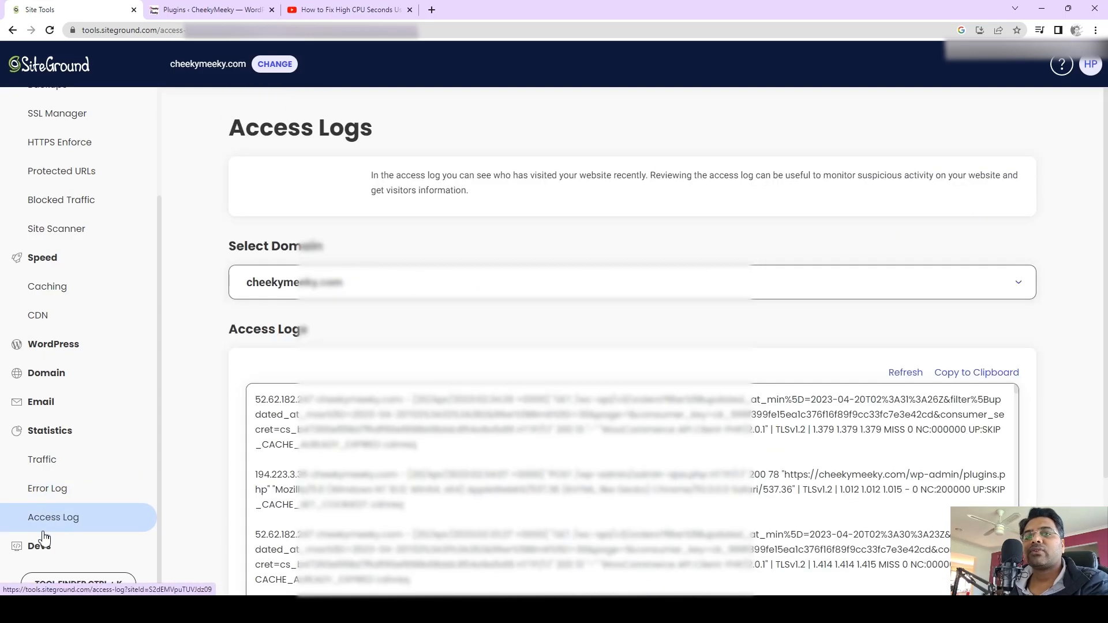
pyautogui.scroll(-3)
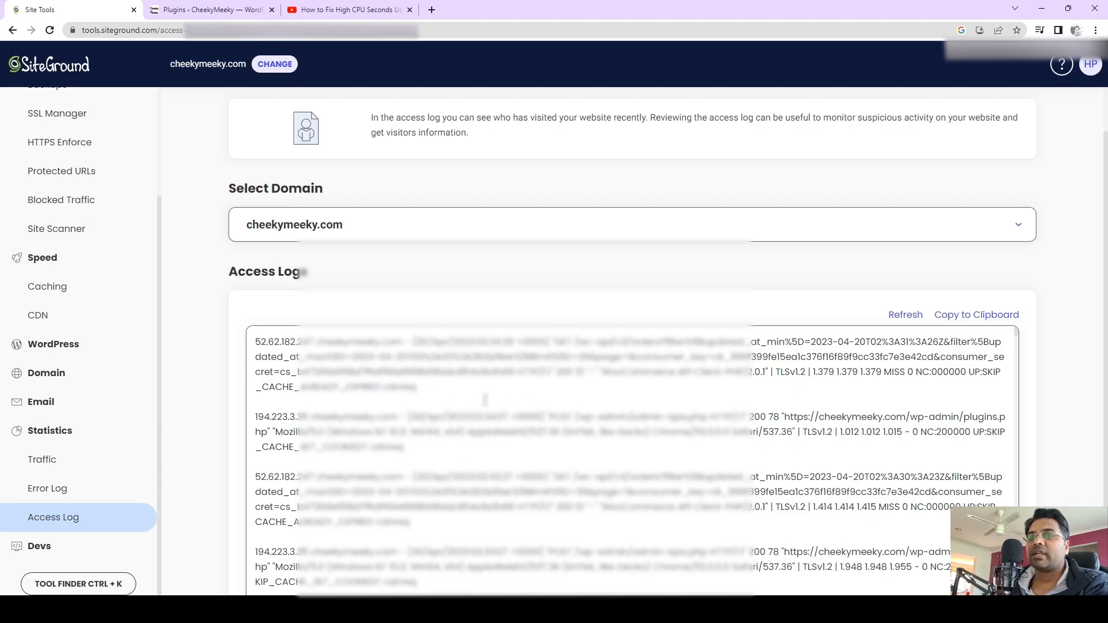
pyautogui.scroll(-3)
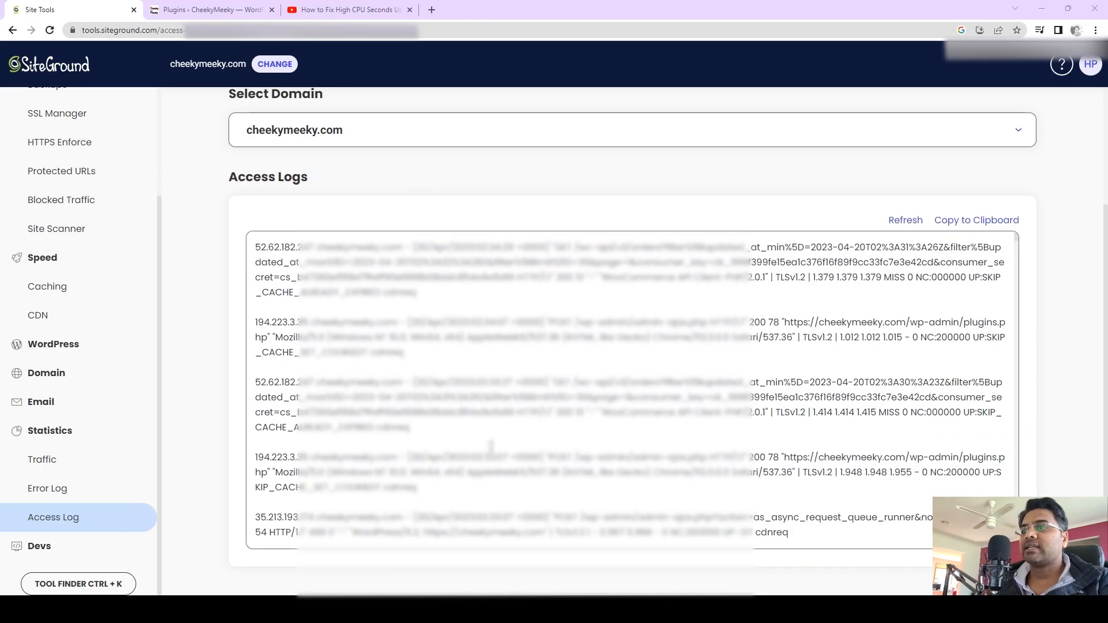
pyautogui.scroll(-3)
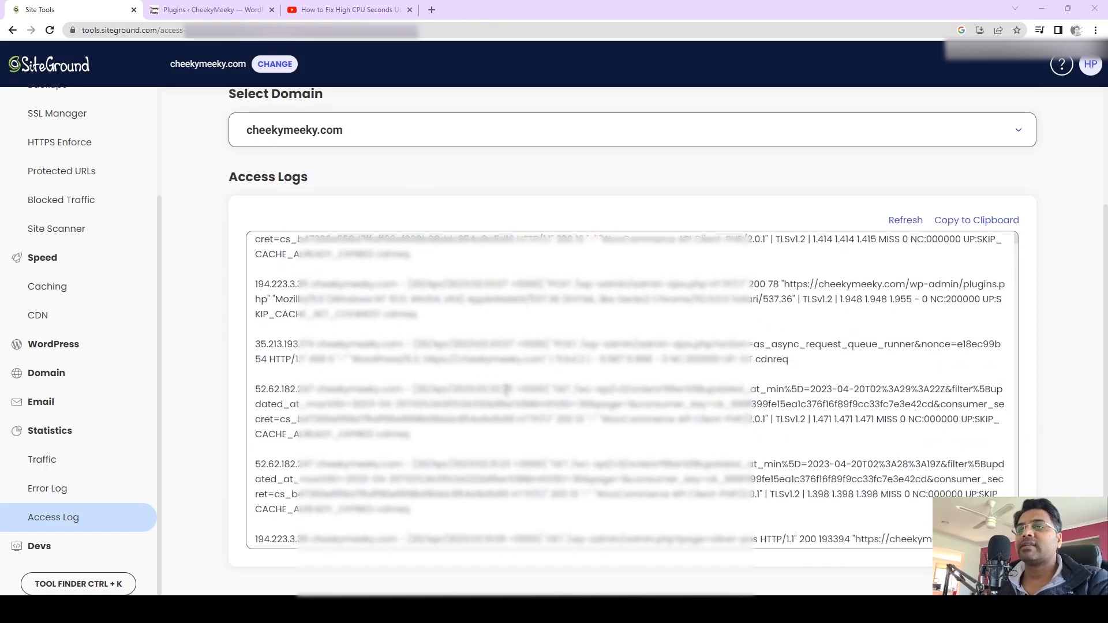
pyautogui.moveTo(65, 344)
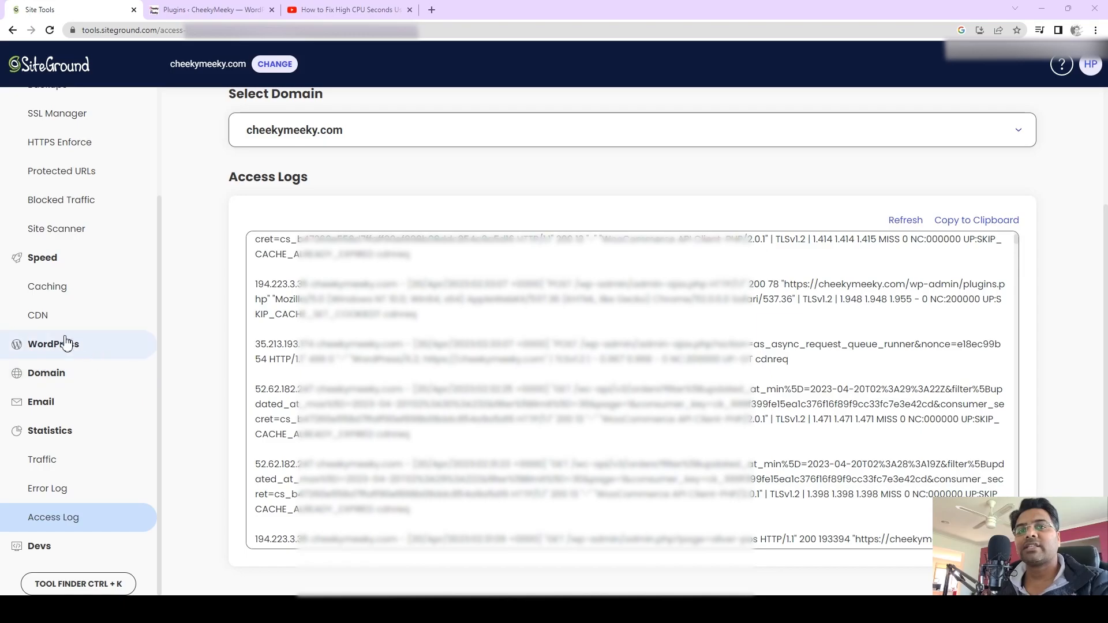
pyautogui.moveTo(233, 535)
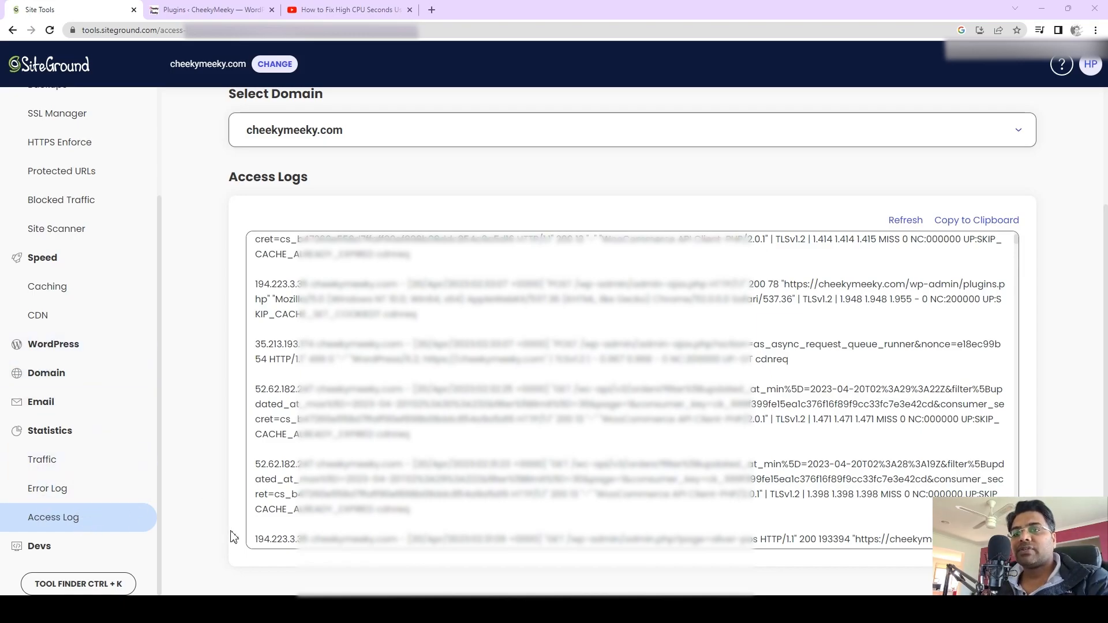
# Scroll through CheekyMeeky's WordPress Plugins page, then return to the SiteGround Error Log
pyautogui.click(208, 9)
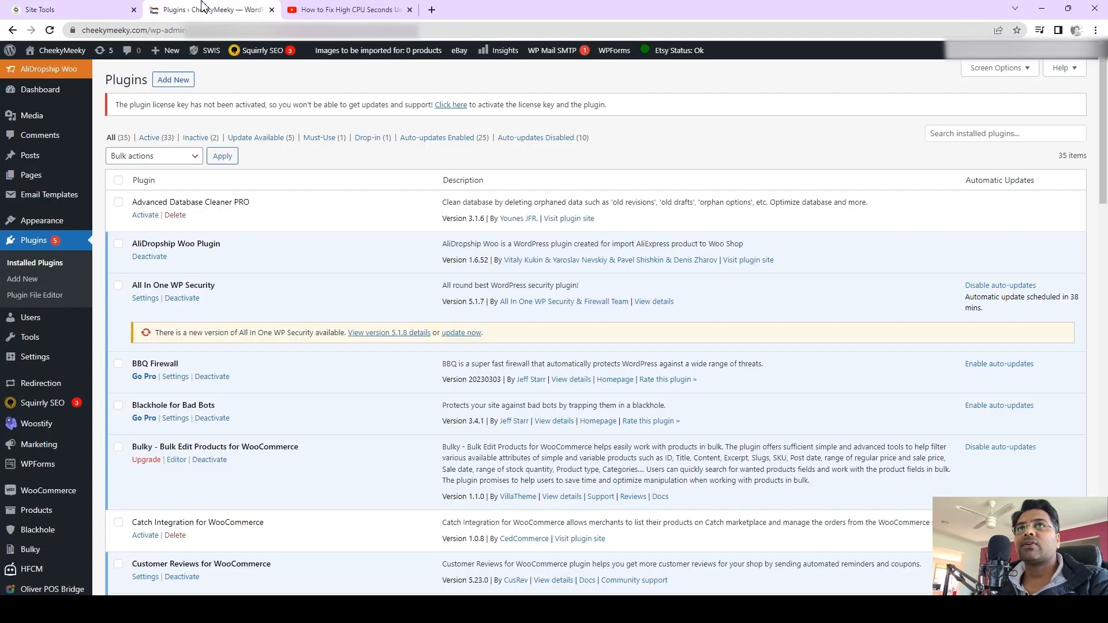
pyautogui.moveTo(347, 303)
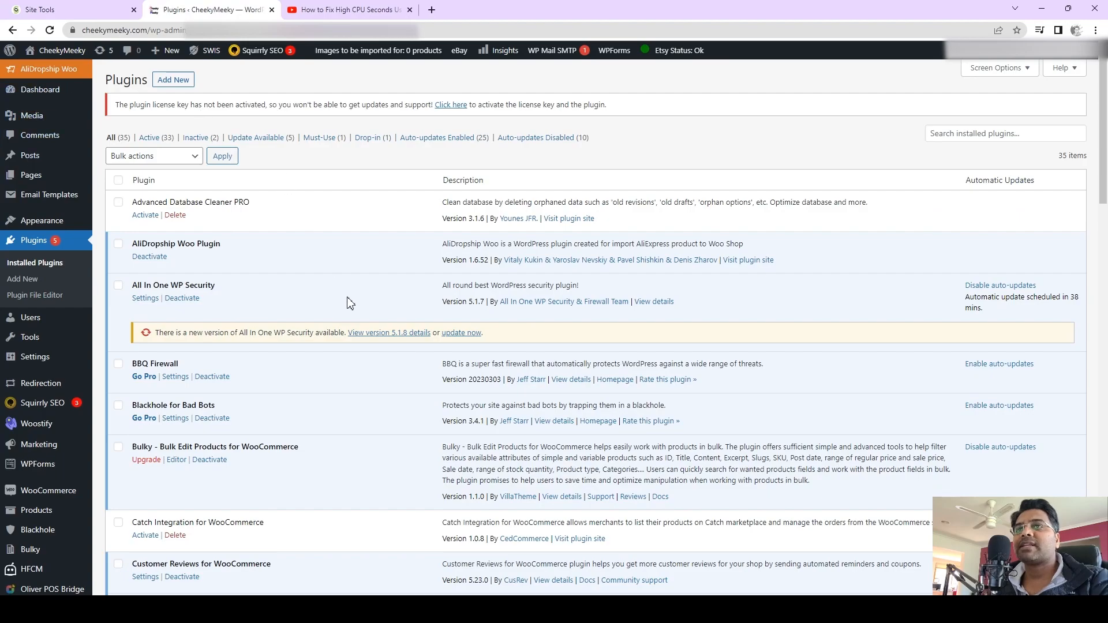
pyautogui.scroll(-3)
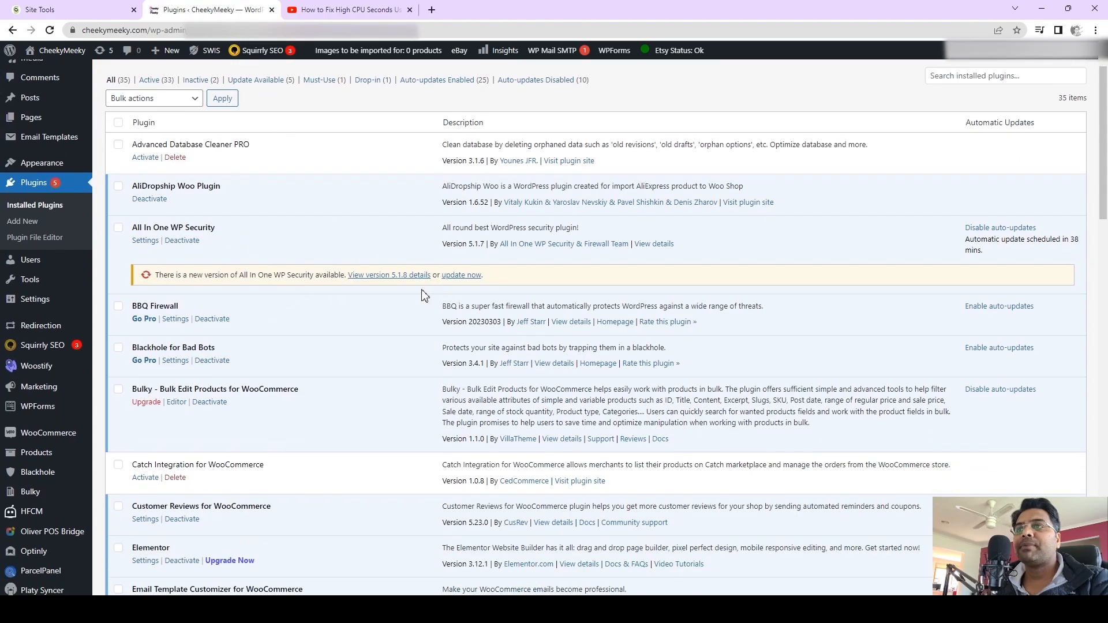
pyautogui.scroll(-3)
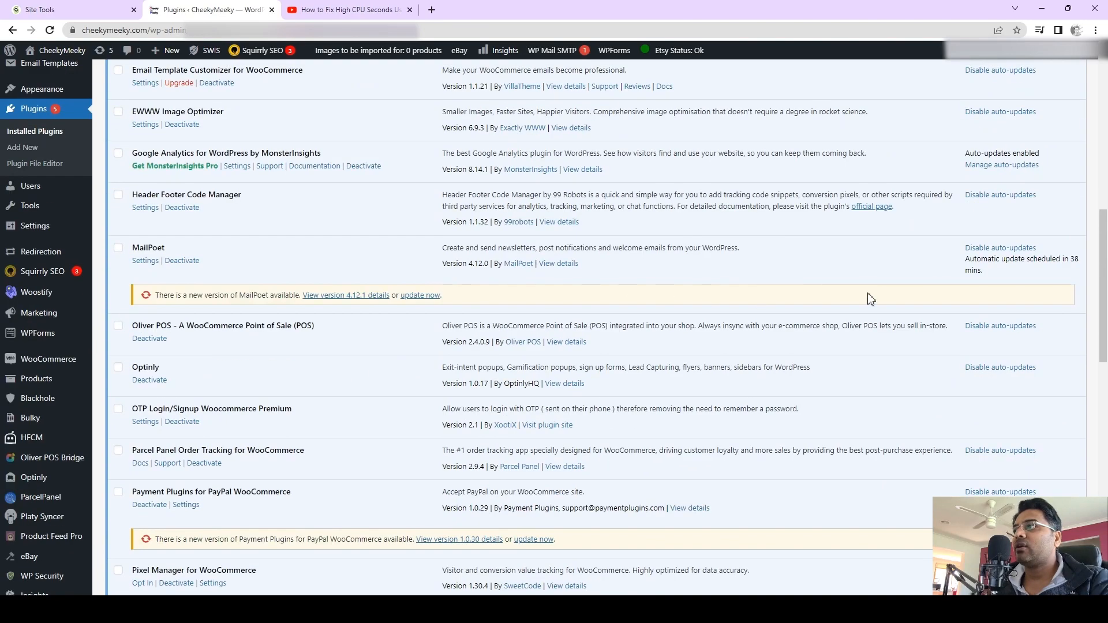
pyautogui.scroll(-3)
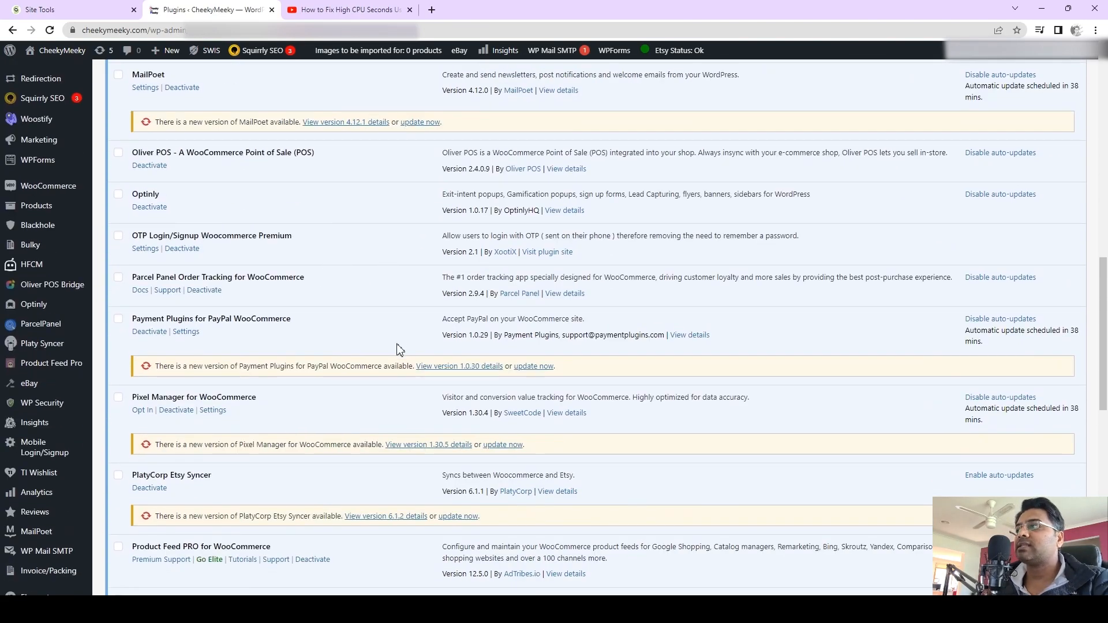
pyautogui.scroll(-3)
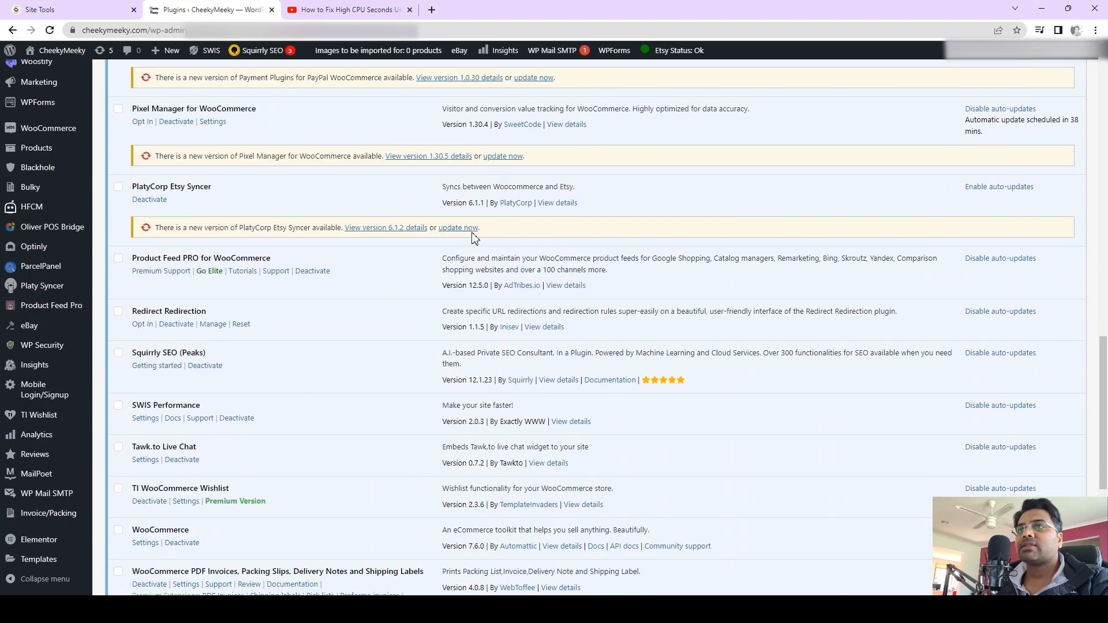
pyautogui.moveTo(480, 217)
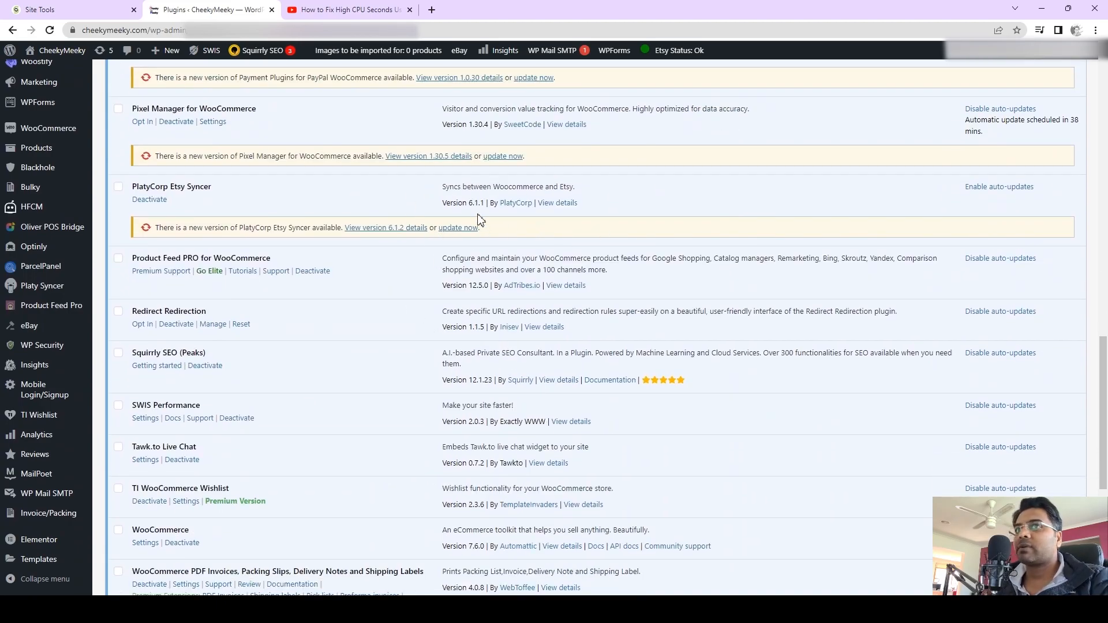
pyautogui.scroll(-3)
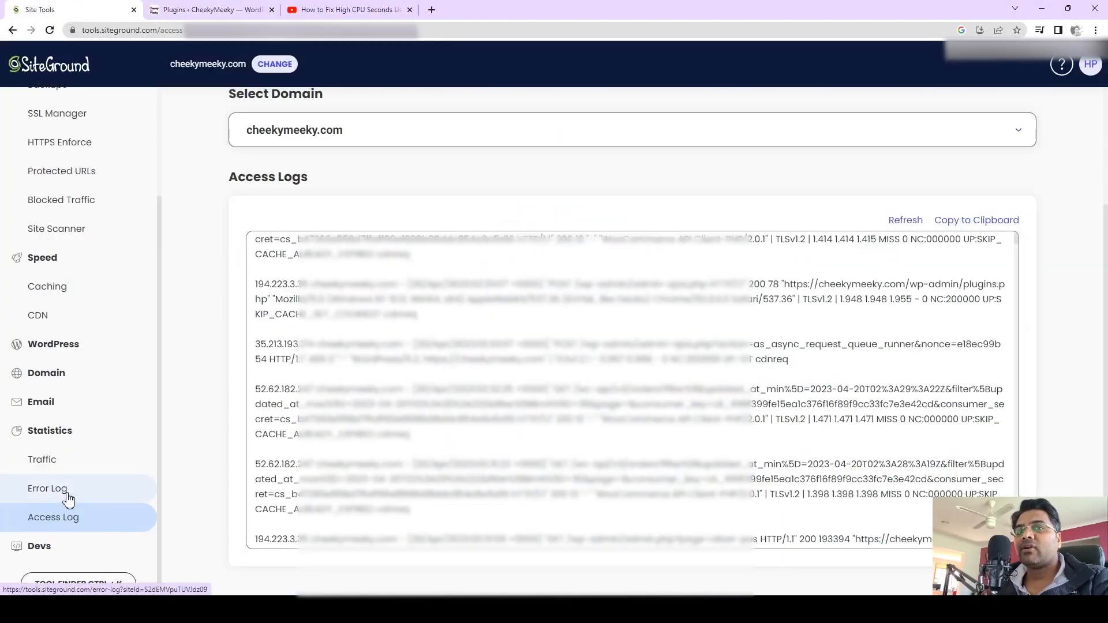
pyautogui.click(48, 489)
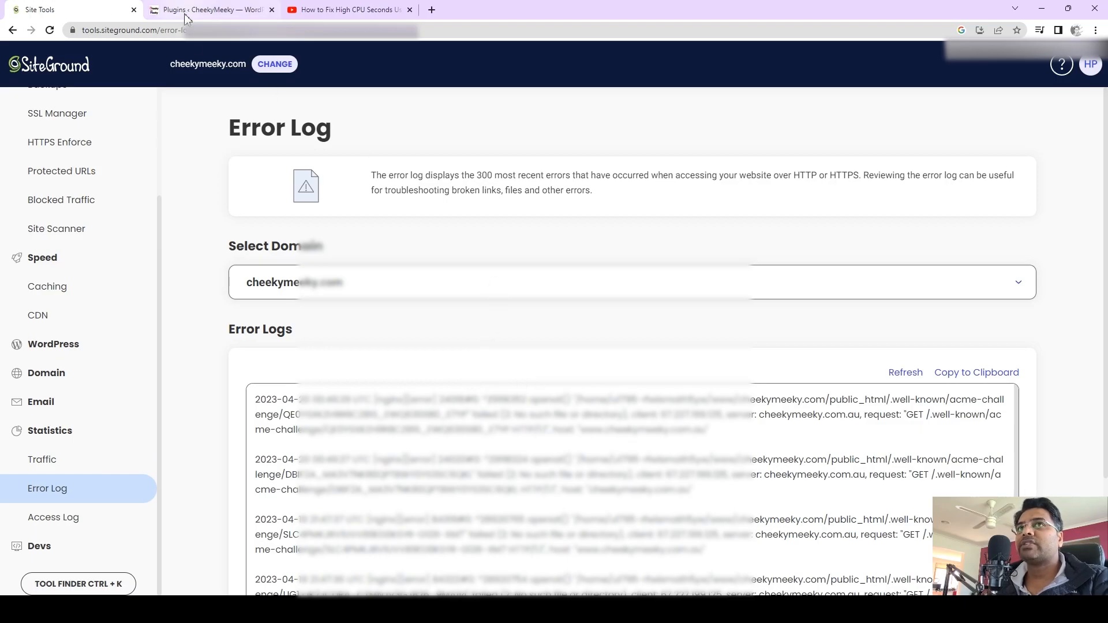
pyautogui.moveTo(202, 12)
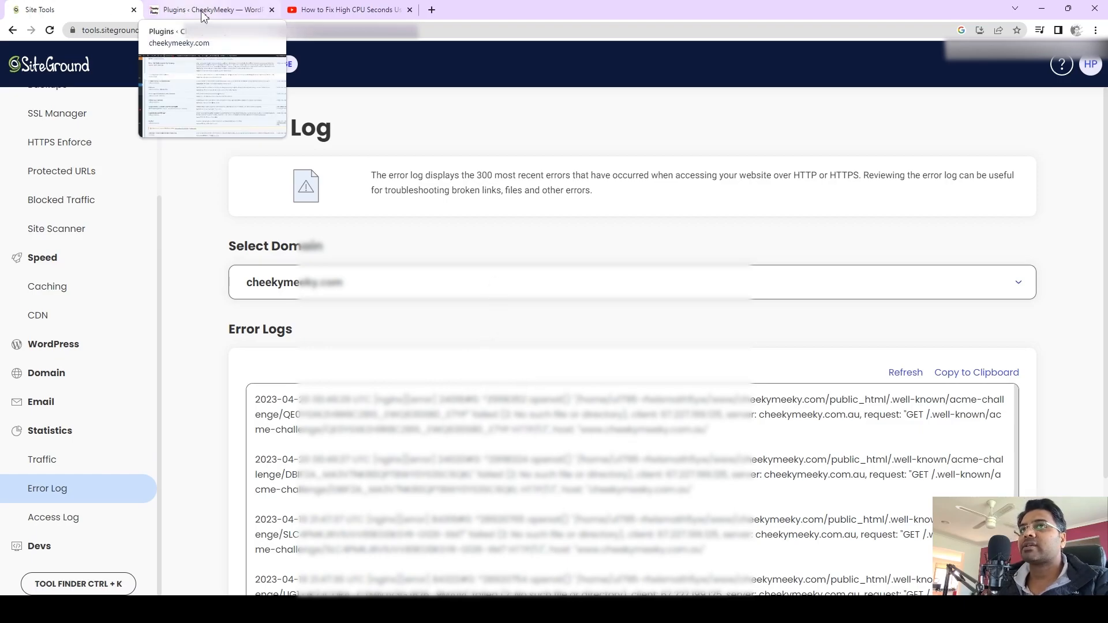
# Back on the Installed Plugins list, scroll down to the Oliver POS plugin
pyautogui.click(203, 10)
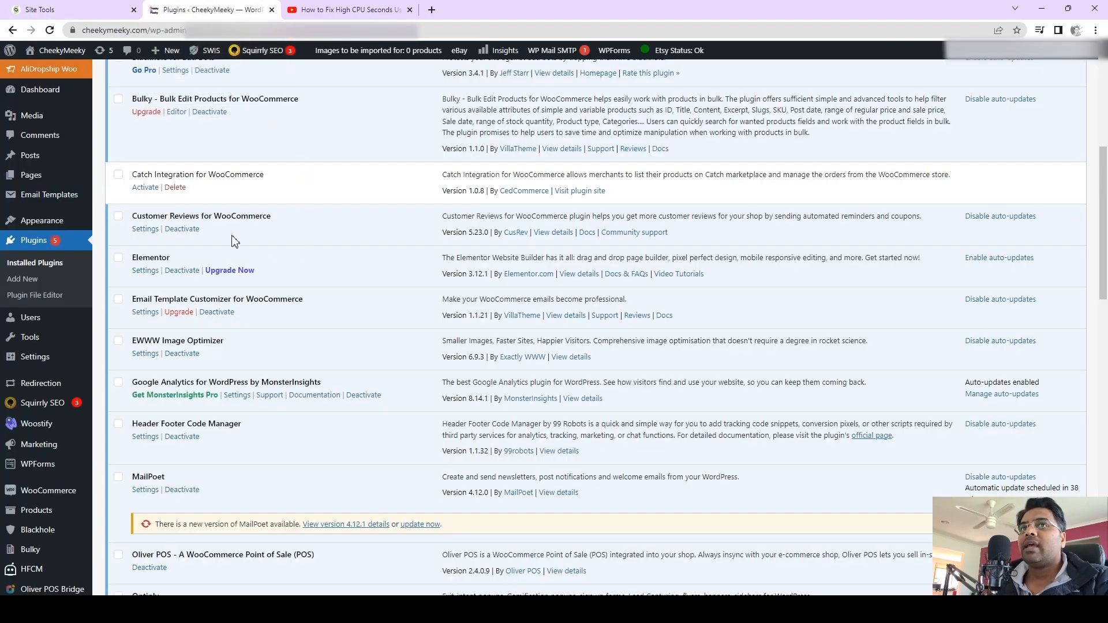
pyautogui.scroll(-3)
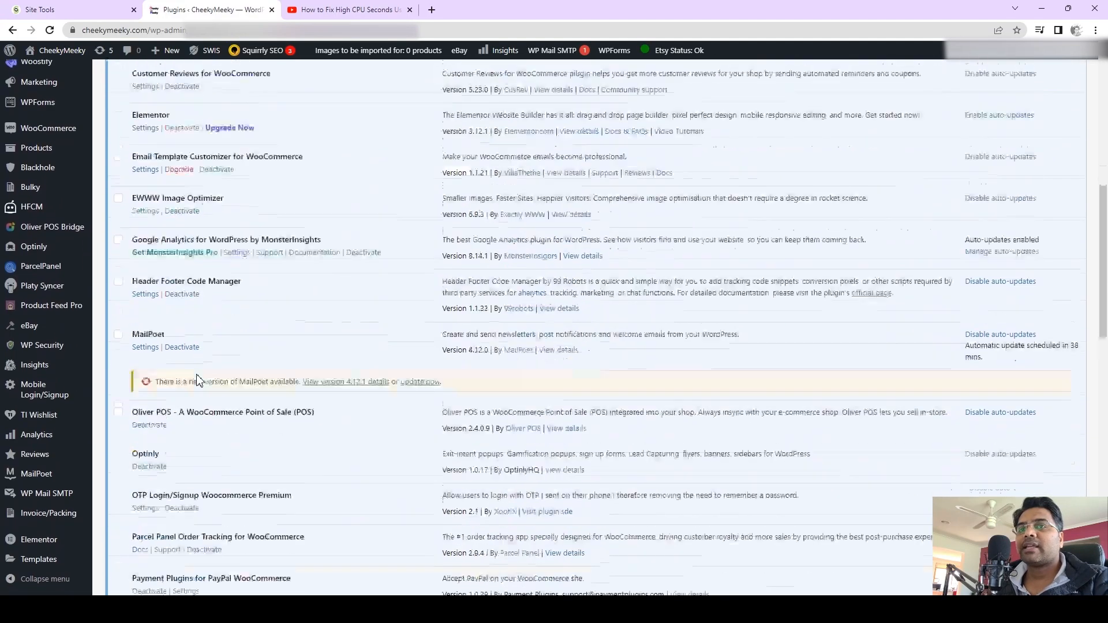
pyautogui.scroll(-3)
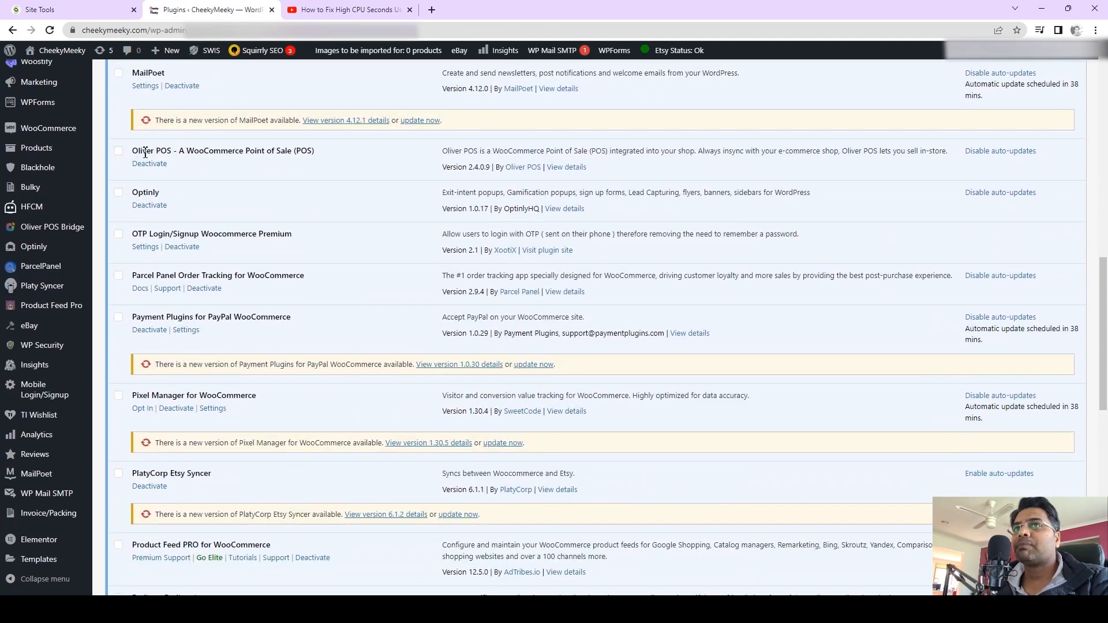
pyautogui.moveTo(190, 158)
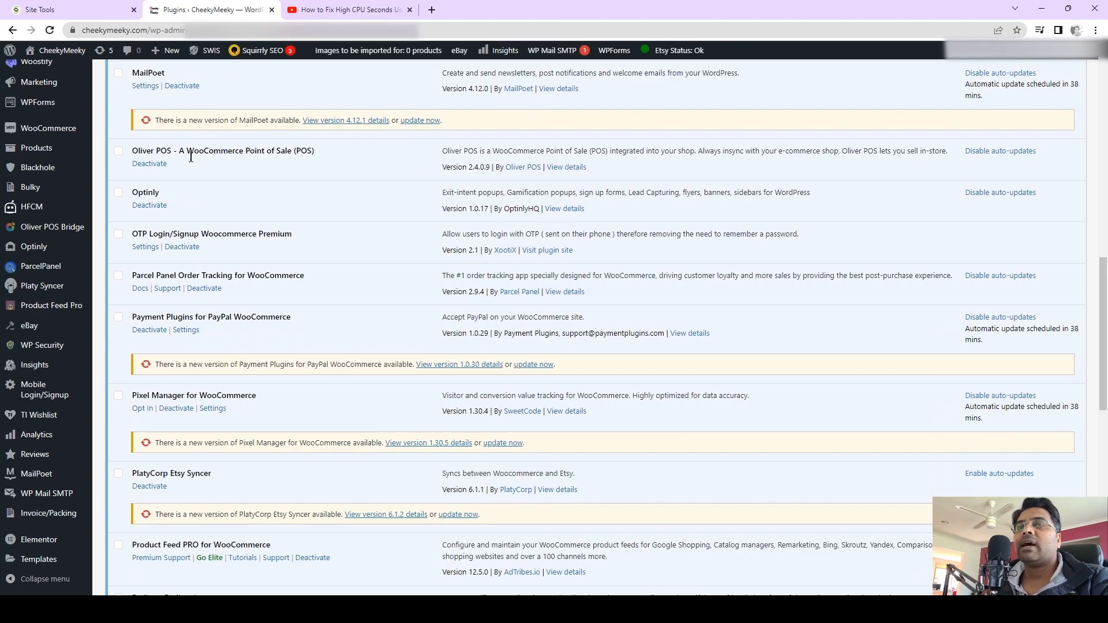
pyautogui.moveTo(183, 164)
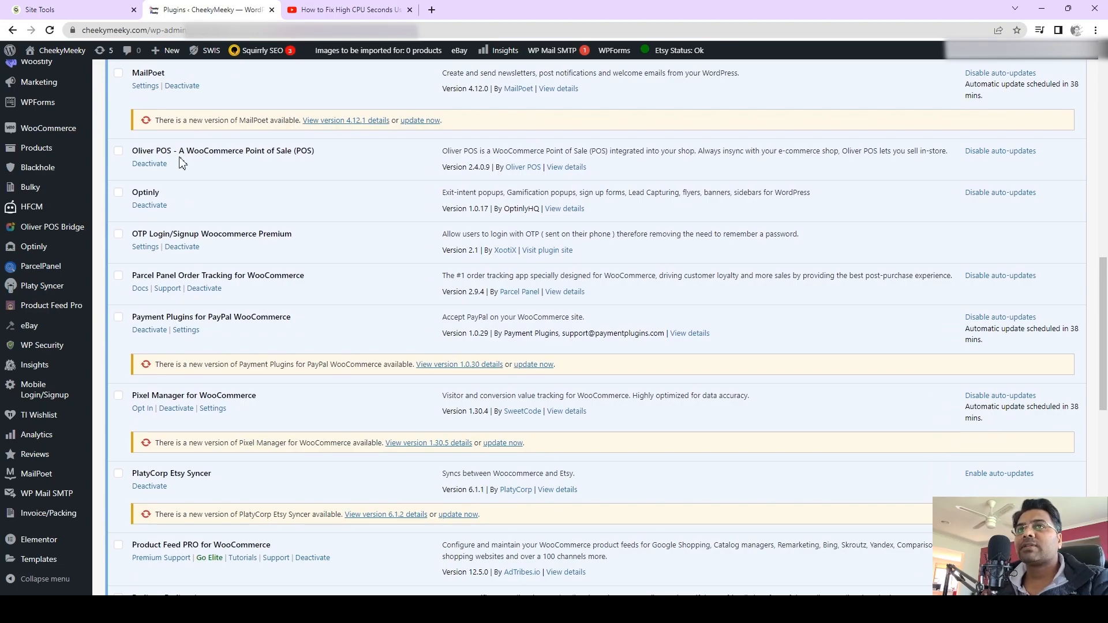
pyautogui.moveTo(194, 171)
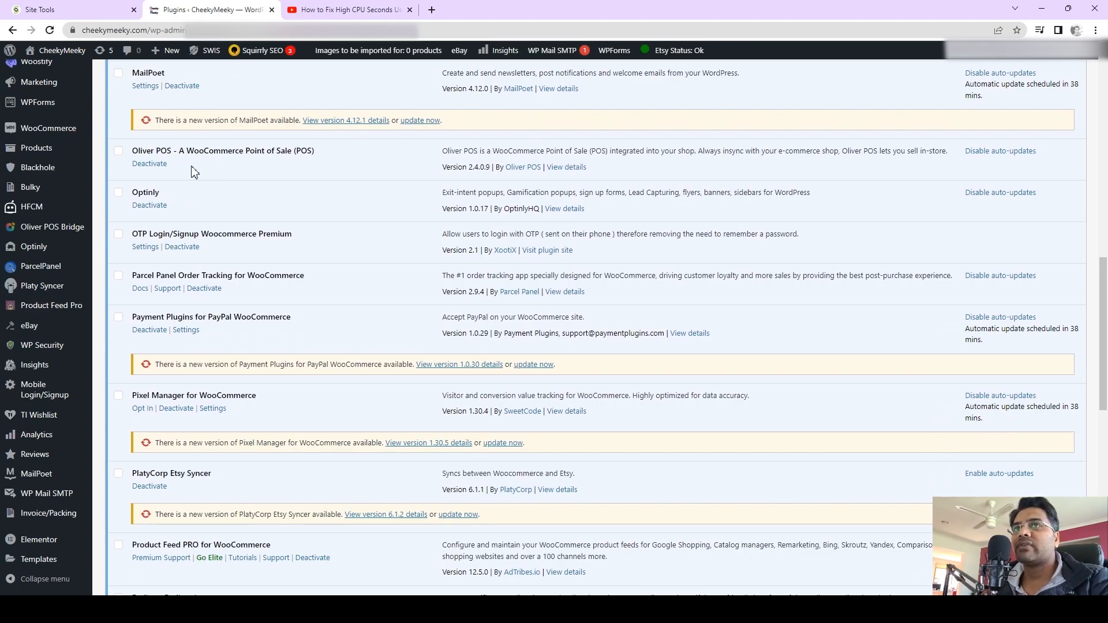
# Deactivate Oliver POS, giving 'I am deactivating it temporarily' as the feedback reason
pyautogui.click(149, 164)
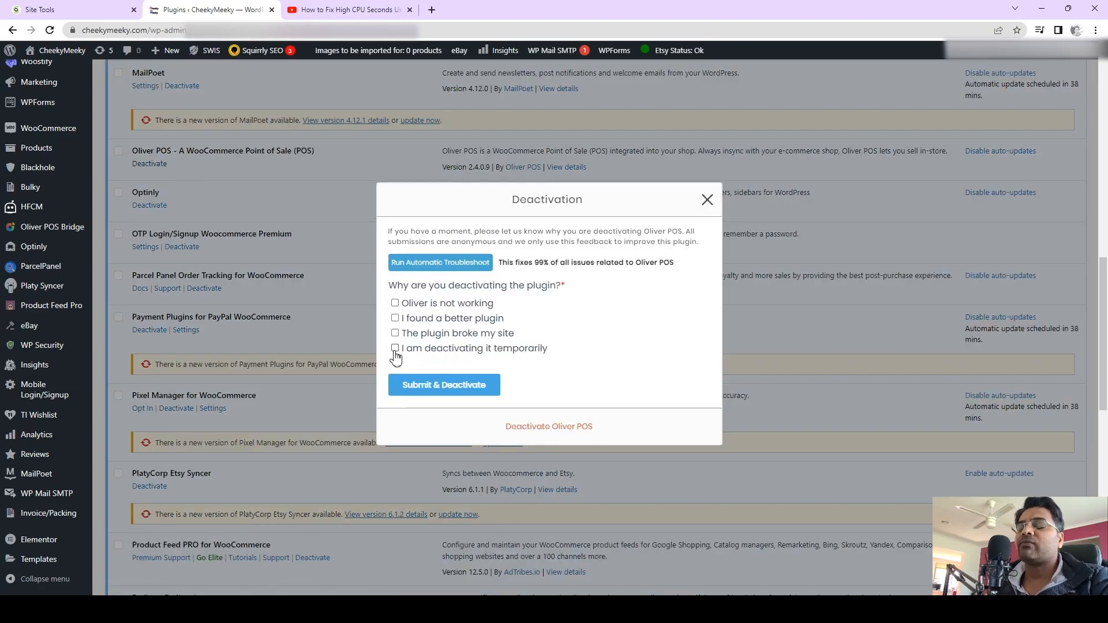
pyautogui.click(443, 385)
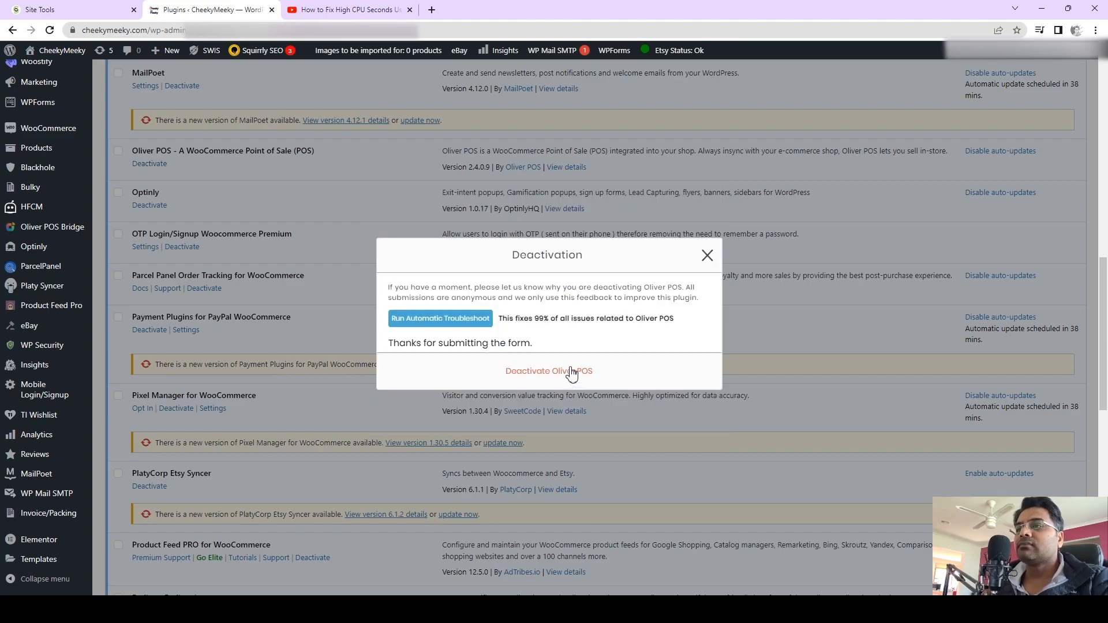
pyautogui.click(550, 372)
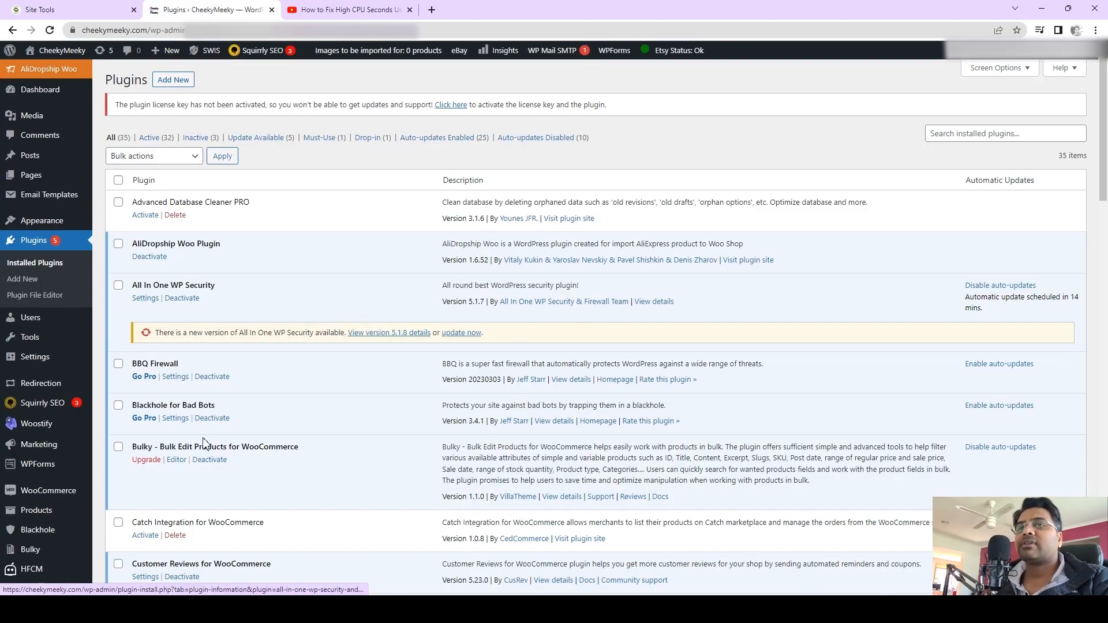
# Confirm Oliver POS shows inactive in the plugins list, then return to the SiteGround hosting account
pyautogui.scroll(-3)
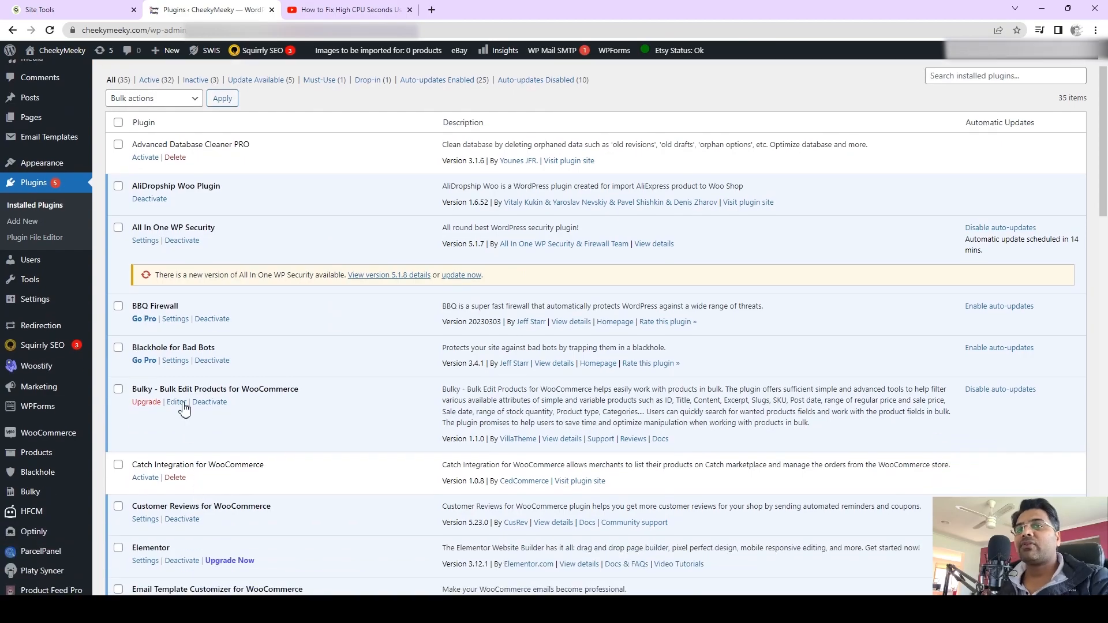
pyautogui.moveTo(261, 485)
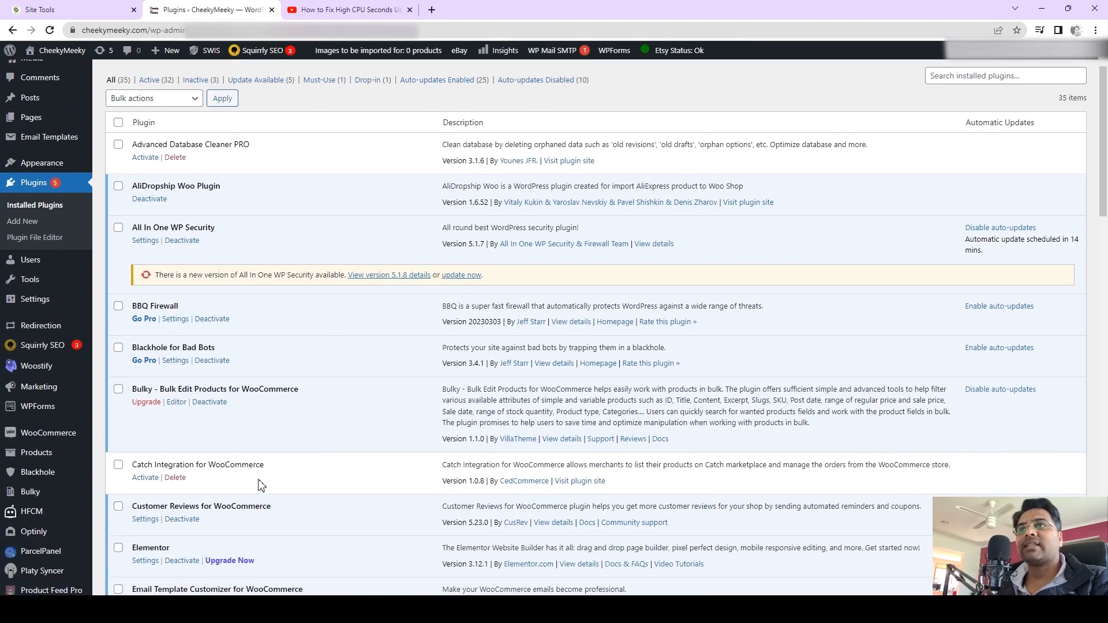
pyautogui.scroll(-3)
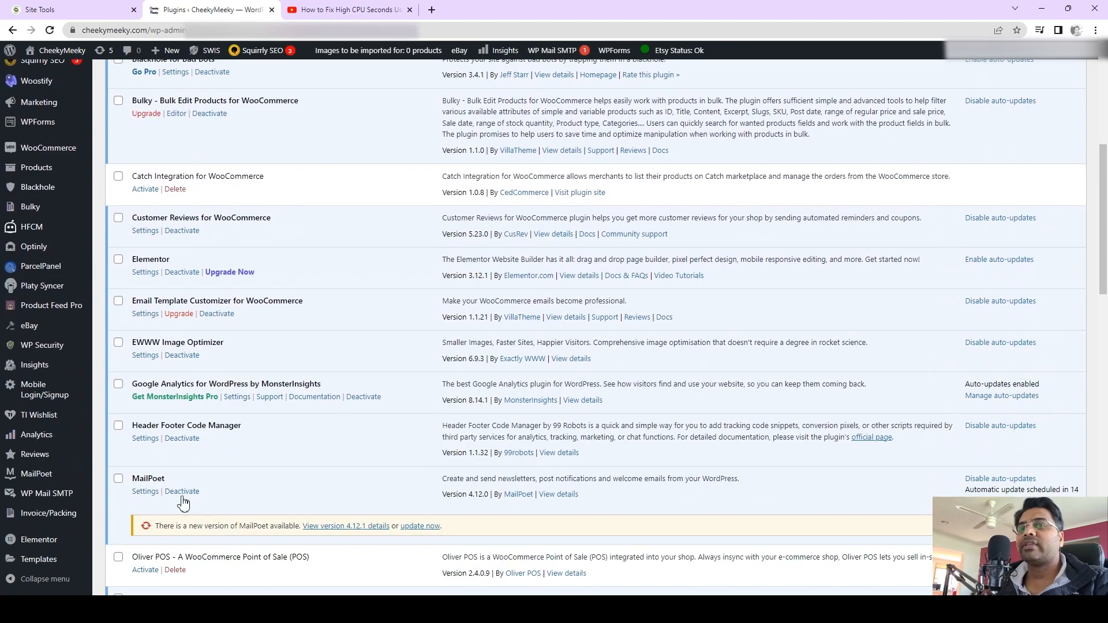
pyautogui.scroll(-3)
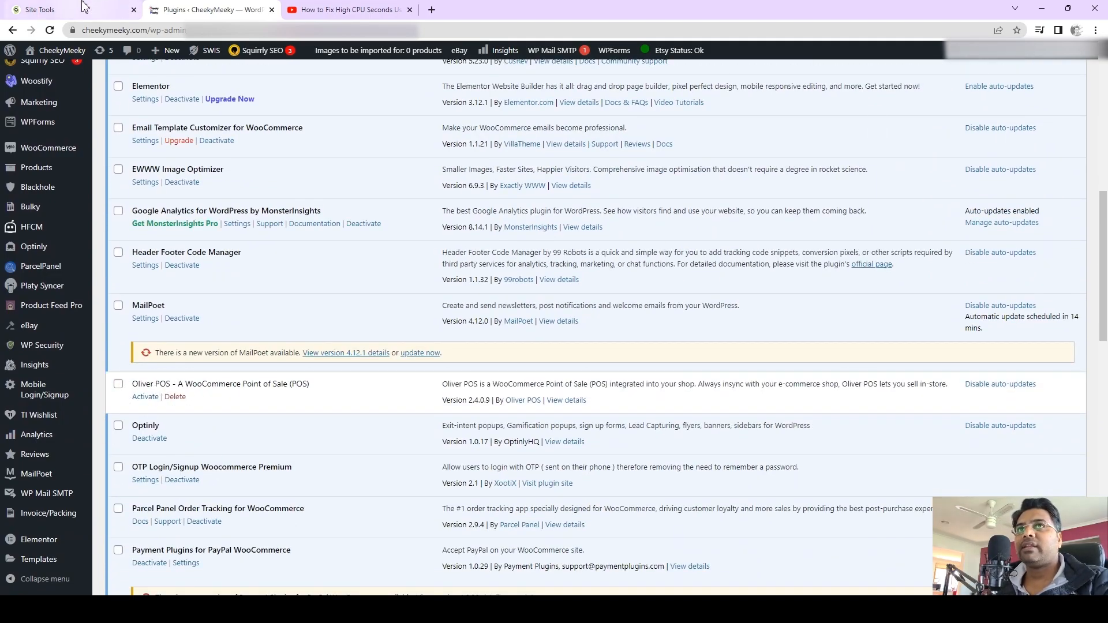
pyautogui.click(35, 9)
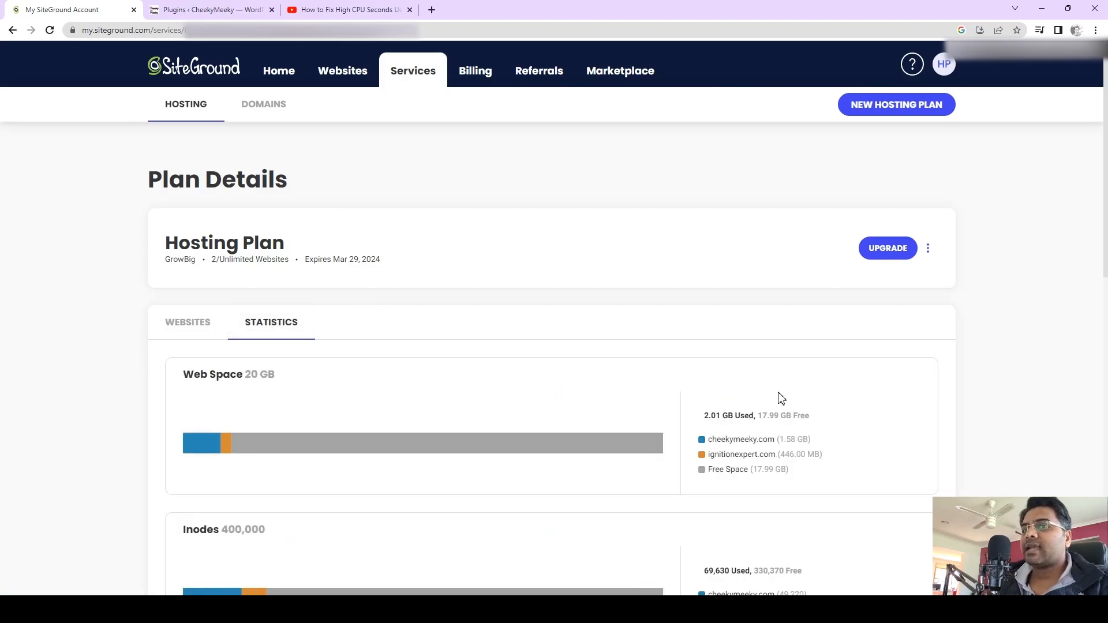
# Read per-site CPU seconds for cheekymeeky.com and ignitionexpert.com, then switch to the high-CPU-seconds video
pyautogui.scroll(-3)
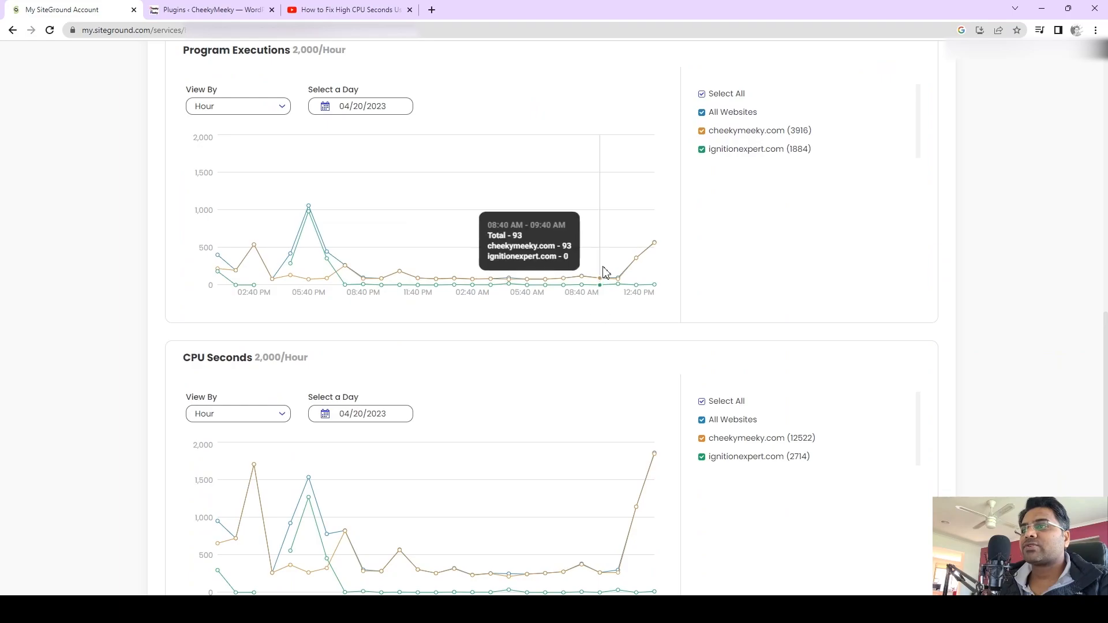
pyautogui.scroll(-3)
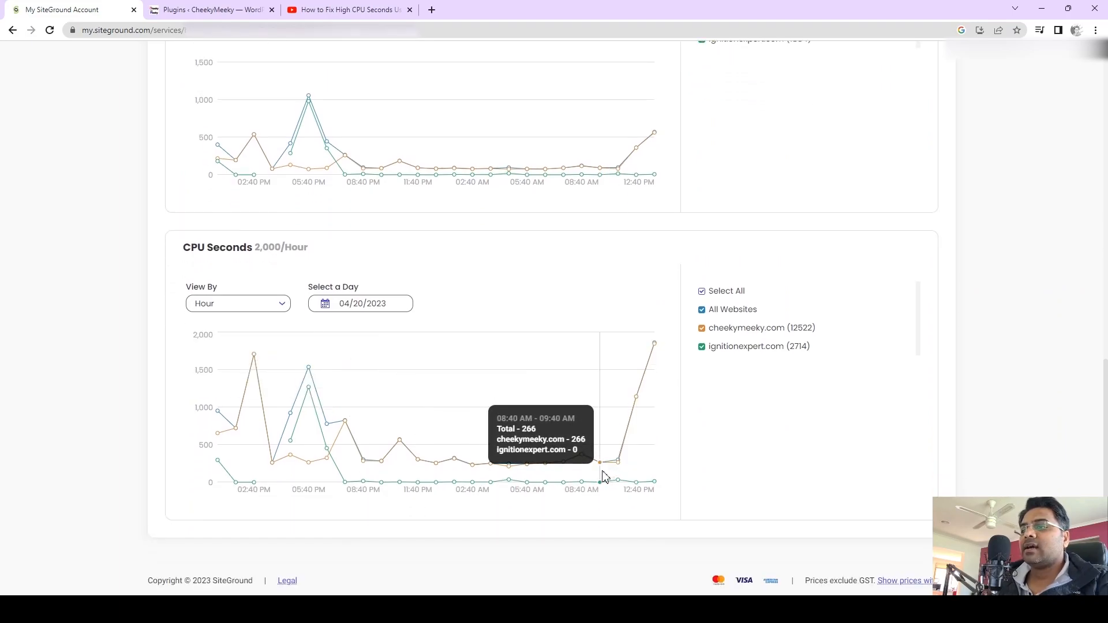
pyautogui.moveTo(575, 478)
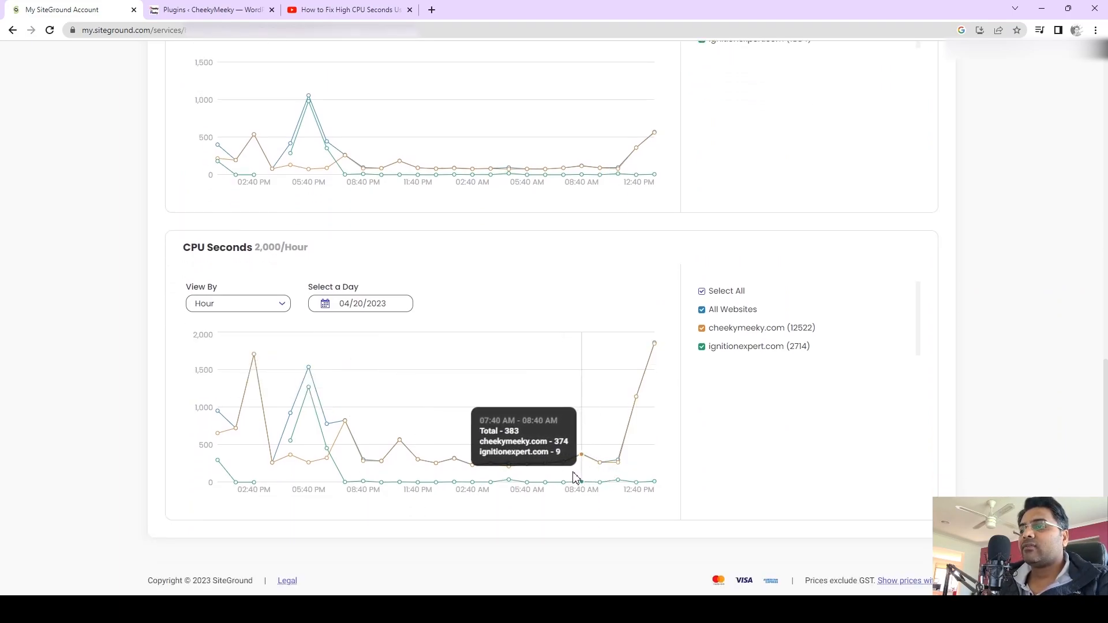
pyautogui.moveTo(424, 455)
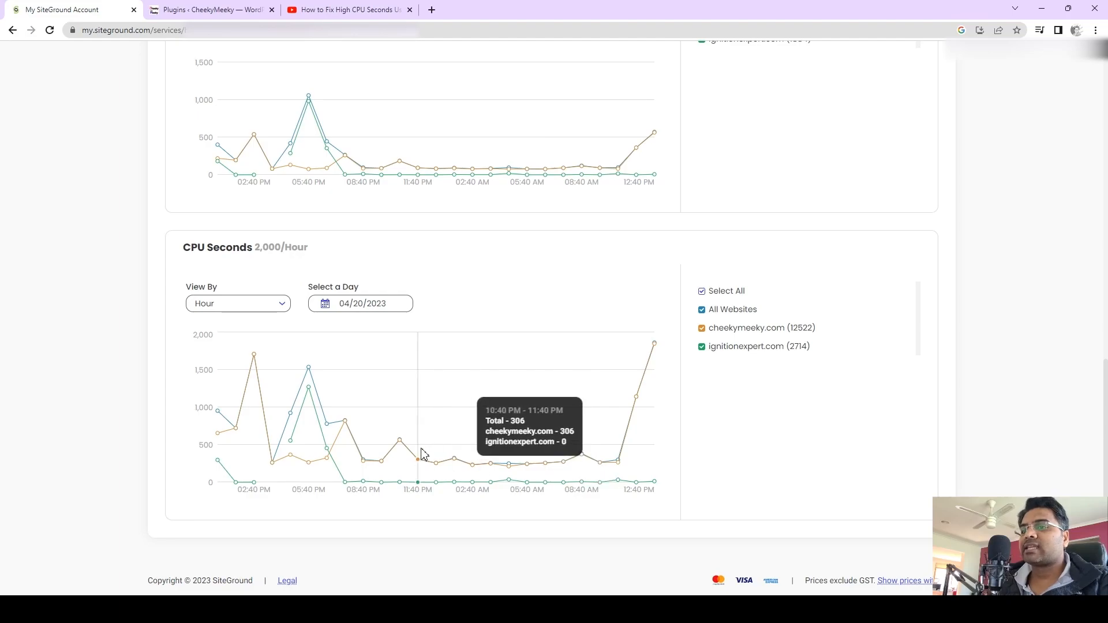
pyautogui.moveTo(609, 473)
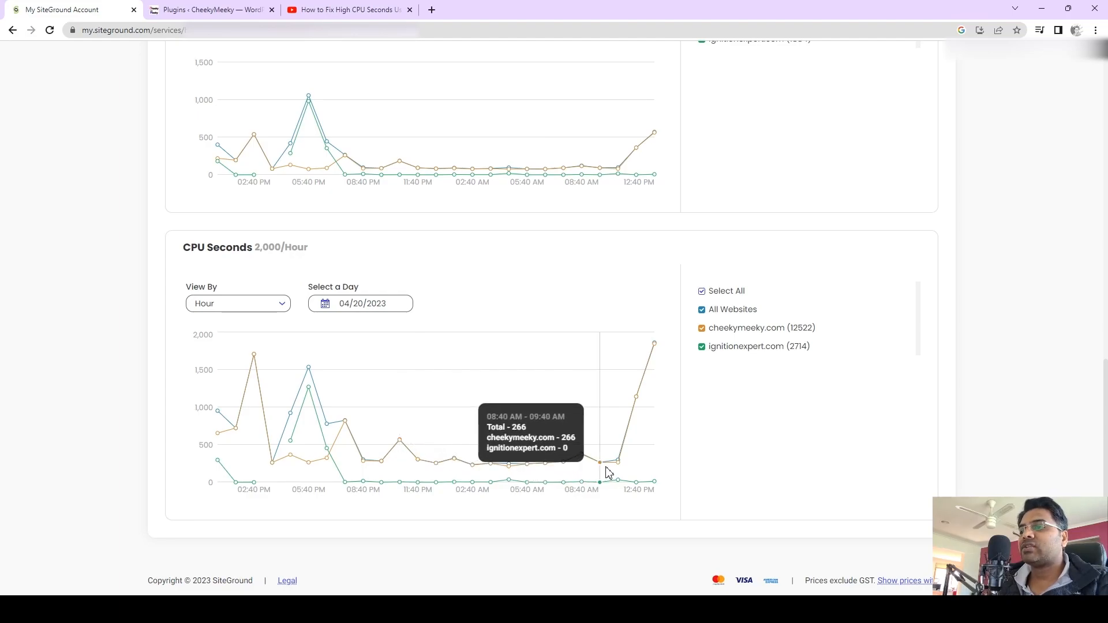
pyautogui.moveTo(323, 441)
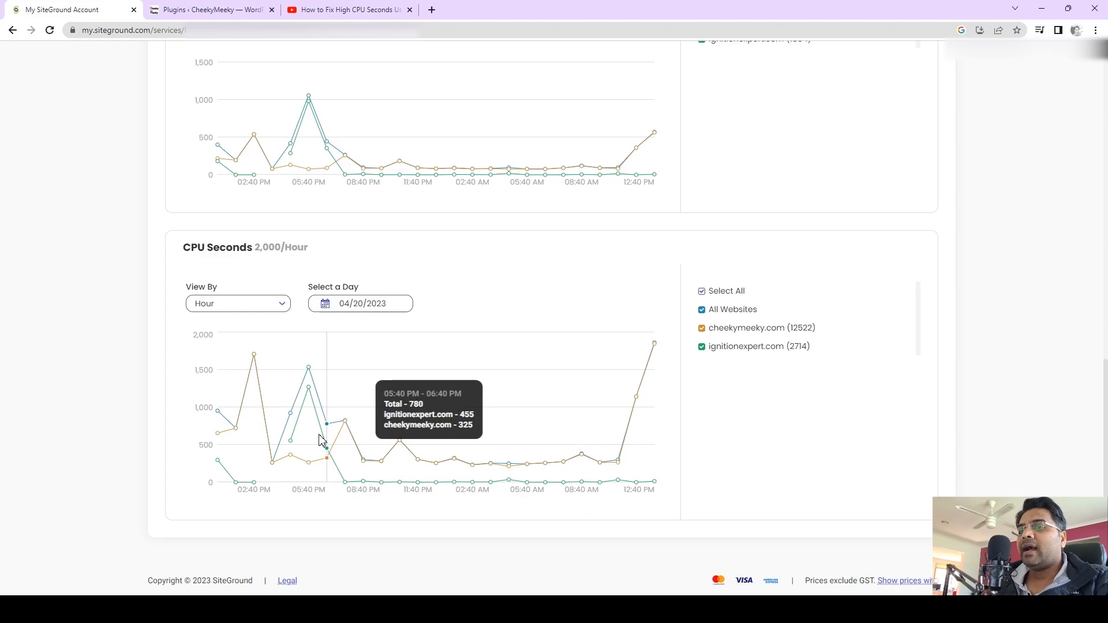
pyautogui.moveTo(306, 423)
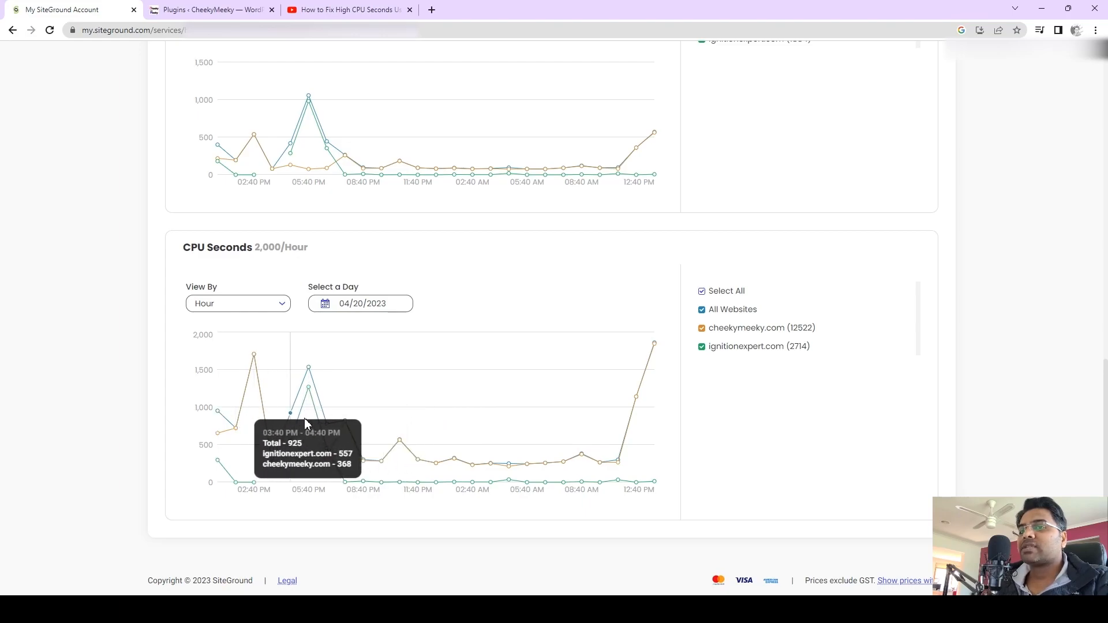
pyautogui.moveTo(259, 432)
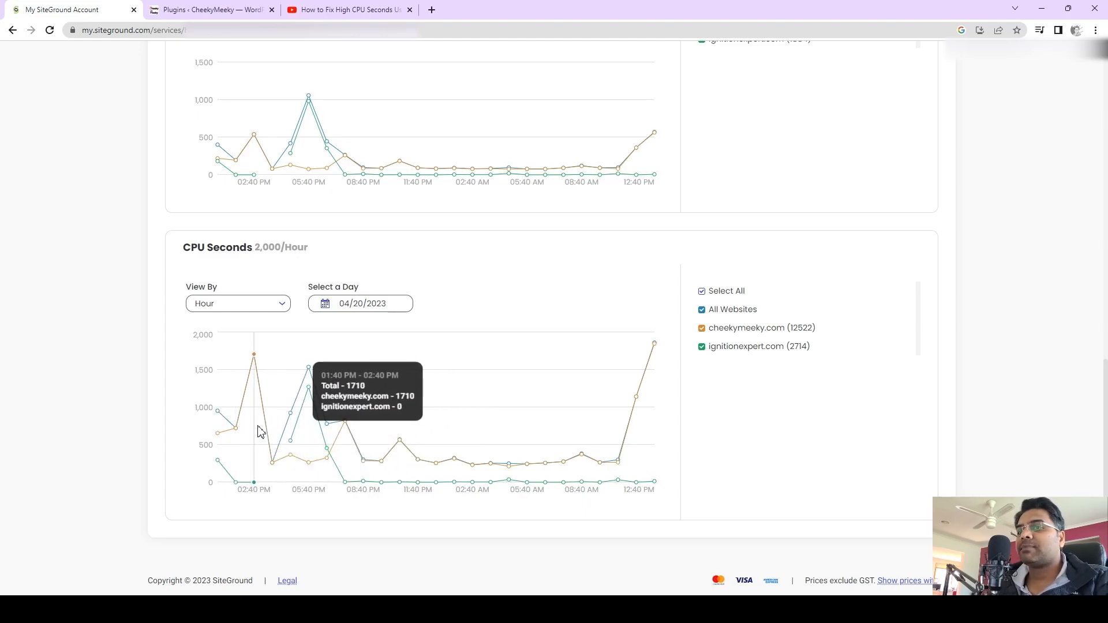
pyautogui.moveTo(328, 435)
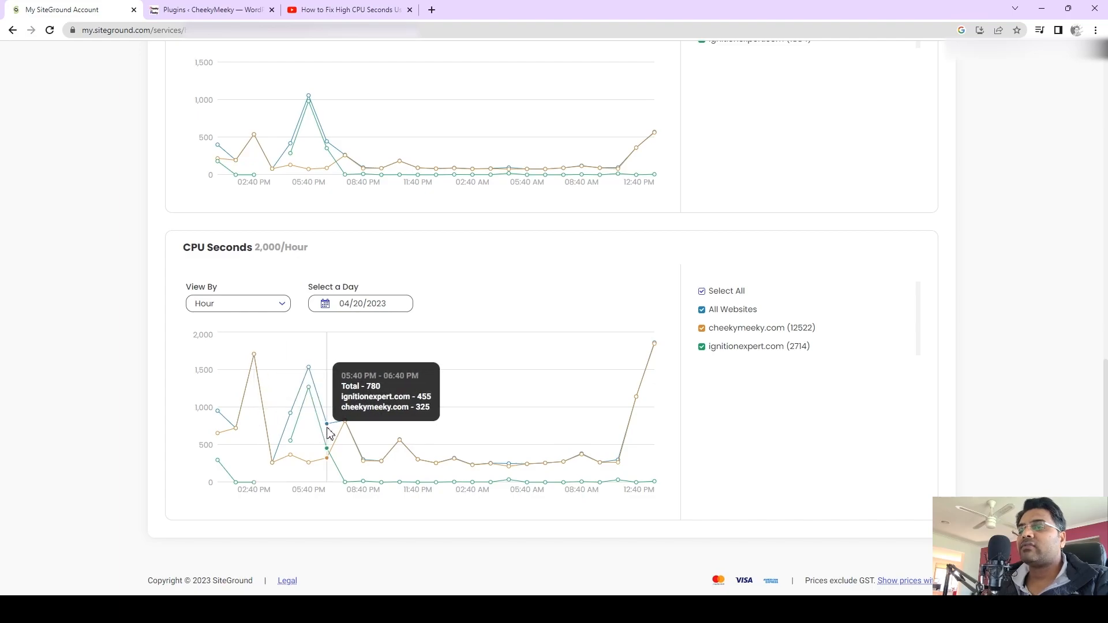
pyautogui.moveTo(342, 443)
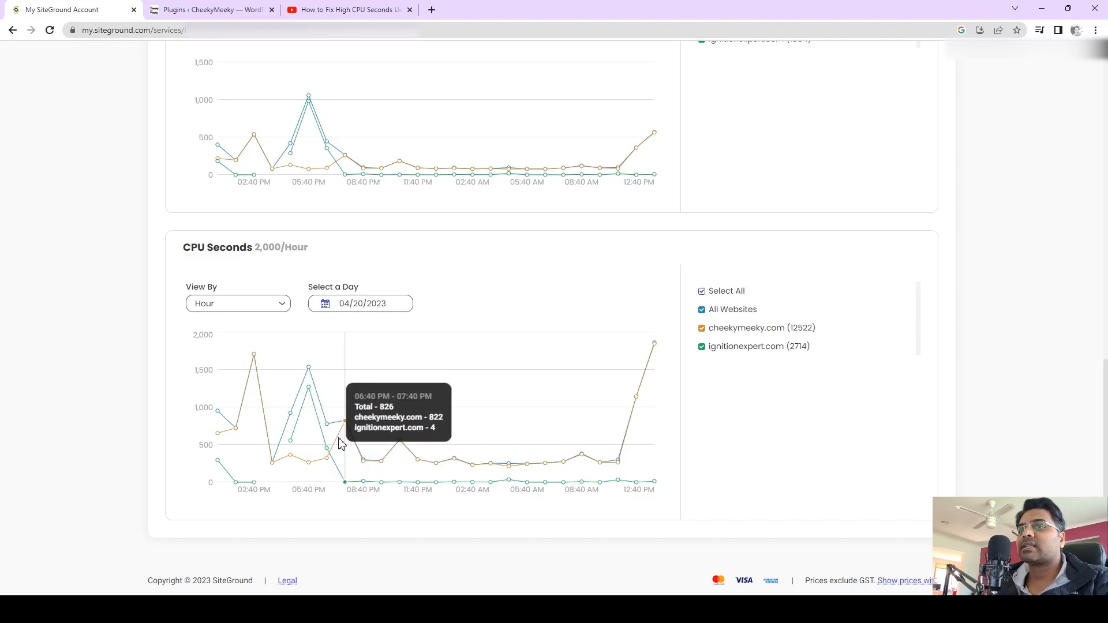
pyautogui.moveTo(343, 445)
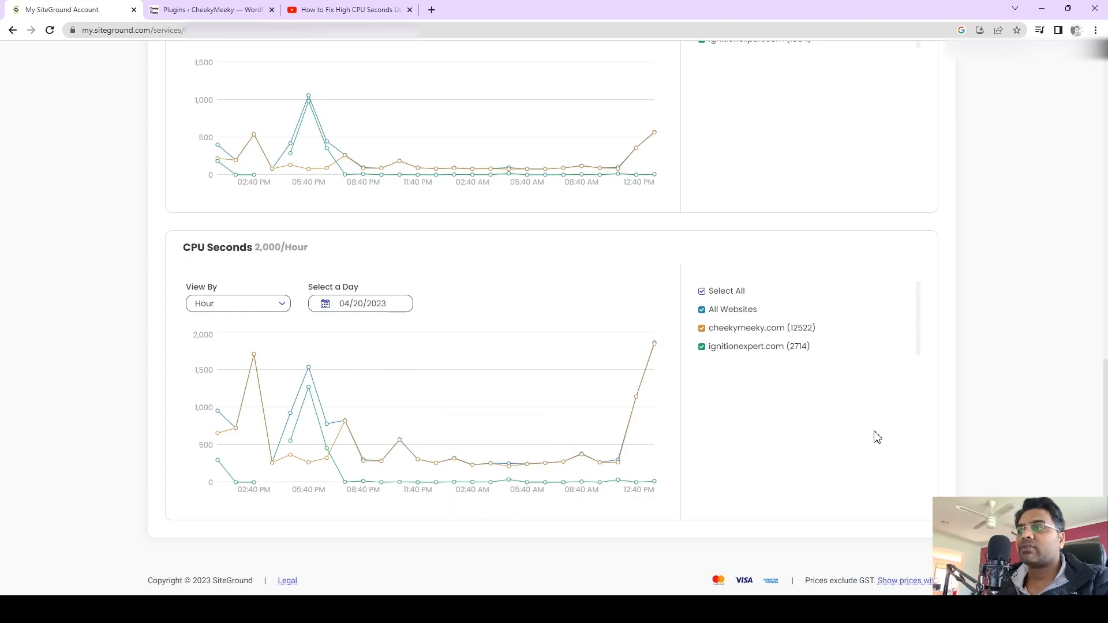
pyautogui.moveTo(670, 405)
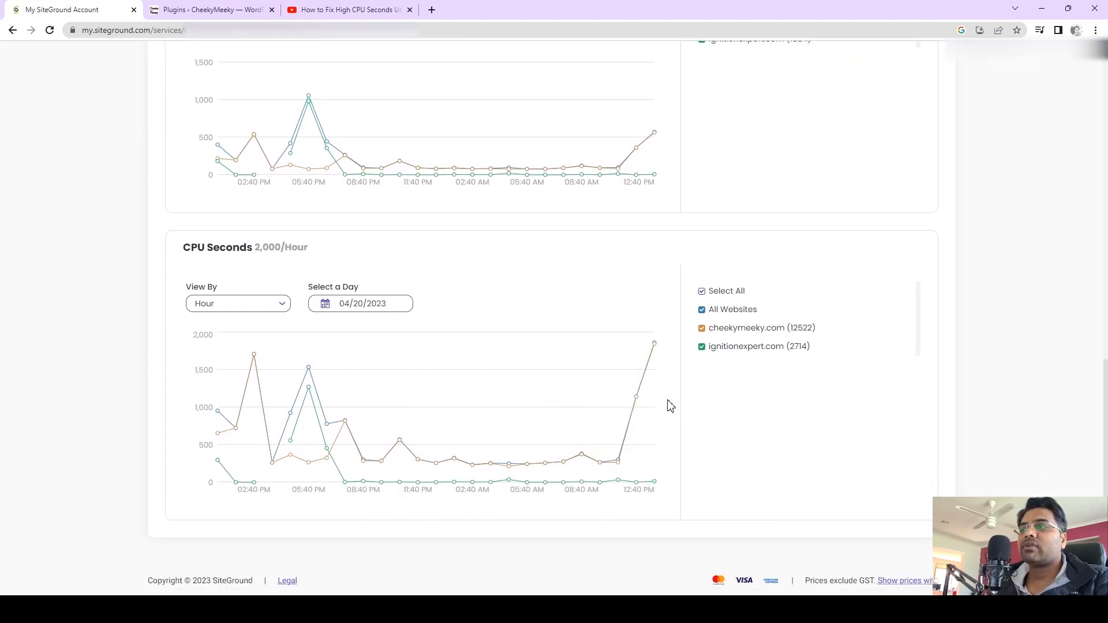
pyautogui.moveTo(318, 381)
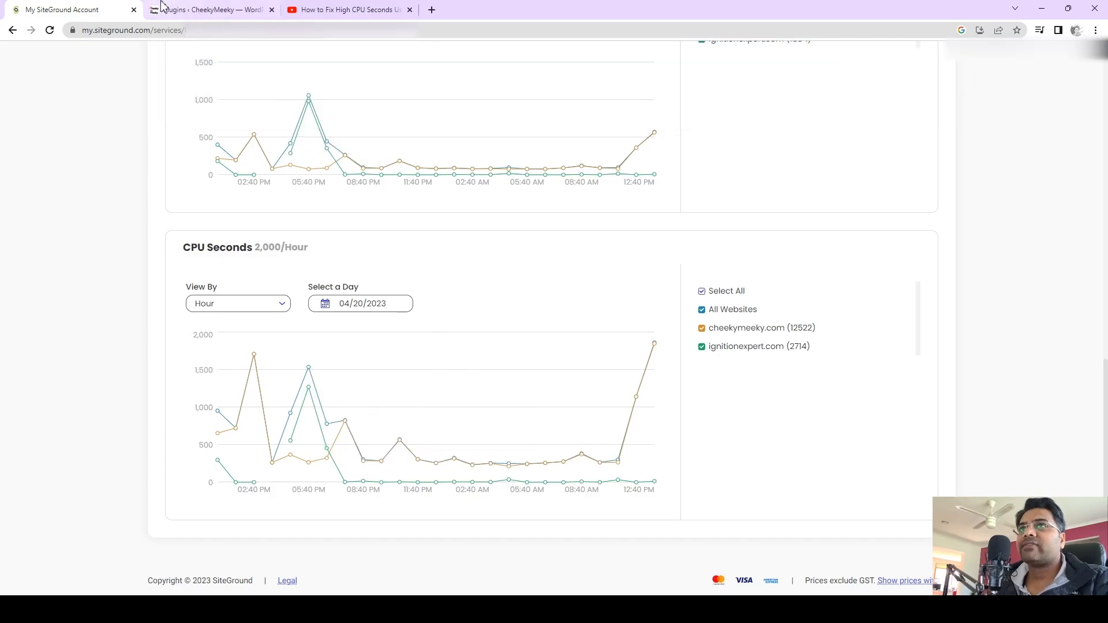
pyautogui.click(352, 9)
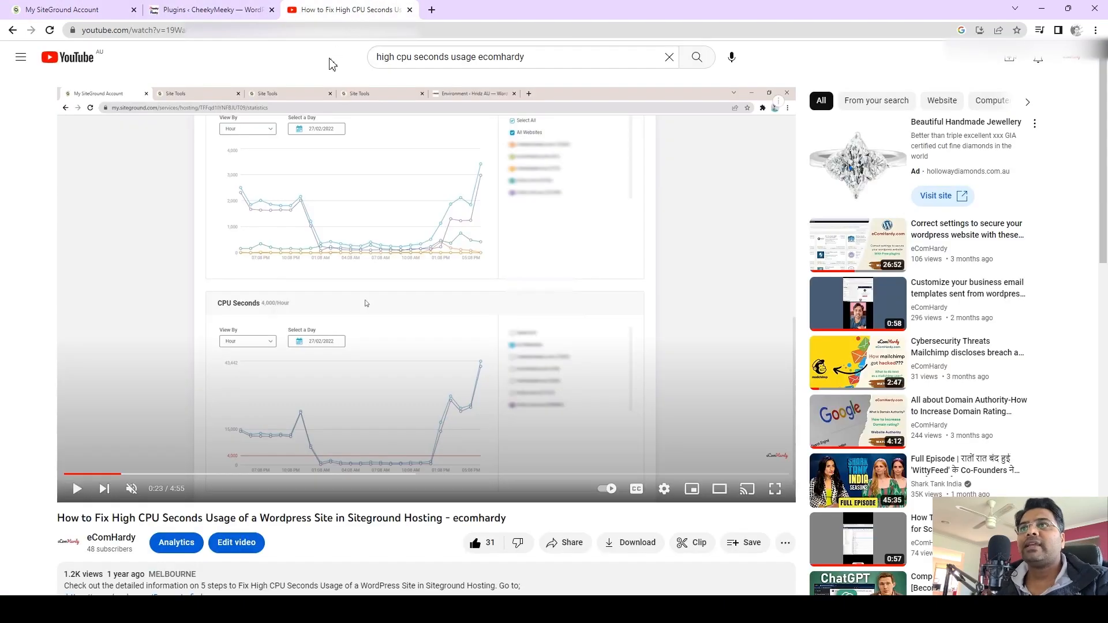
# Return to the SiteGround usage statistics page and scroll back to its top
pyautogui.click(63, 9)
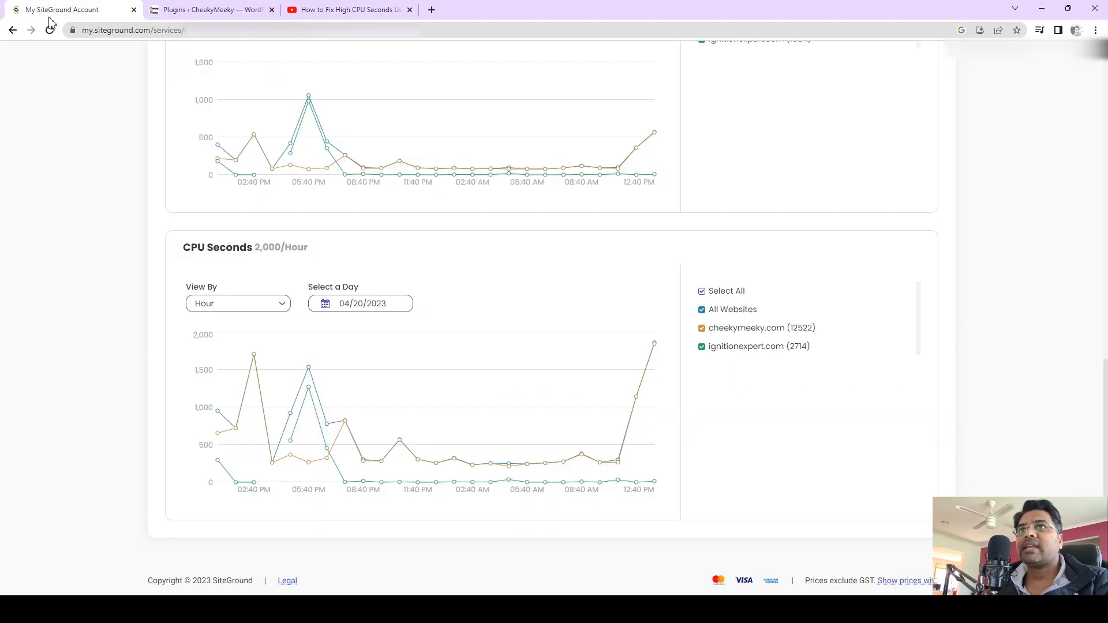
pyautogui.scroll(3)
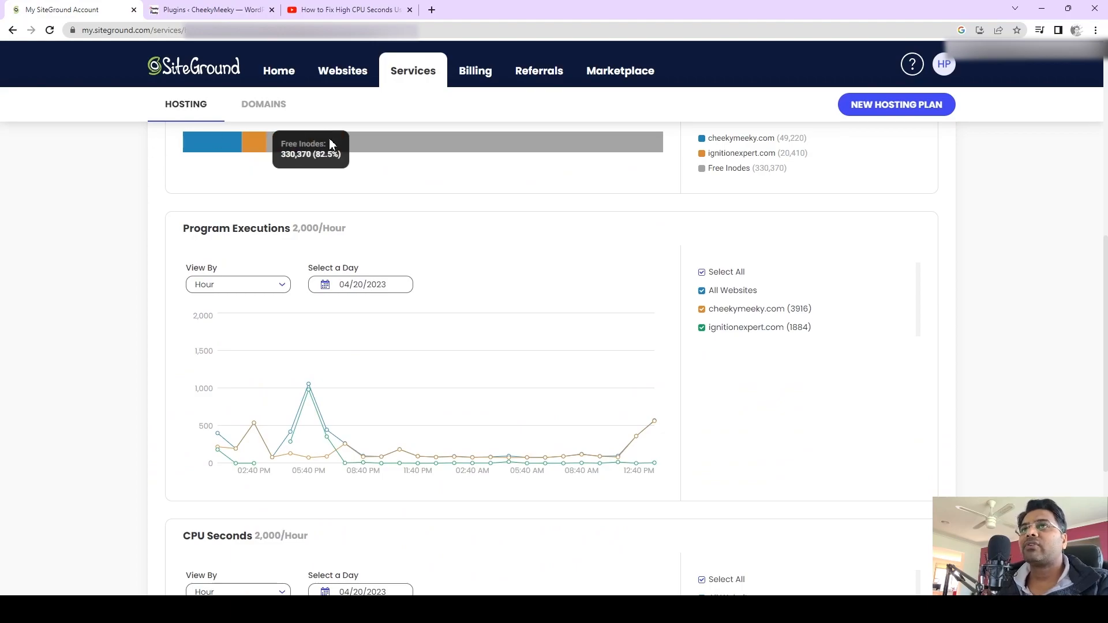
pyautogui.moveTo(356, 169)
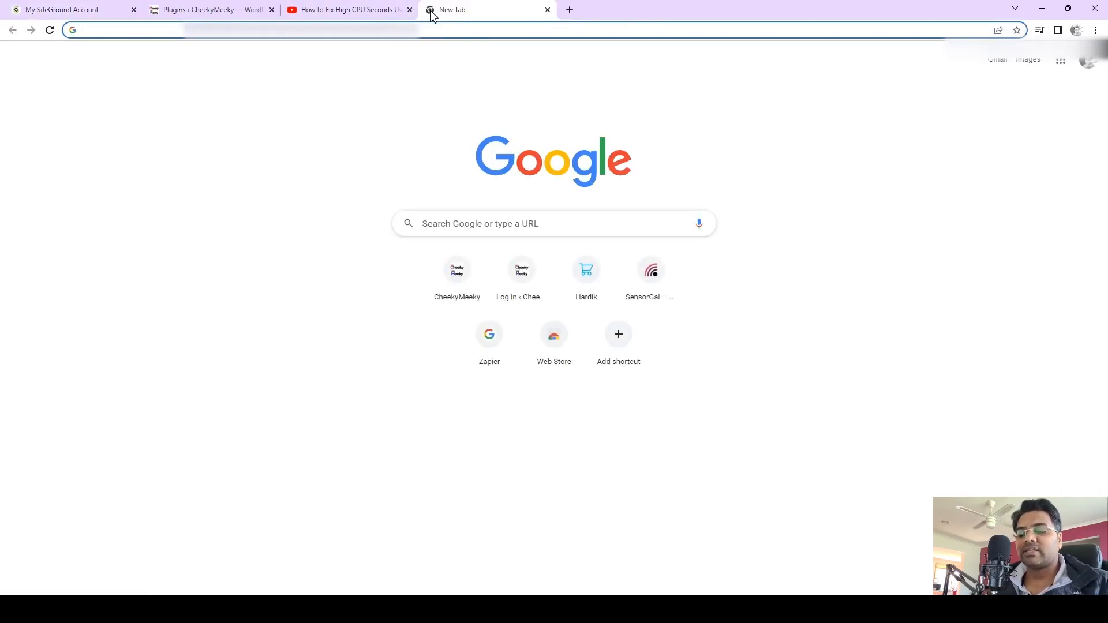
# Search Google for 'cdn' to list providers like Cloudflare, then return to the WordPress plugins list
pyautogui.write('cdn')
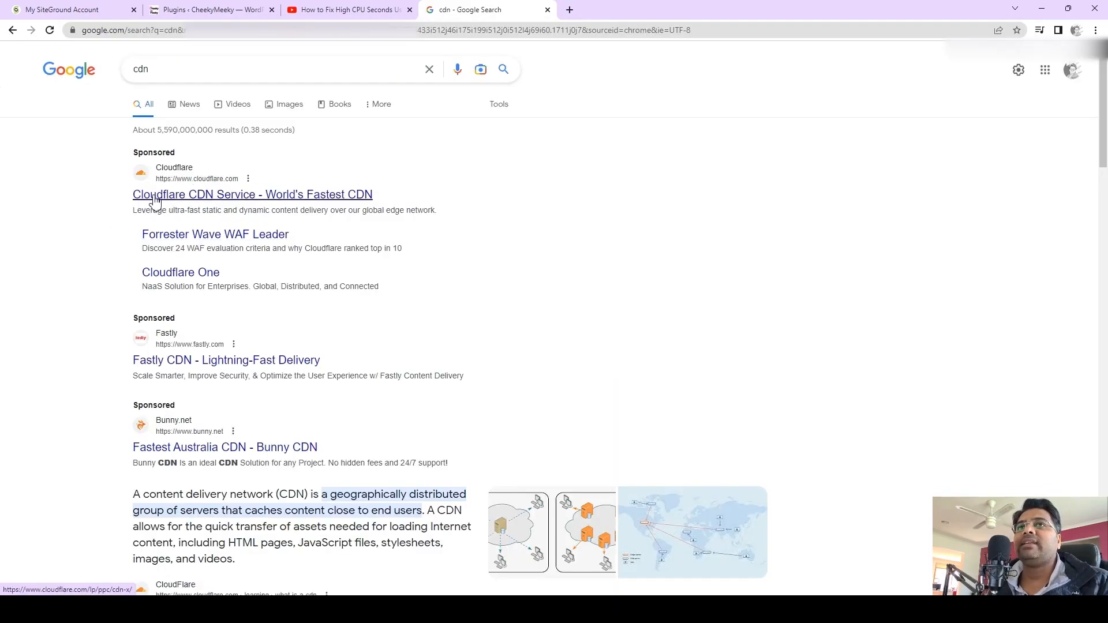
pyautogui.moveTo(208, 198)
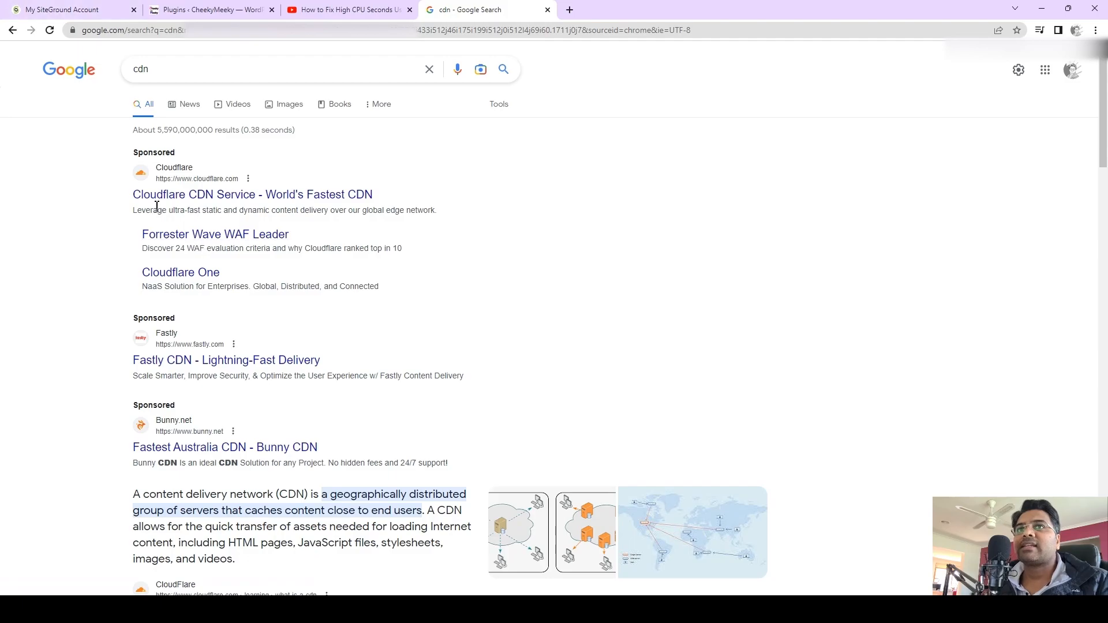
pyautogui.moveTo(198, 184)
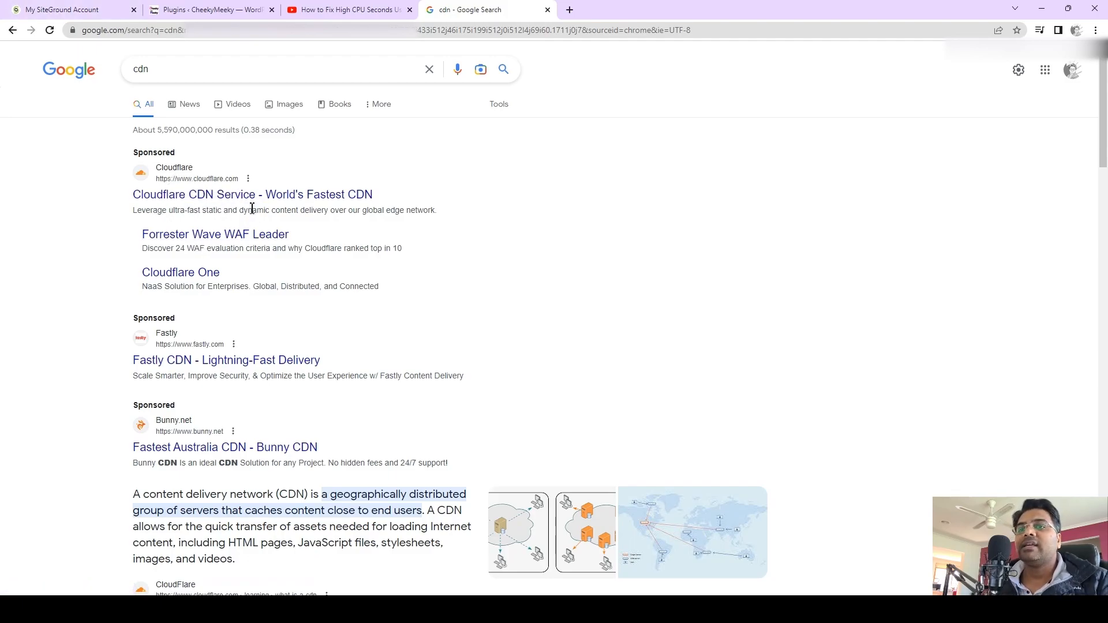
pyautogui.moveTo(325, 224)
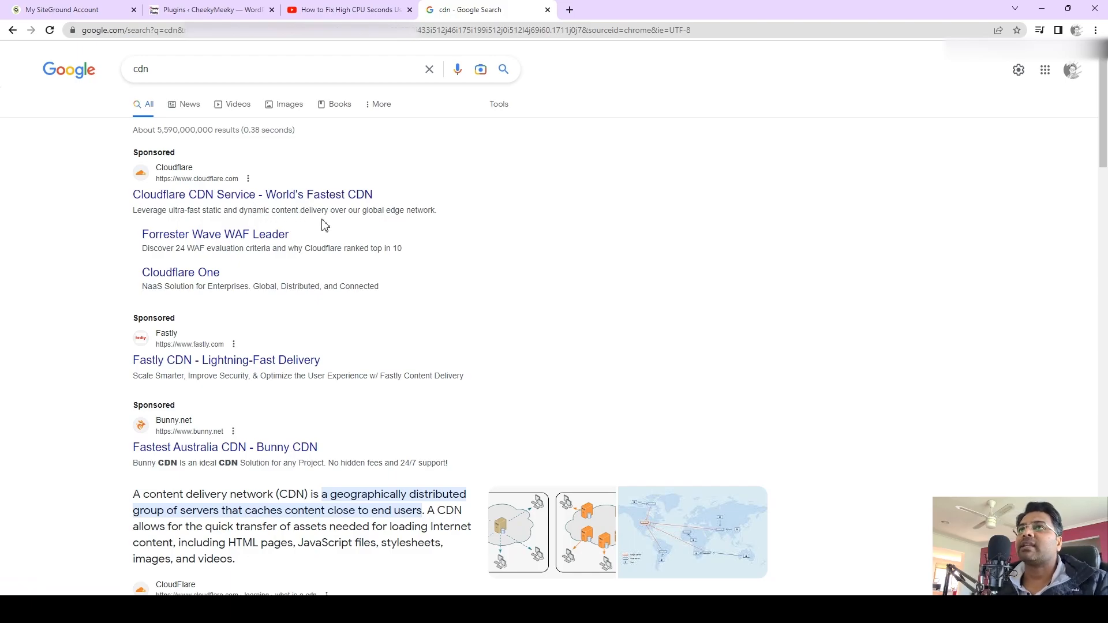
pyautogui.moveTo(342, 239)
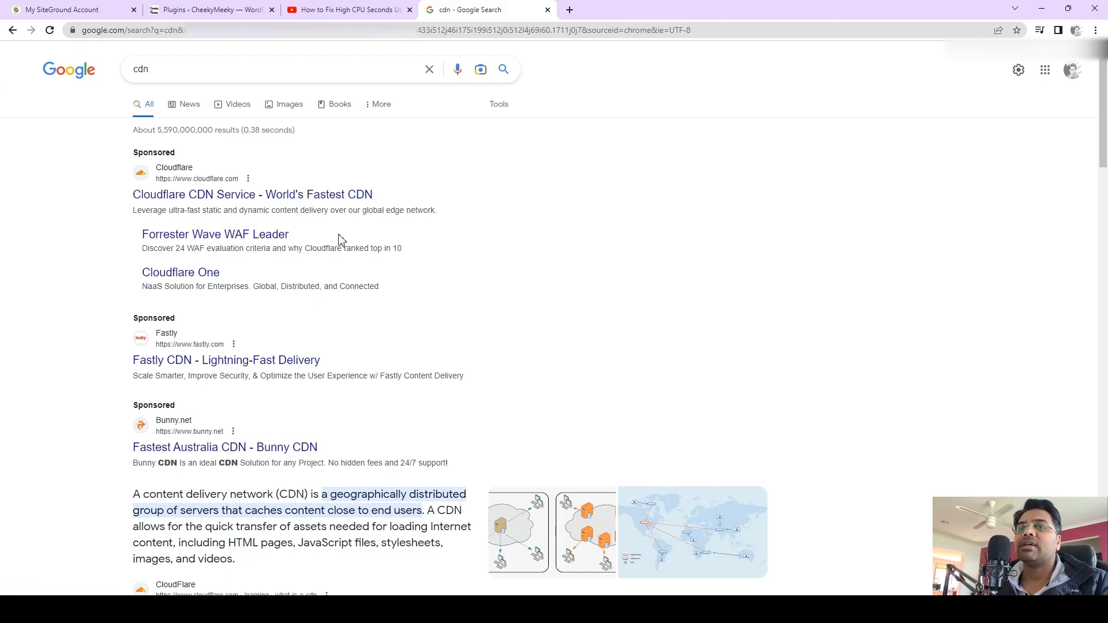
pyautogui.click(217, 9)
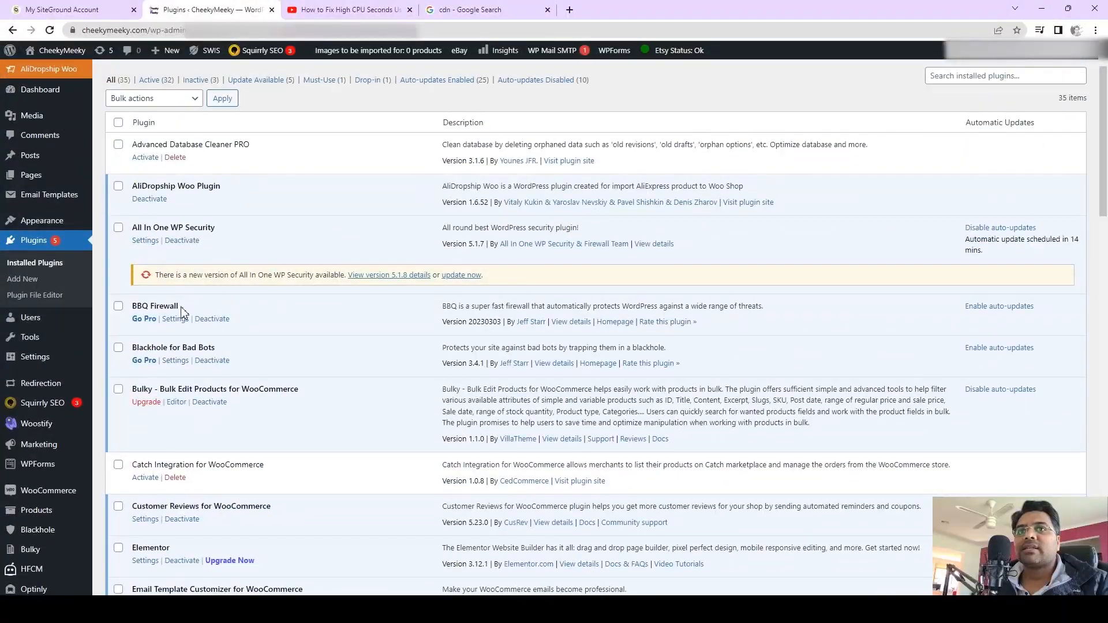
pyautogui.moveTo(133, 229)
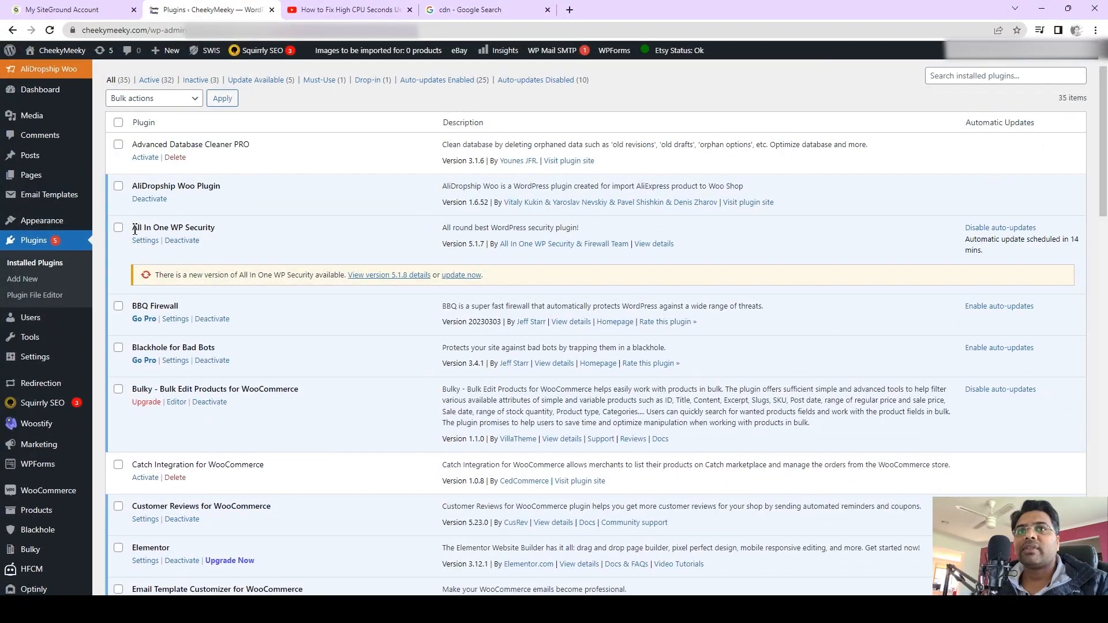
pyautogui.moveTo(143, 242)
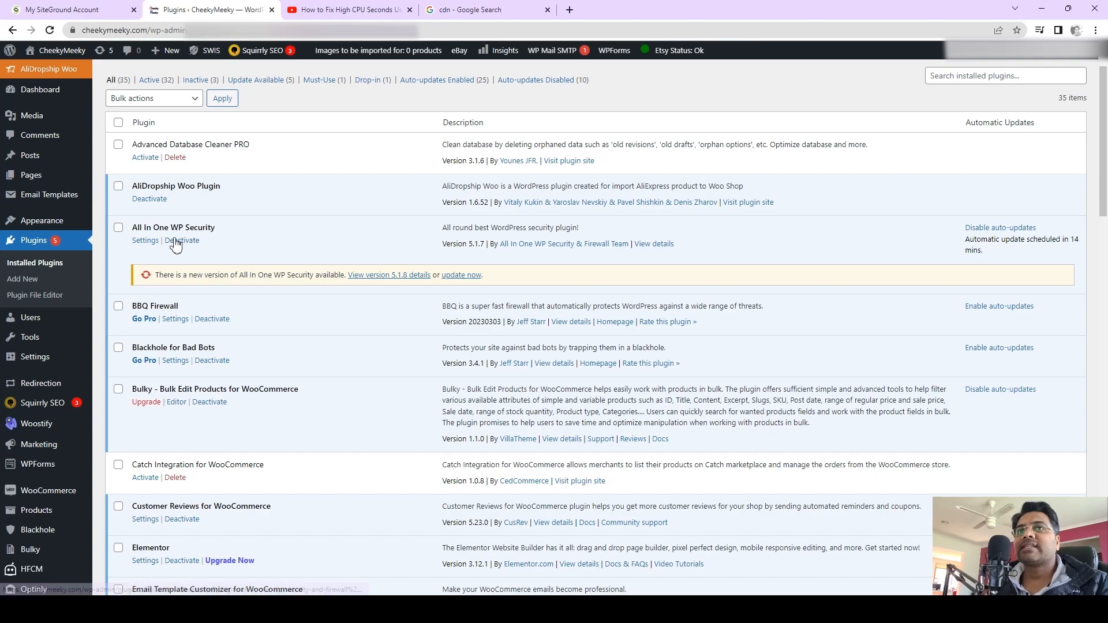
pyautogui.moveTo(224, 252)
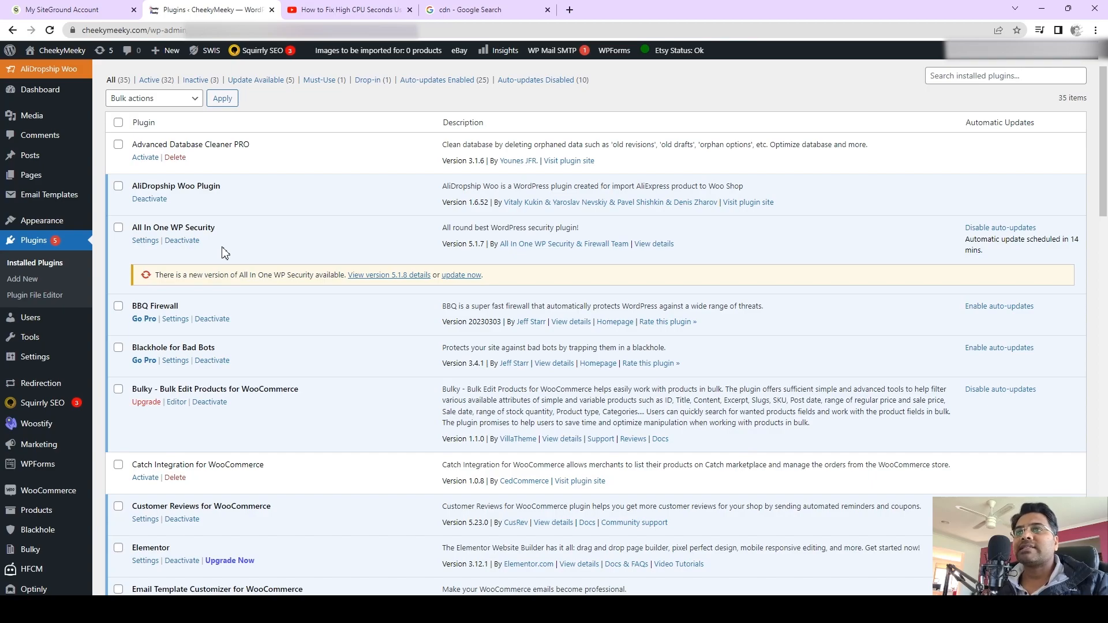
pyautogui.moveTo(244, 250)
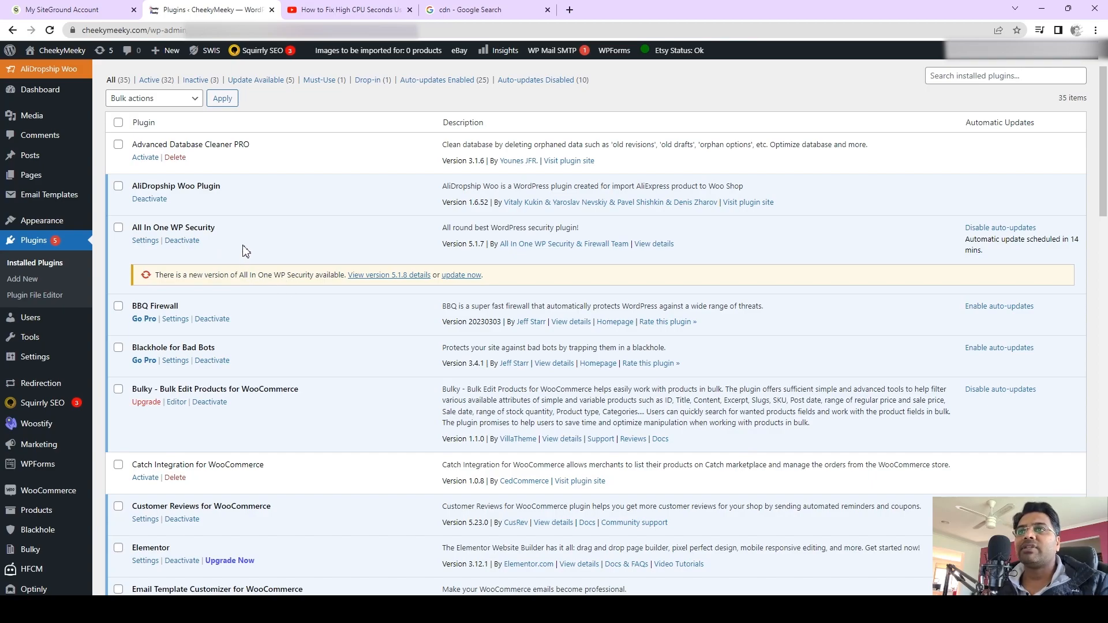
pyautogui.moveTo(297, 234)
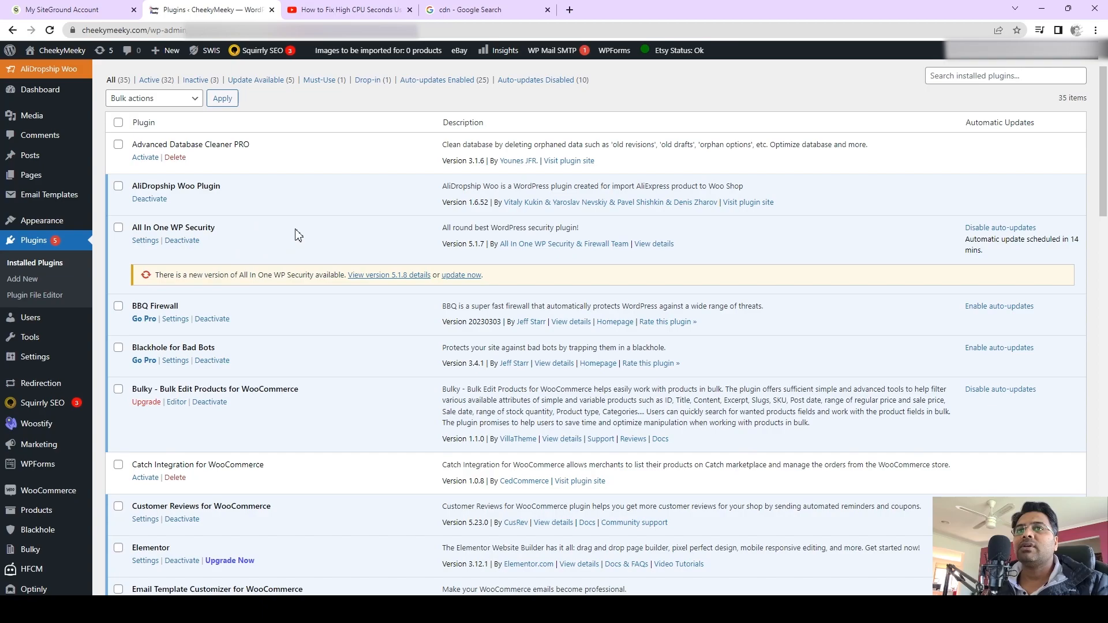
pyautogui.moveTo(241, 252)
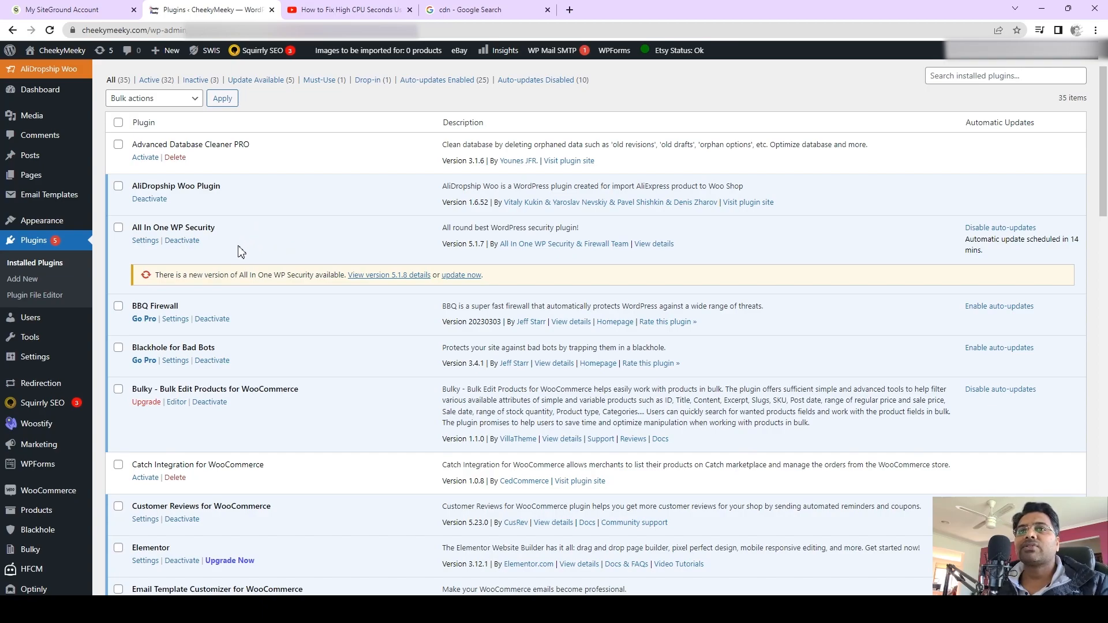
pyautogui.moveTo(307, 303)
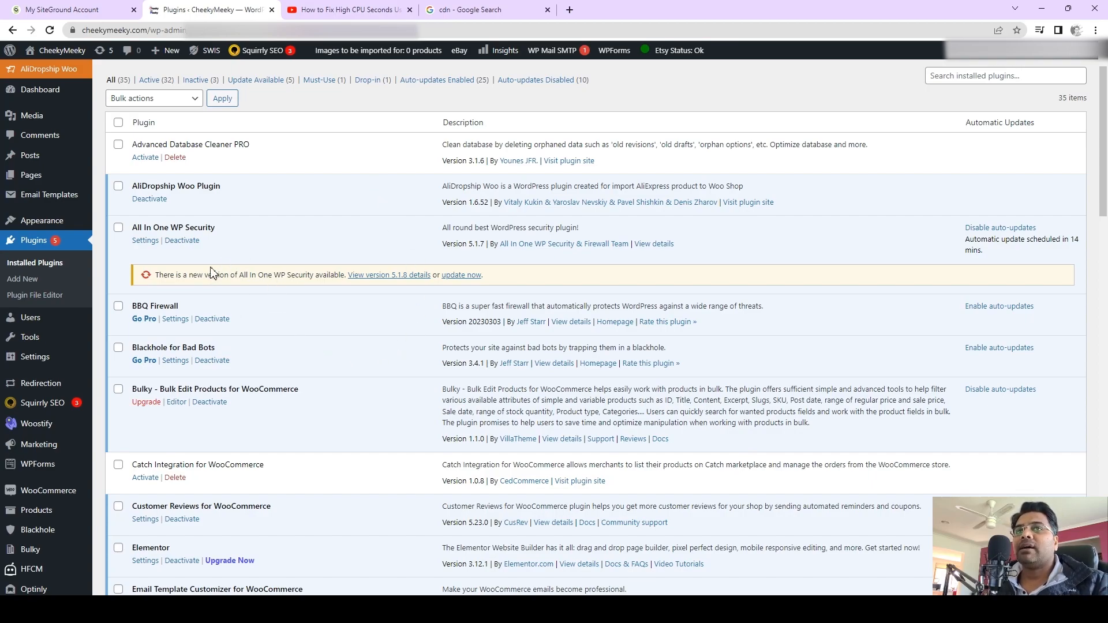
pyautogui.moveTo(182, 320)
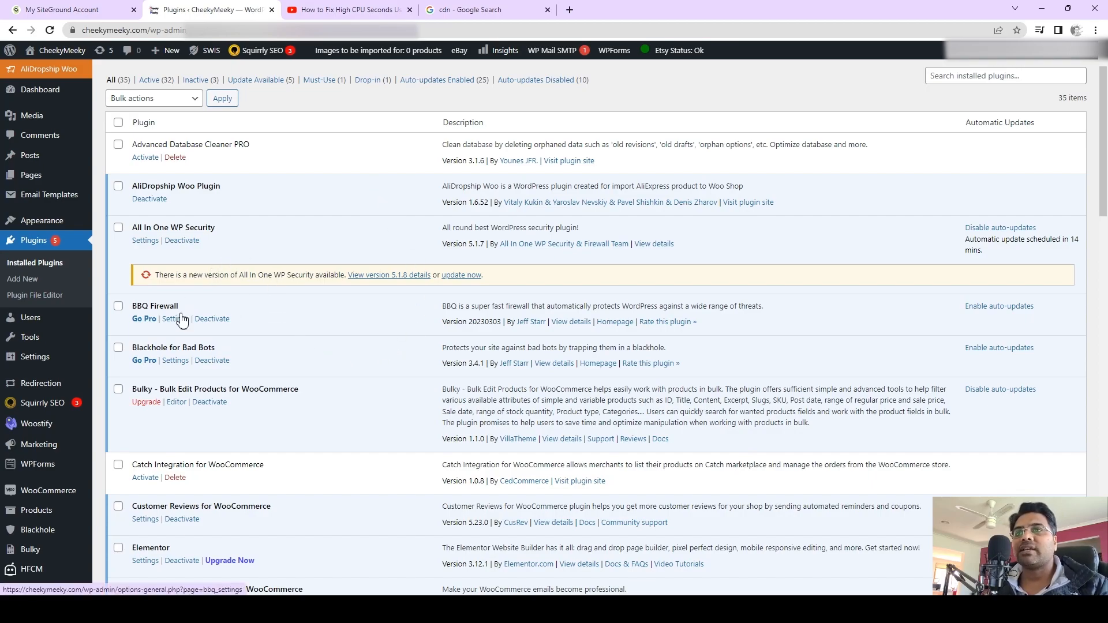